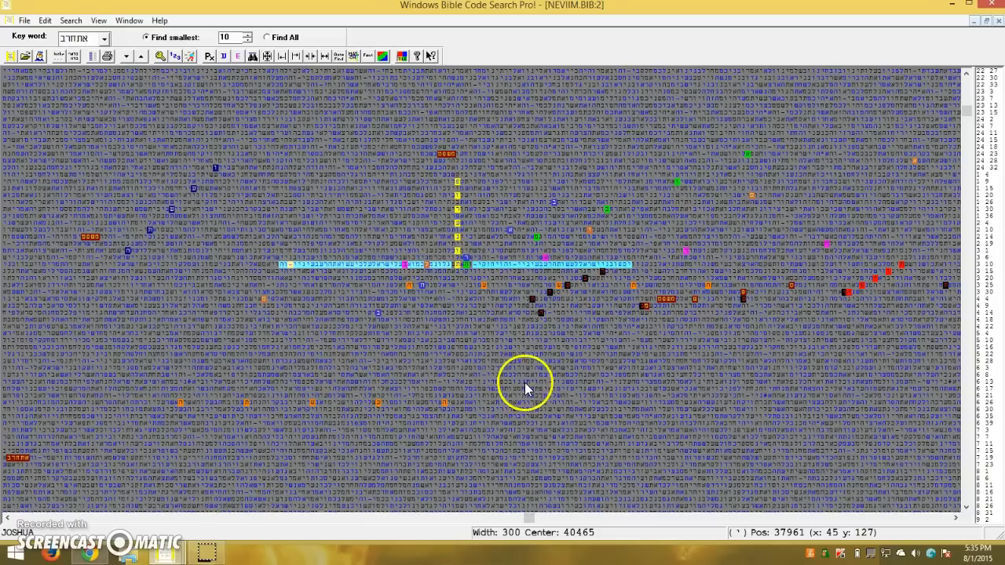
mouse_move(10, 530)
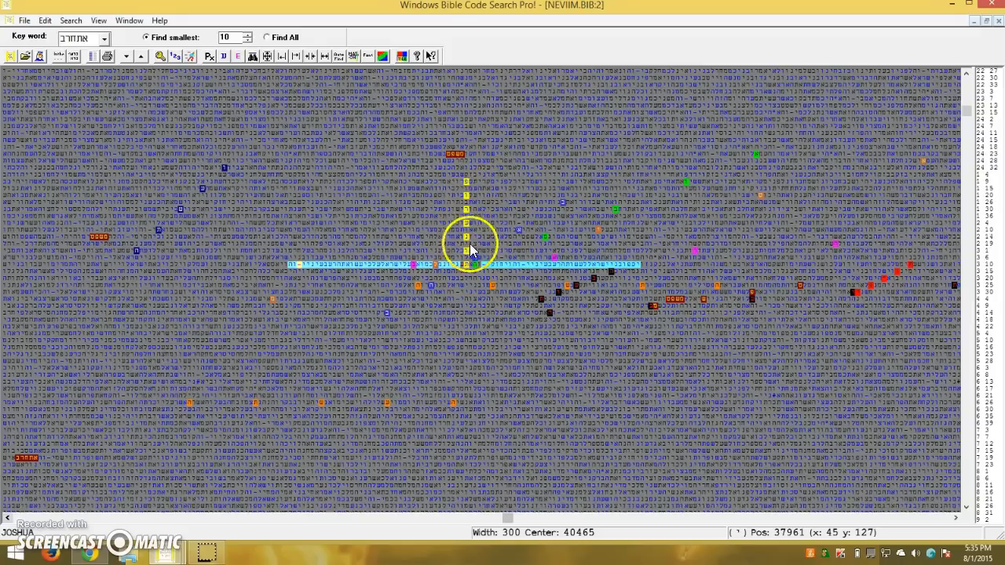
mouse_move(463, 183)
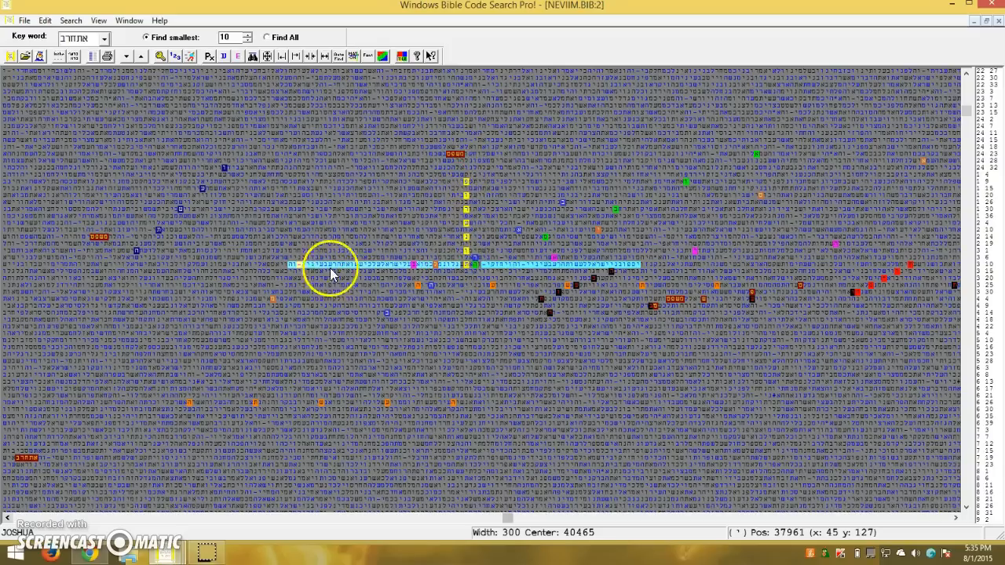
mouse_move(431, 269)
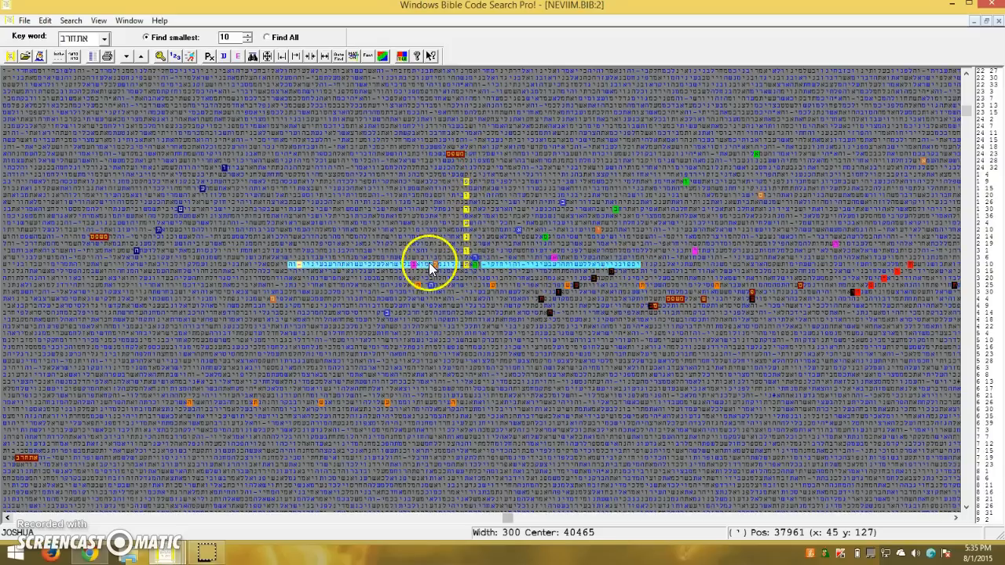
mouse_move(897, 201)
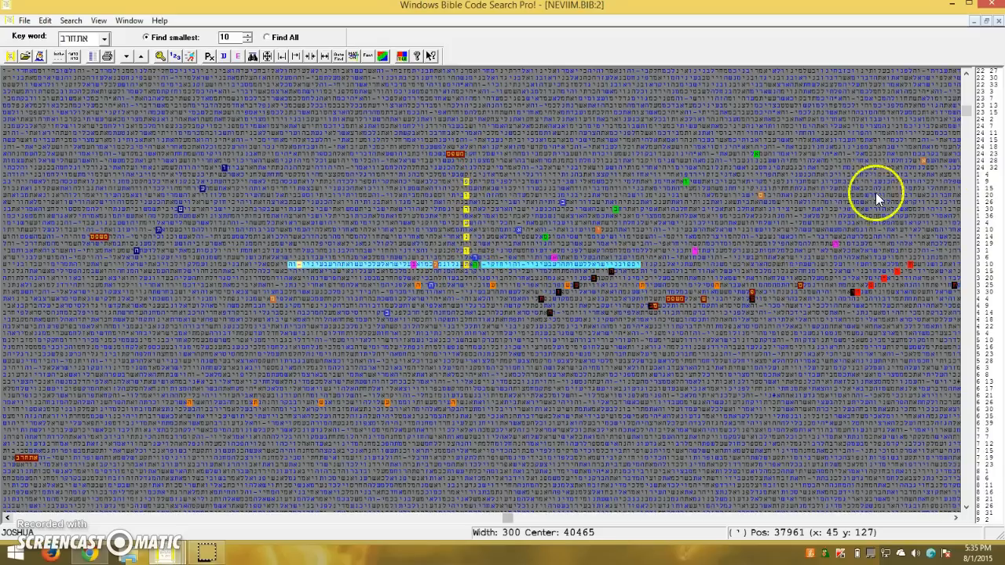
mouse_move(944, 126)
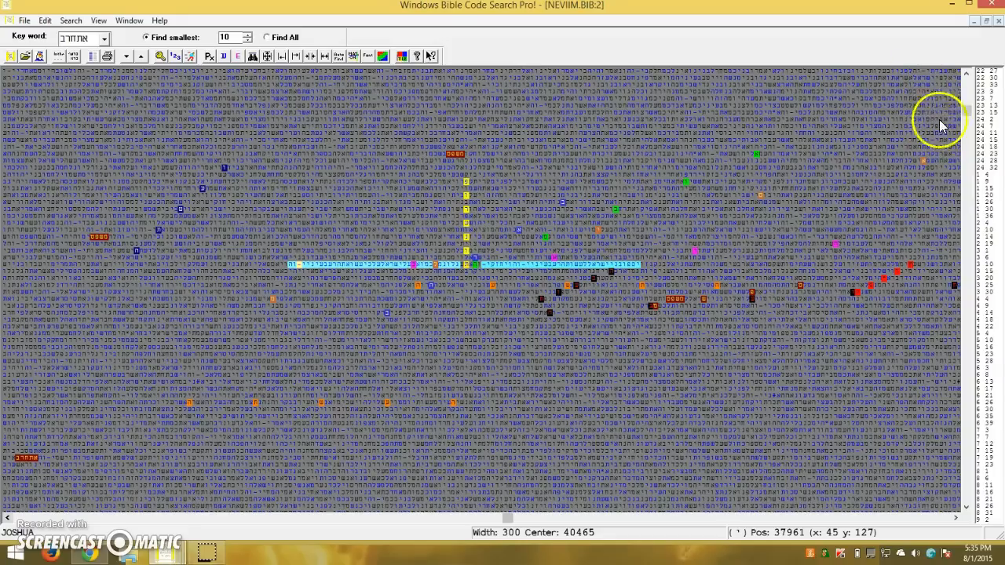
mouse_move(947, 207)
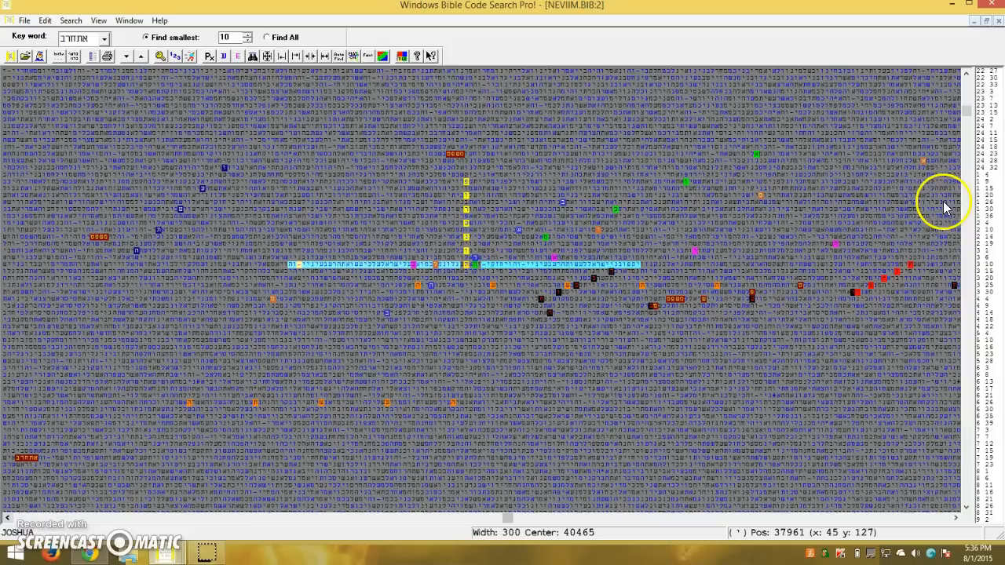
mouse_move(946, 407)
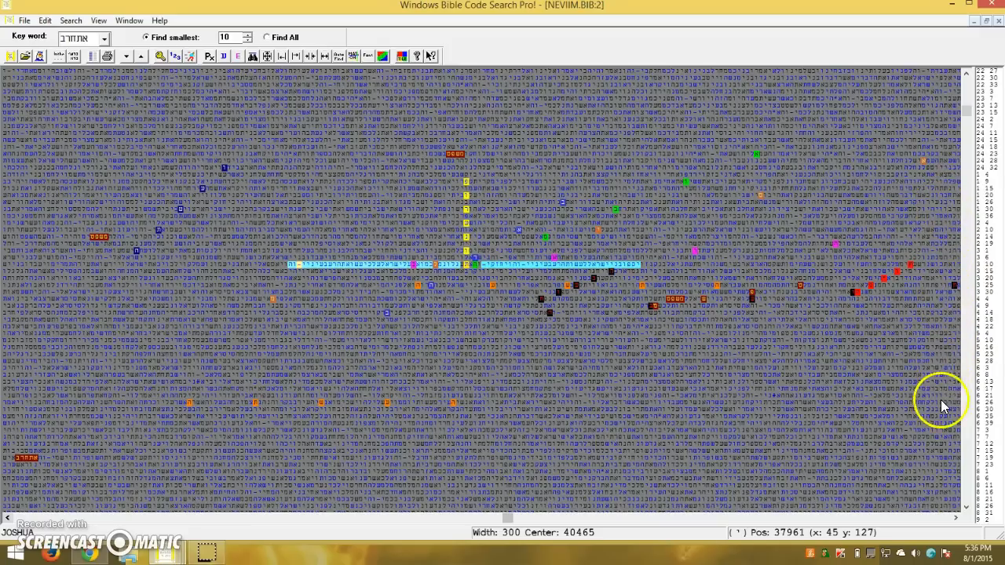
mouse_move(263, 165)
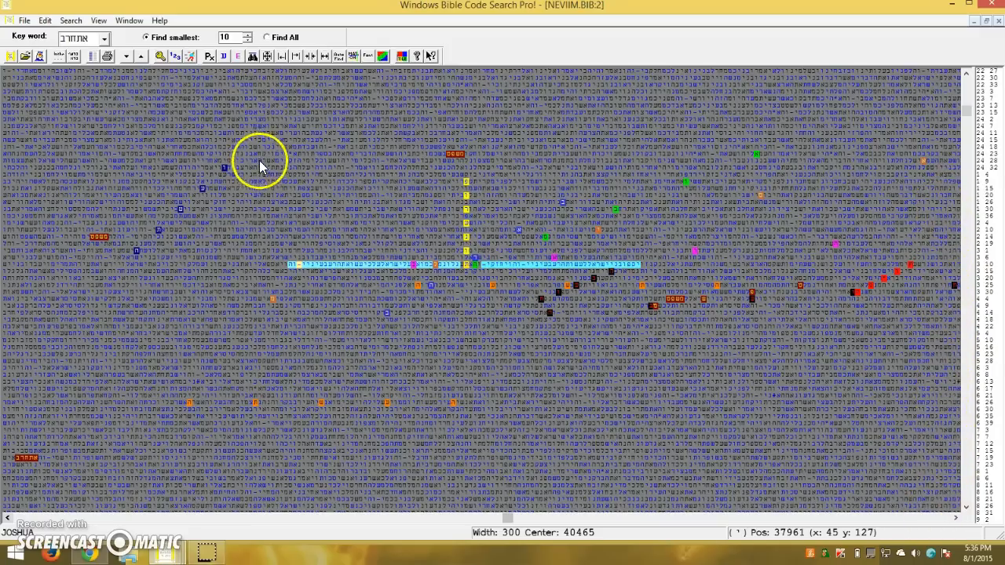
mouse_move(561, 201)
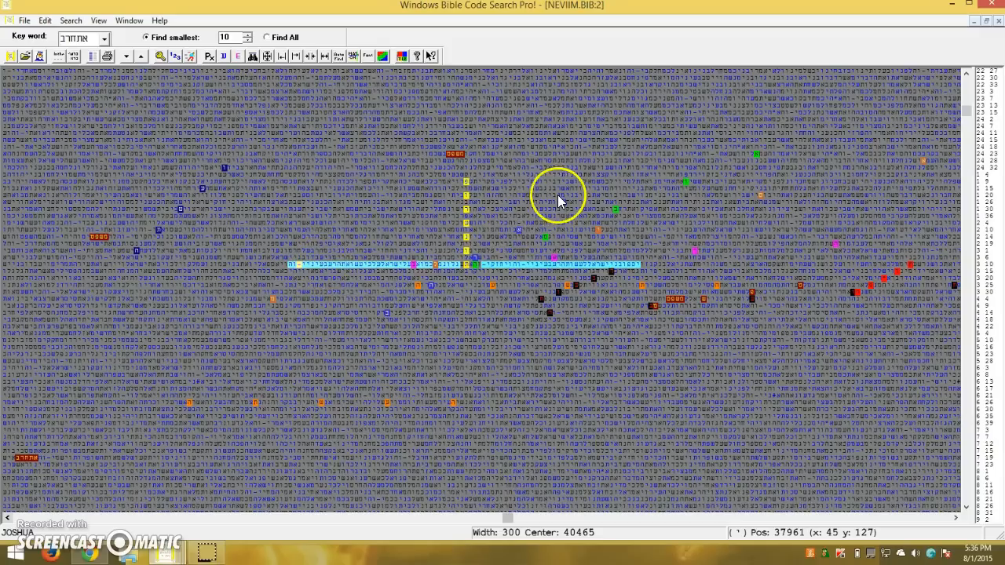
mouse_move(504, 256)
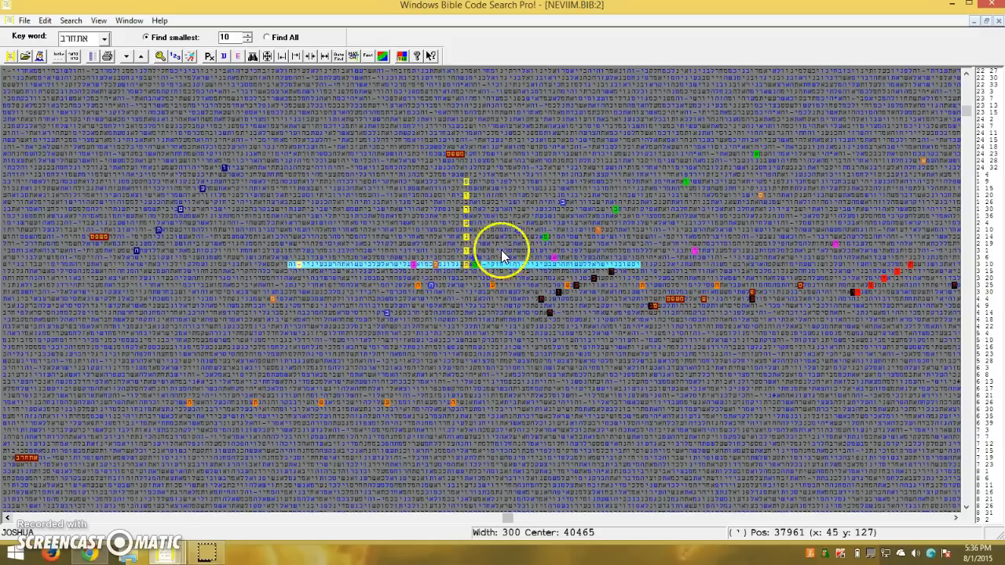
mouse_move(673, 210)
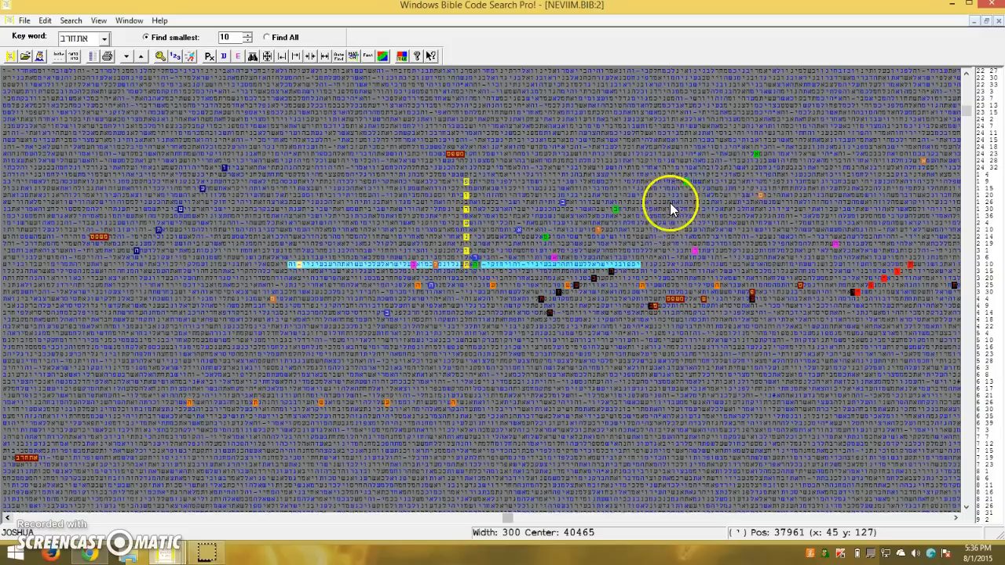
mouse_move(506, 250)
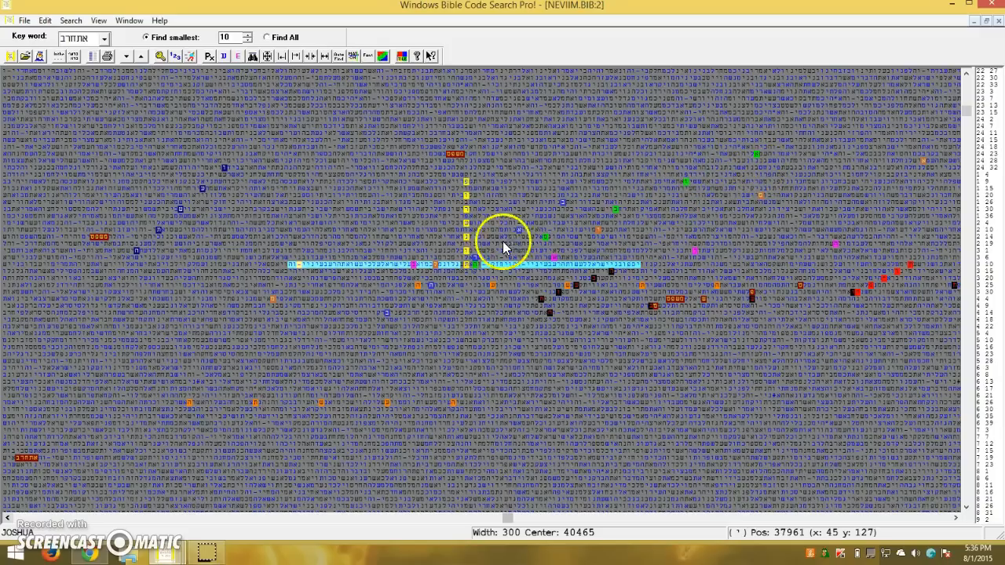
mouse_move(558, 278)
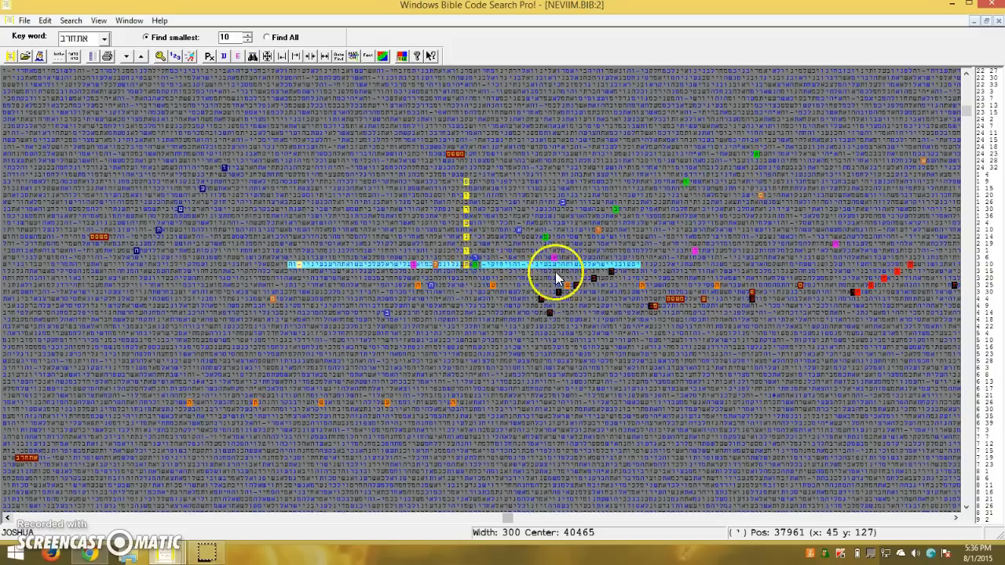
mouse_move(846, 255)
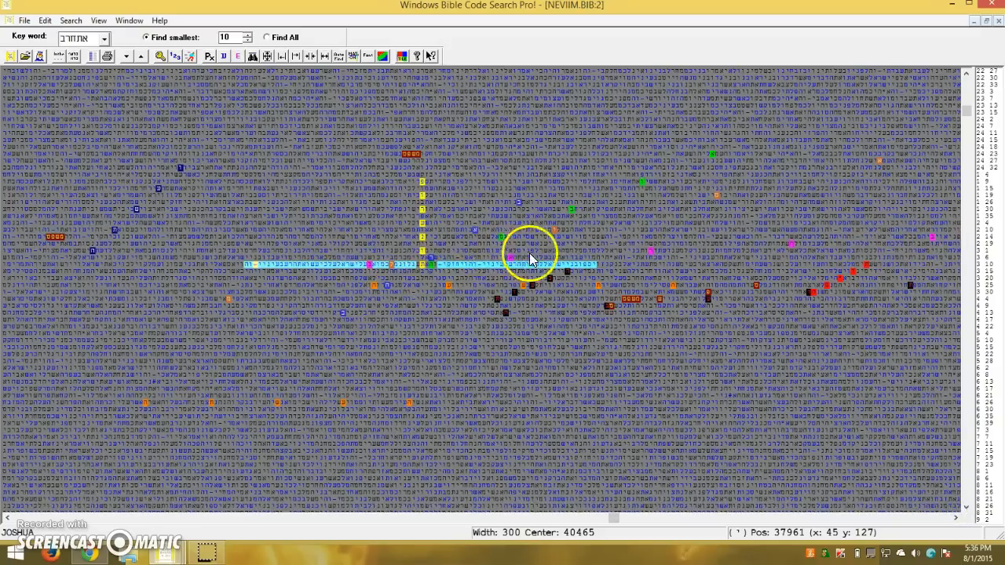
mouse_move(764, 271)
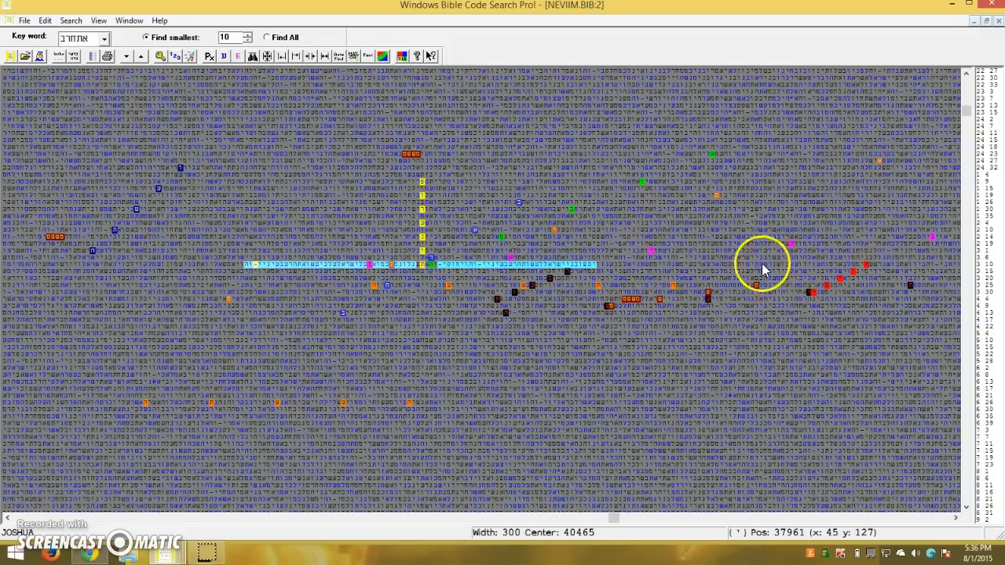
mouse_move(866, 309)
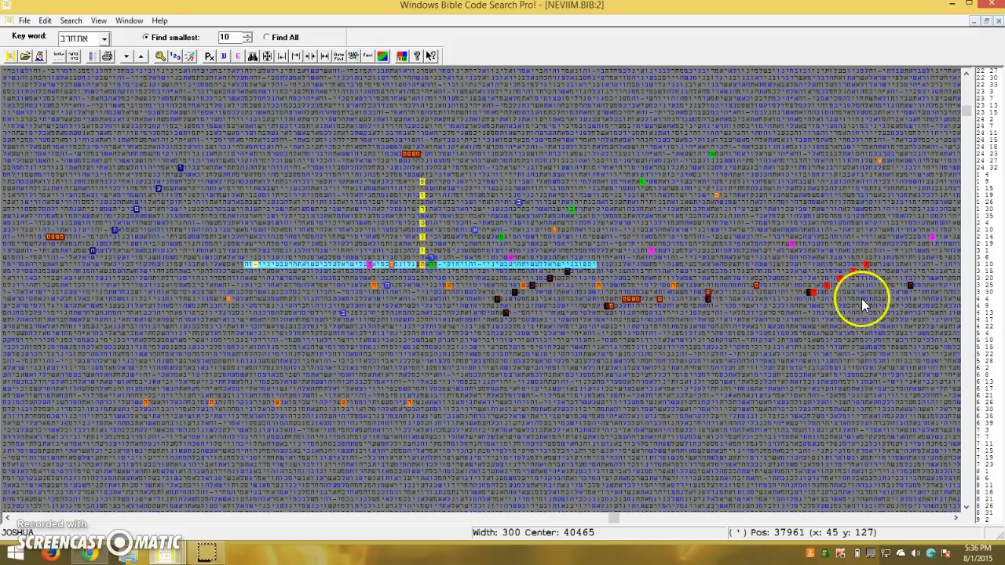
mouse_move(689, 324)
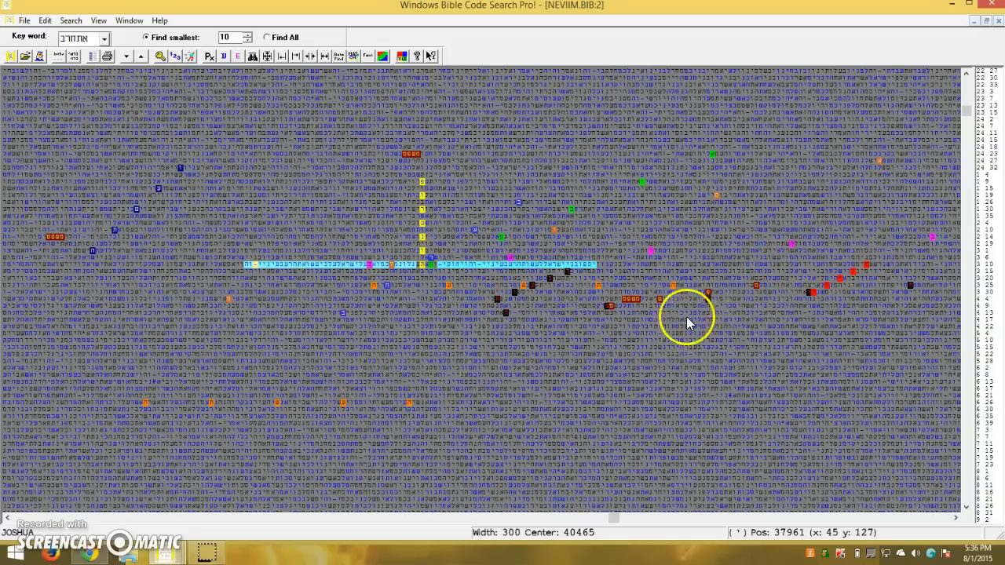
mouse_move(750, 297)
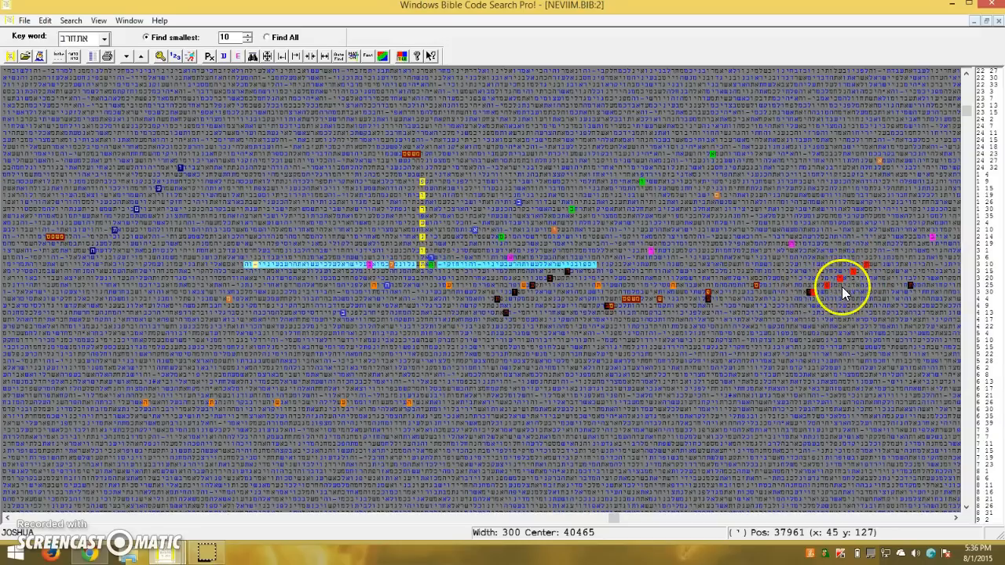
mouse_move(628, 288)
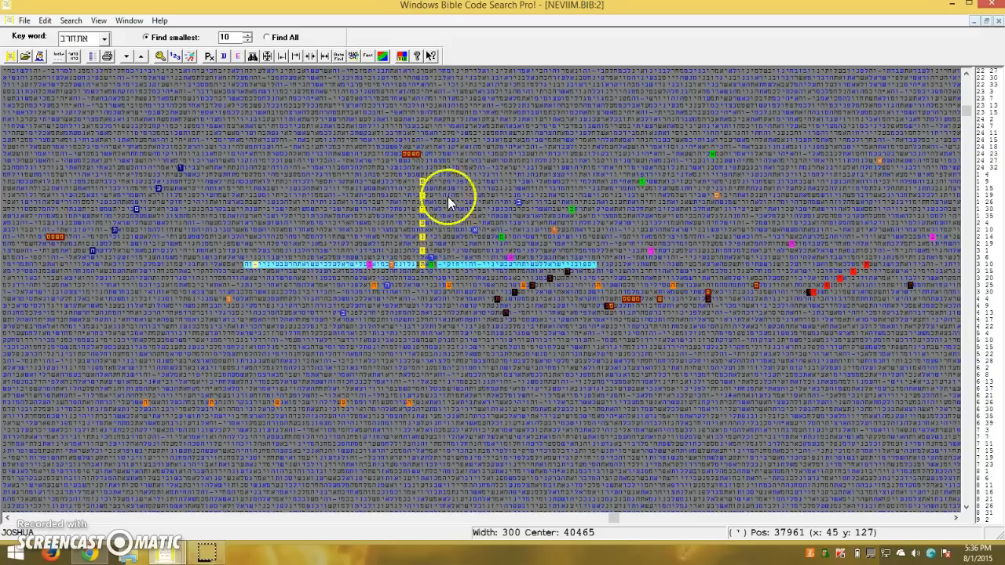
mouse_move(753, 293)
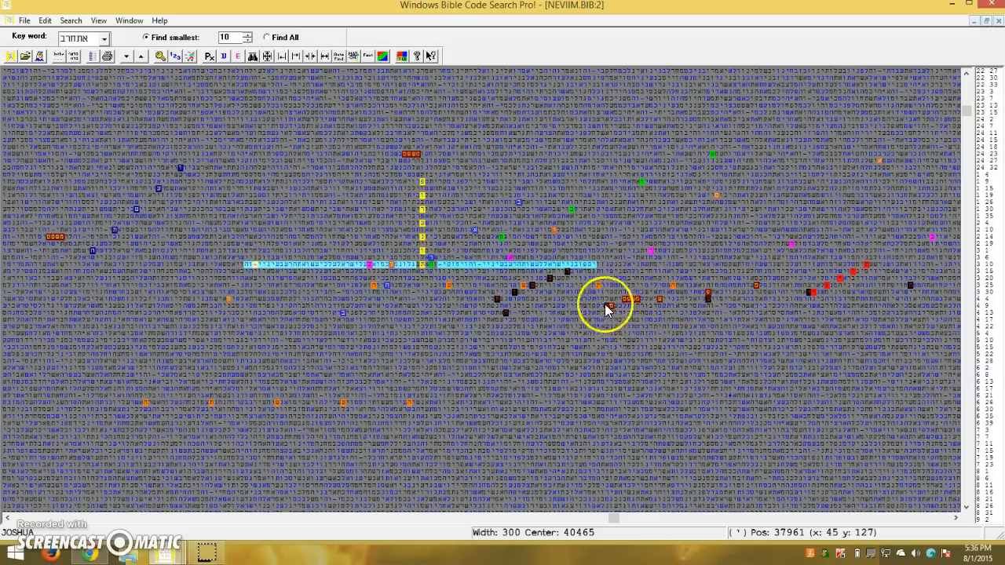
mouse_move(819, 296)
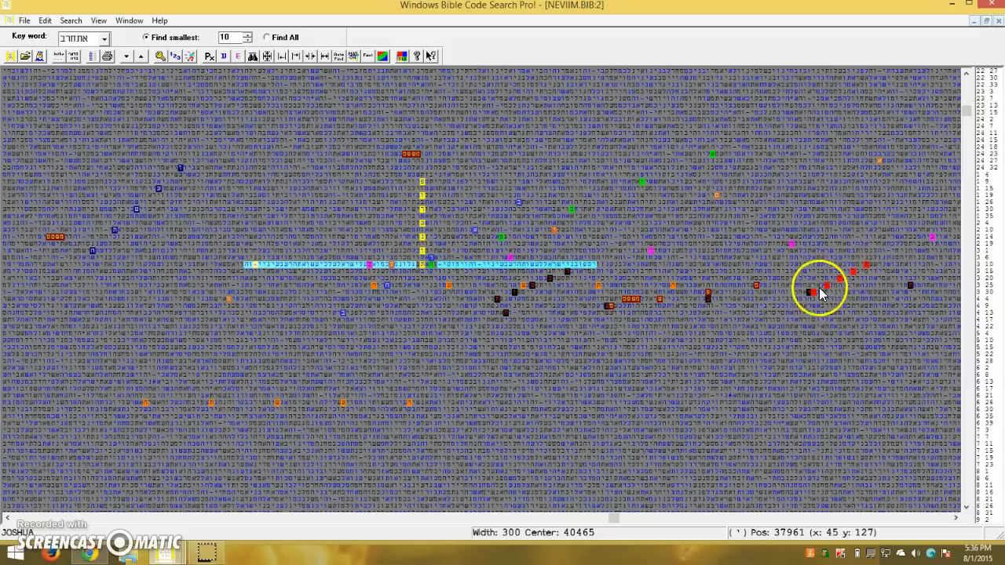
mouse_move(752, 306)
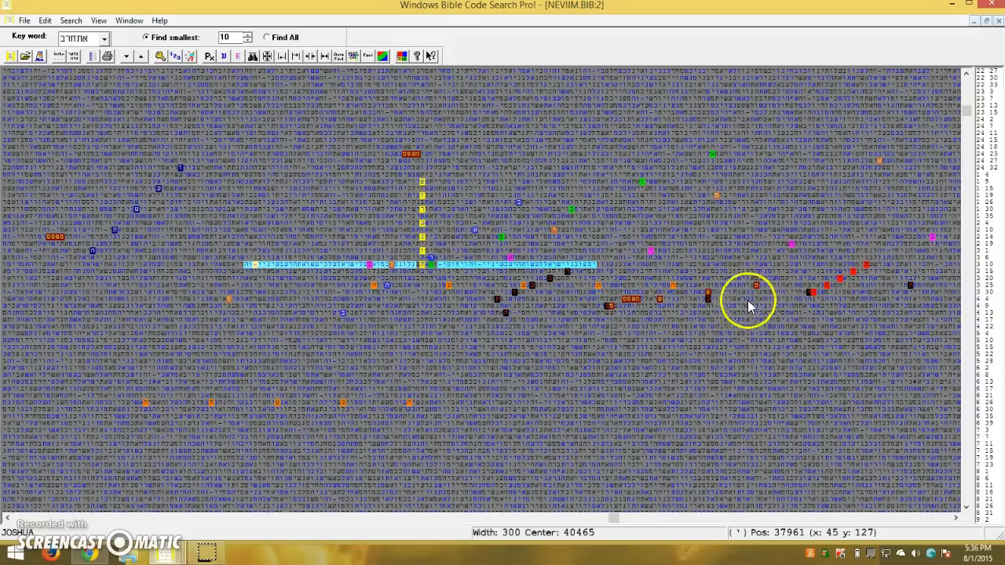
mouse_move(361, 292)
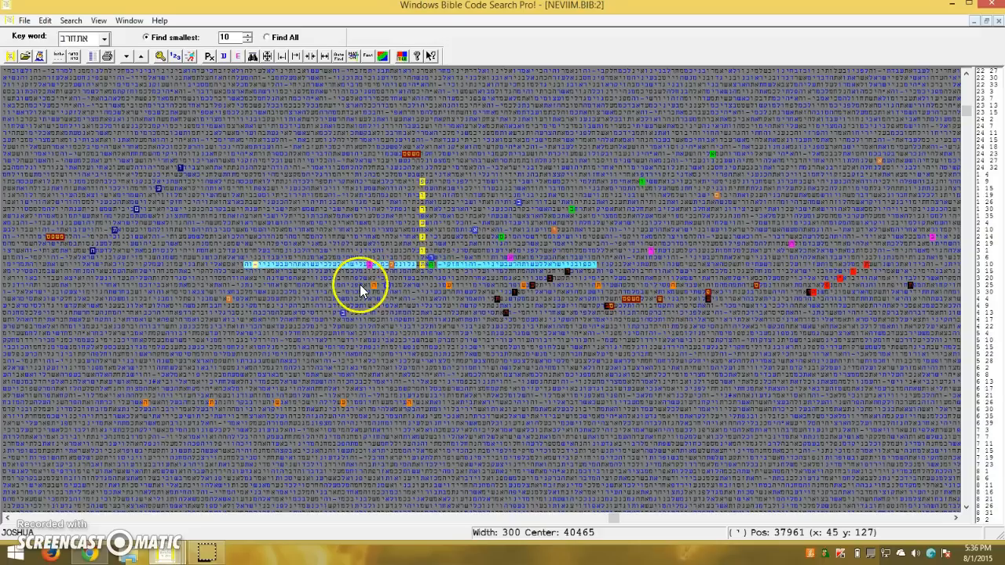
mouse_move(663, 290)
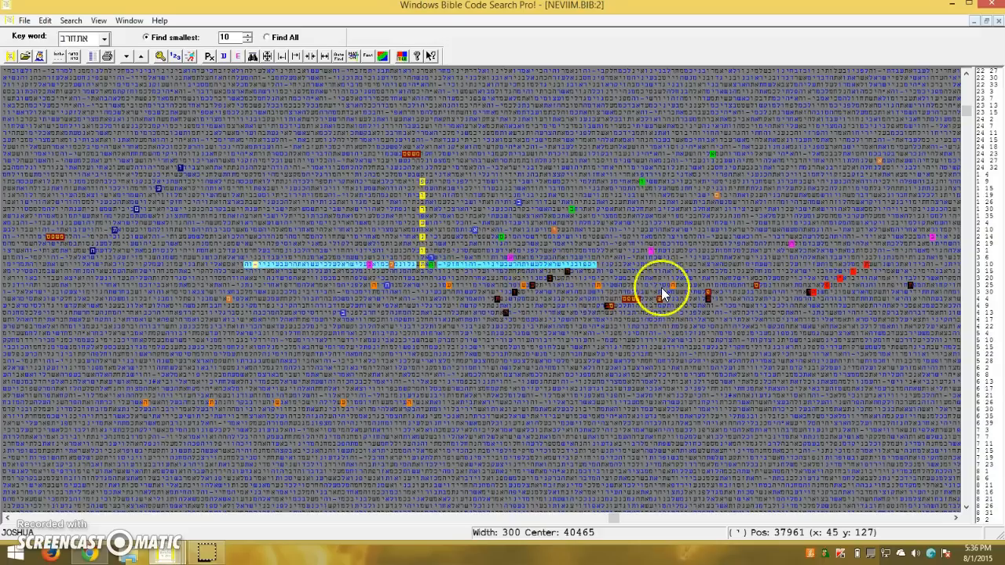
mouse_move(542, 294)
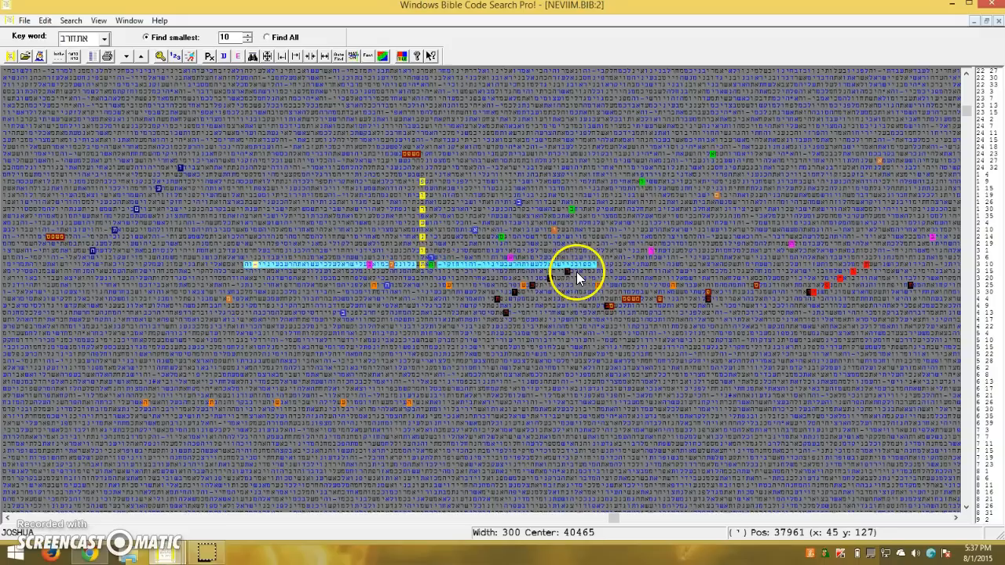
mouse_move(523, 287)
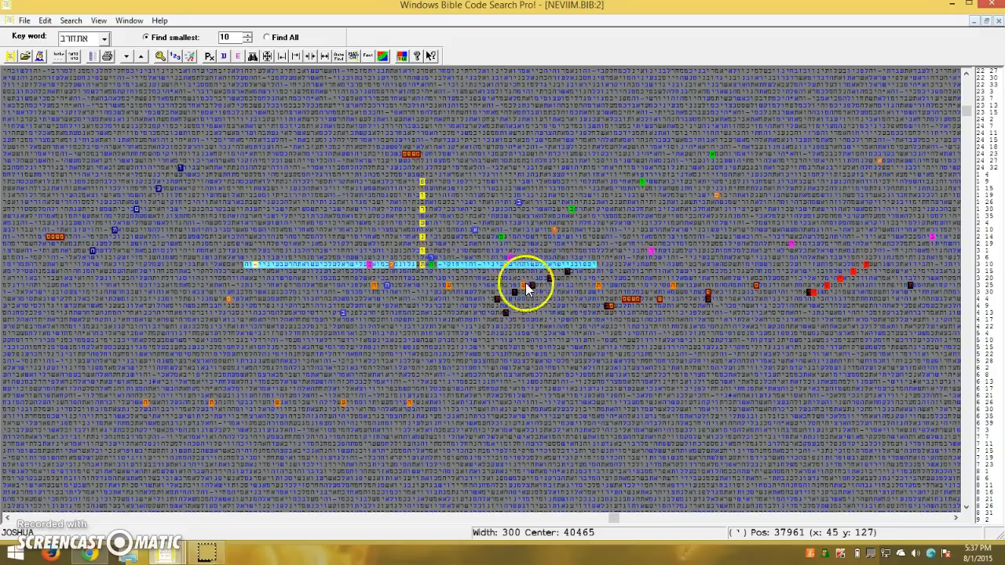
mouse_move(328, 418)
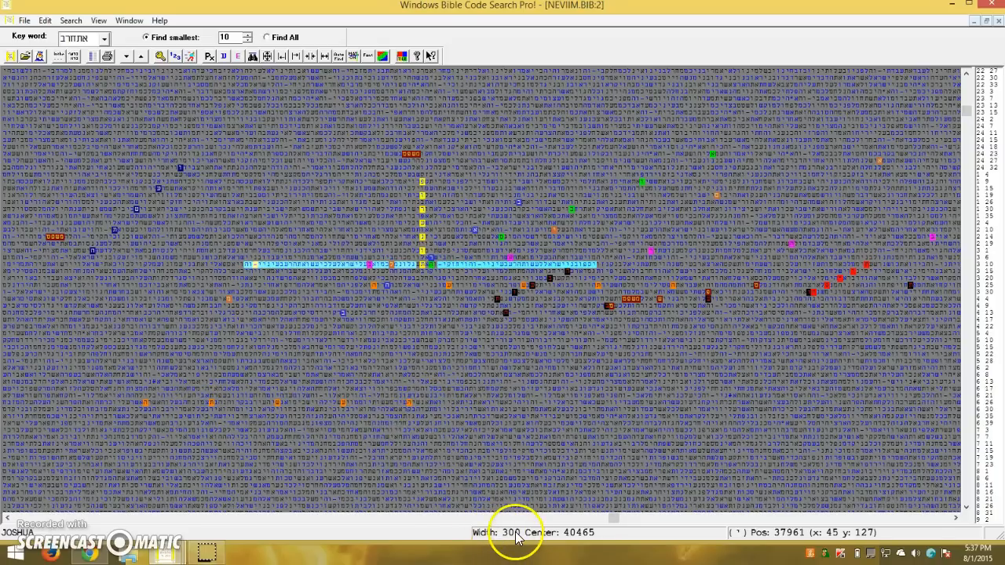
mouse_move(758, 387)
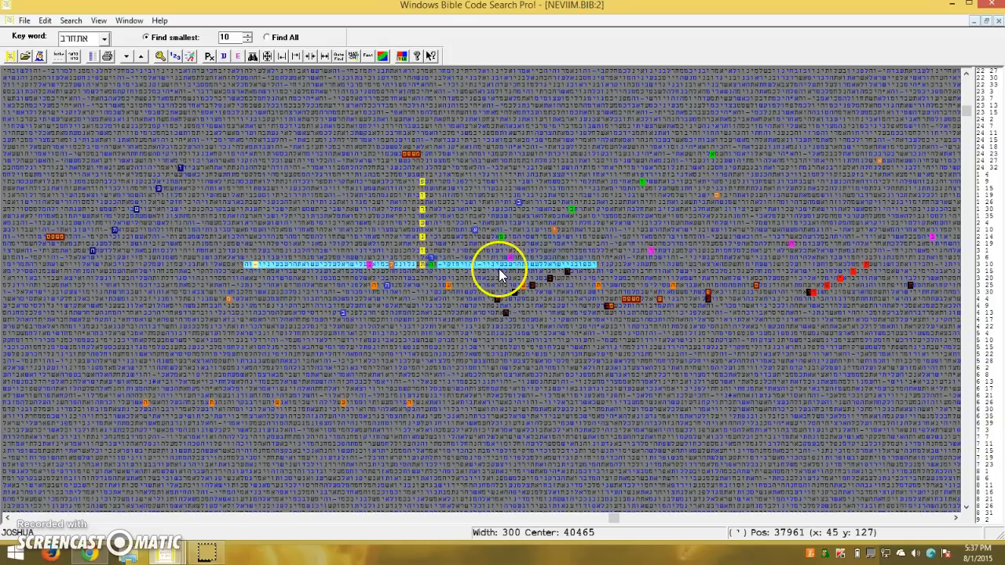
mouse_move(599, 223)
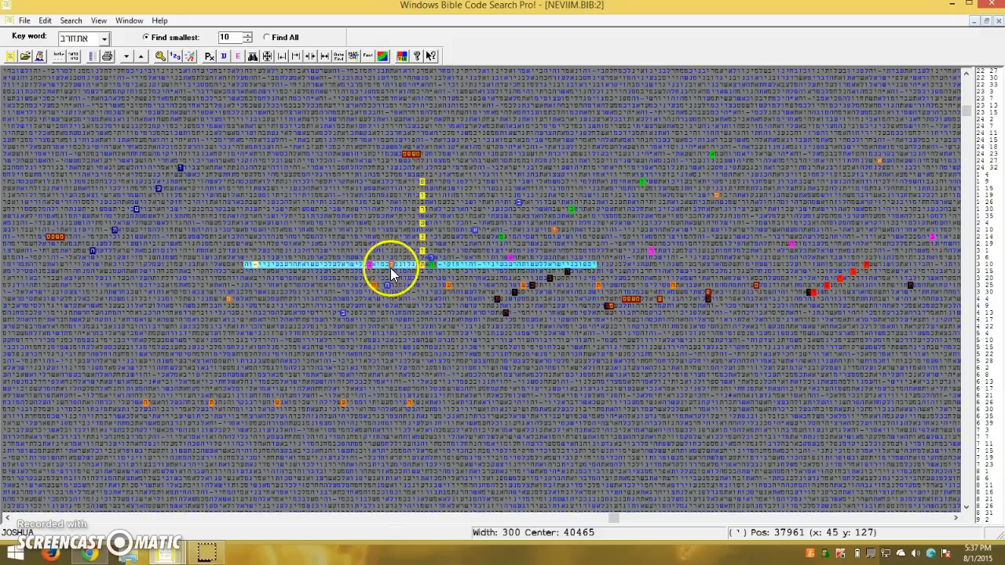
mouse_move(233, 302)
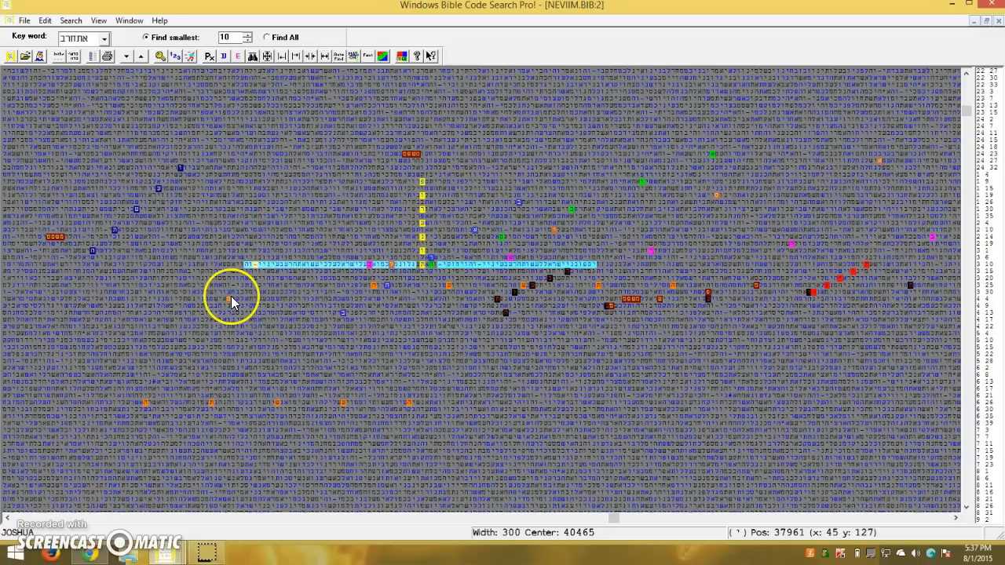
mouse_move(686, 338)
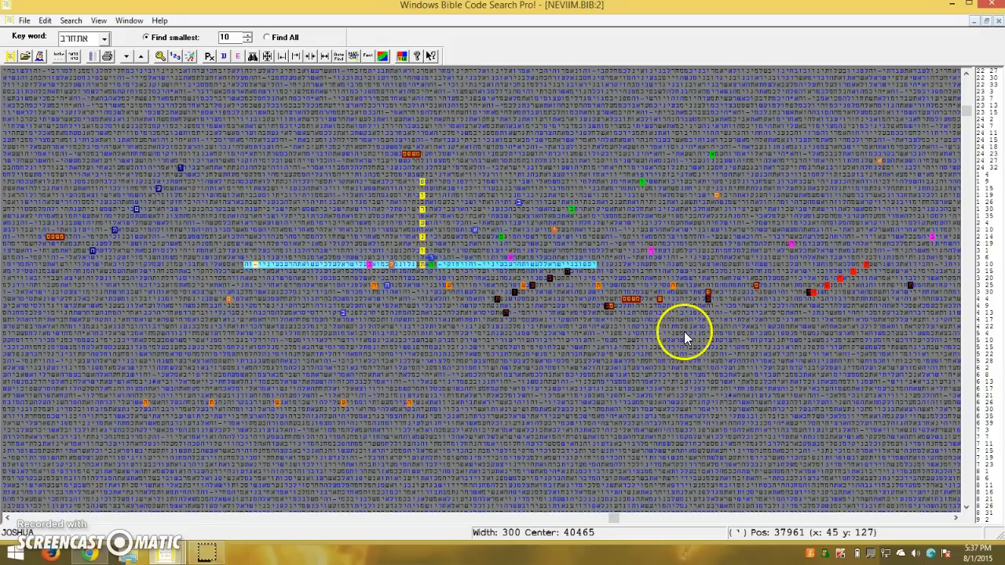
mouse_move(161, 555)
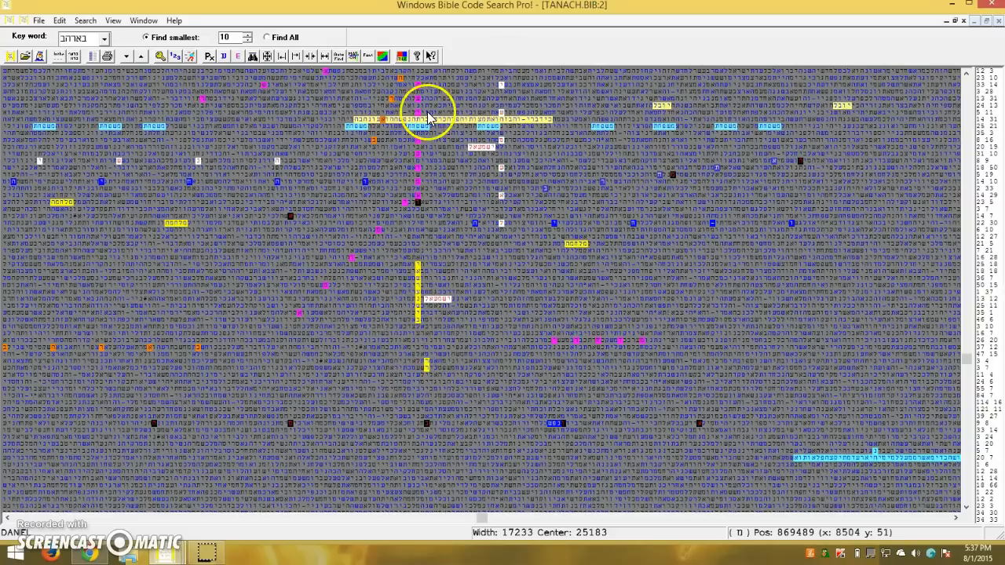
mouse_move(925, 103)
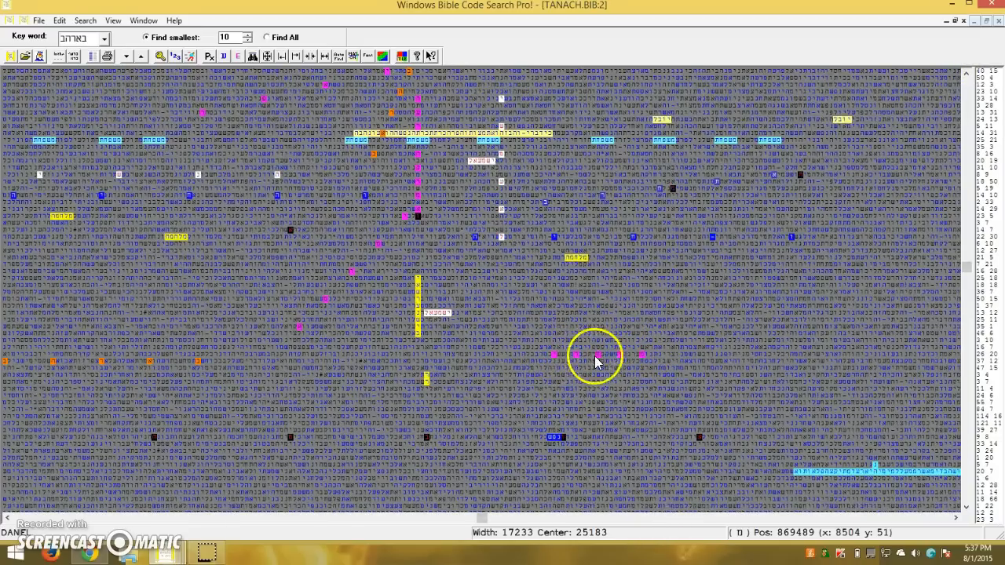
mouse_move(421, 383)
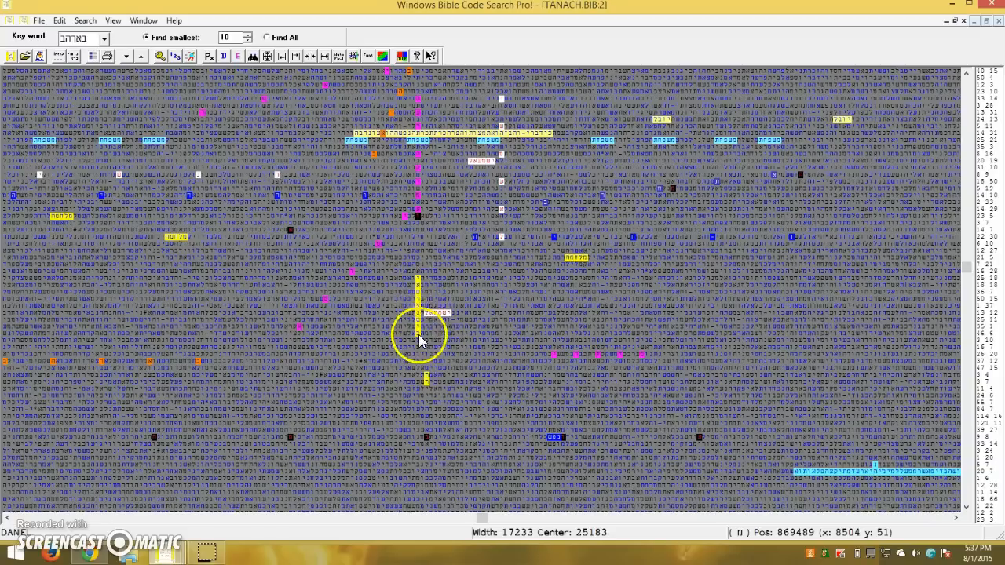
mouse_move(414, 334)
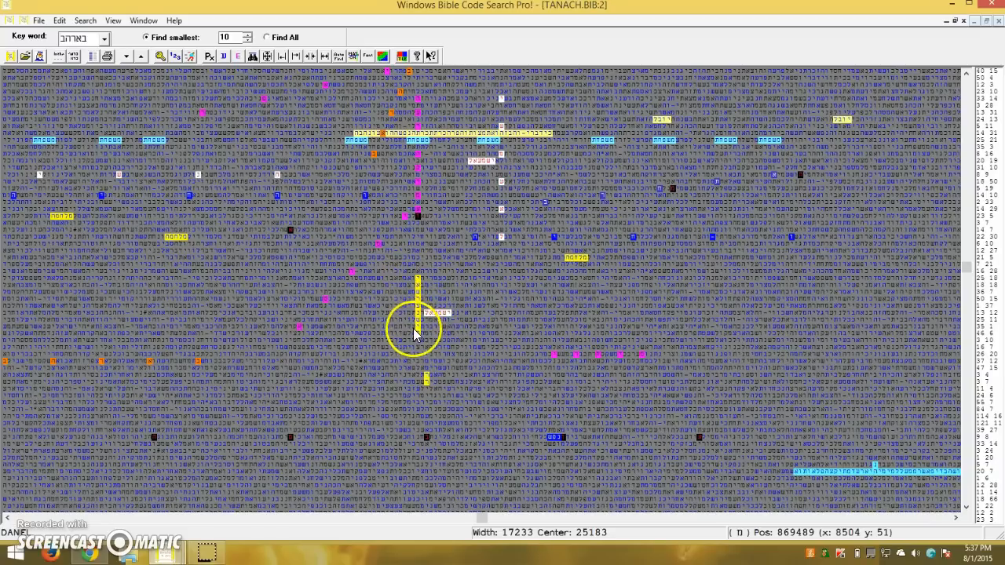
mouse_move(418, 281)
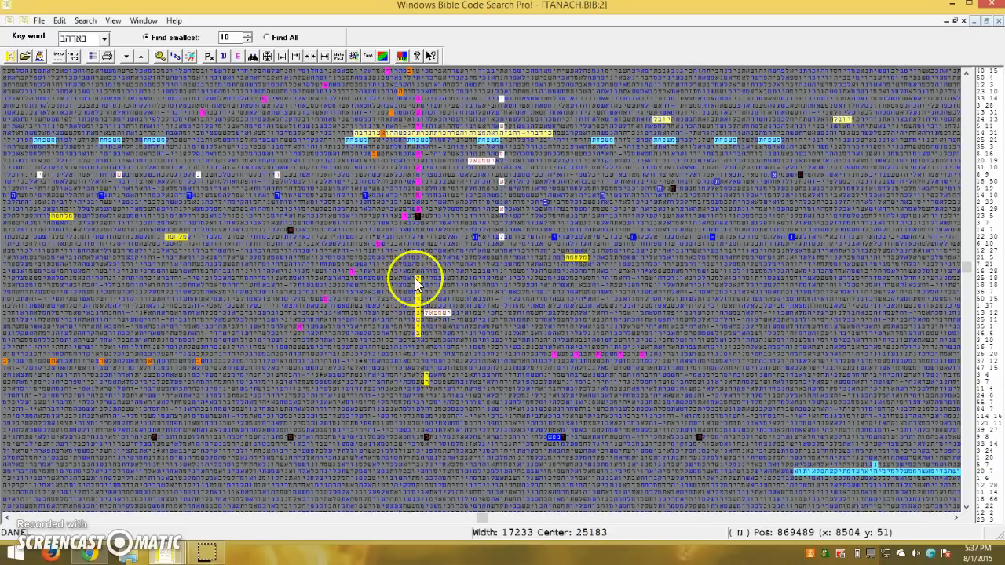
mouse_move(428, 297)
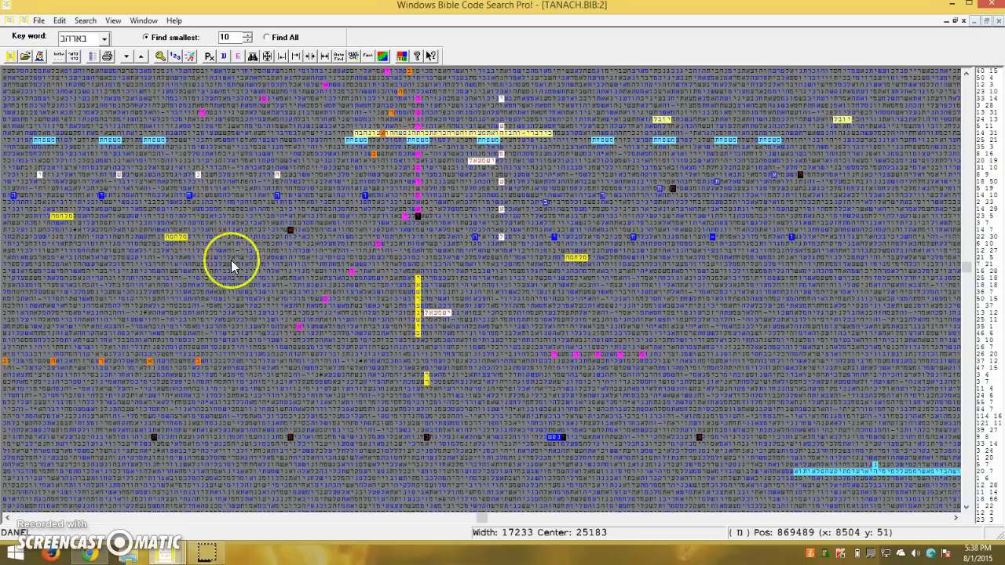
mouse_move(864, 279)
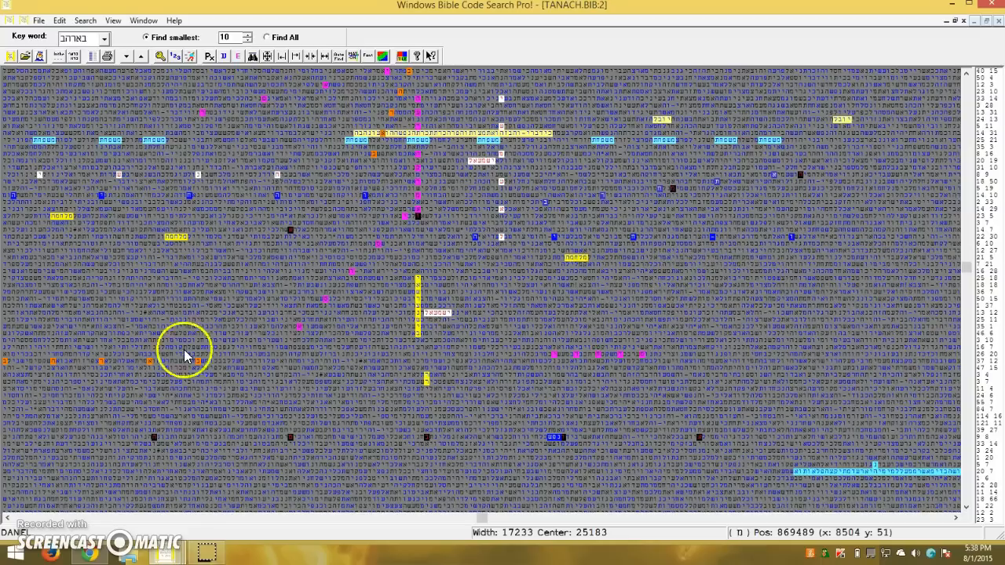
mouse_move(485, 281)
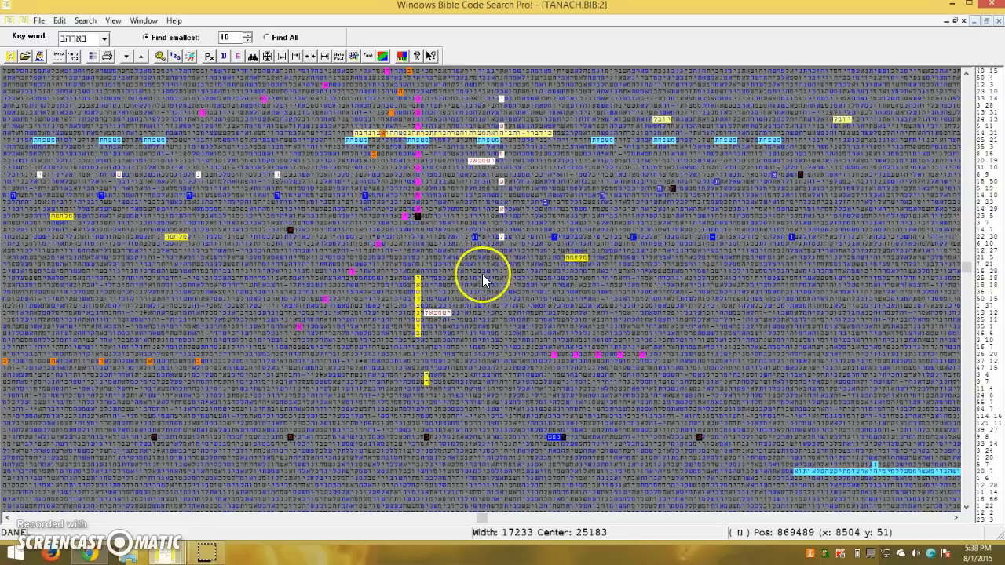
mouse_move(398, 204)
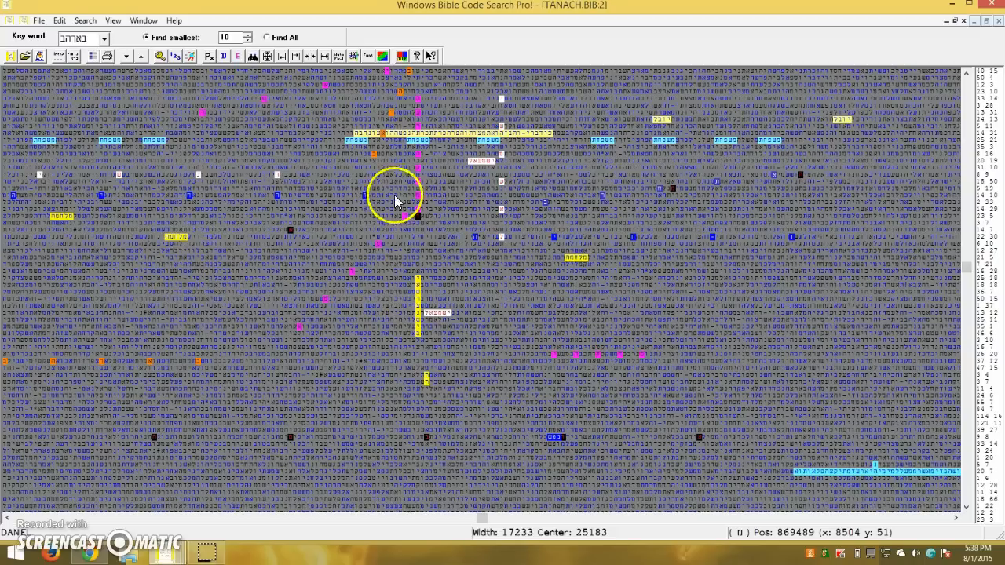
mouse_move(650, 210)
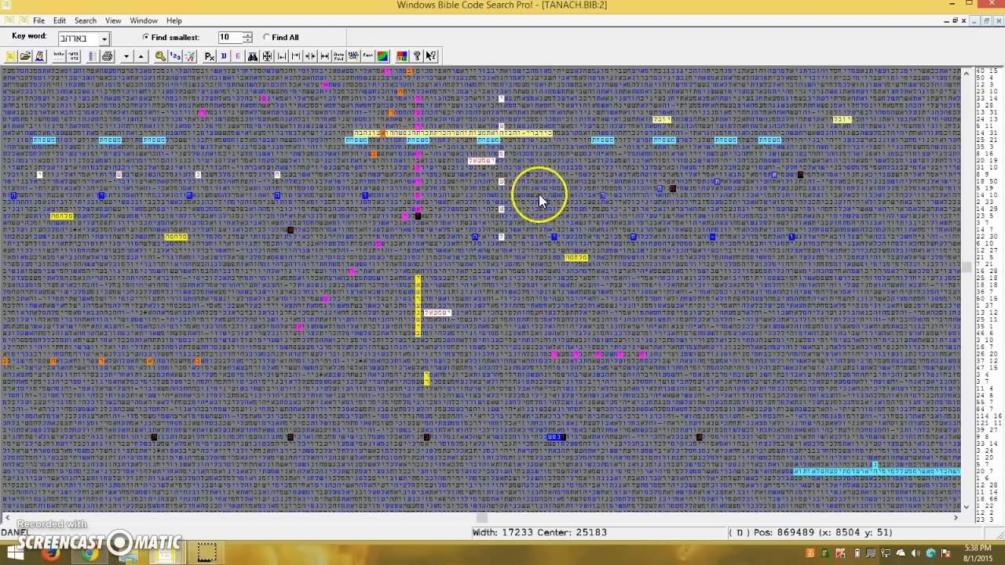
mouse_move(753, 183)
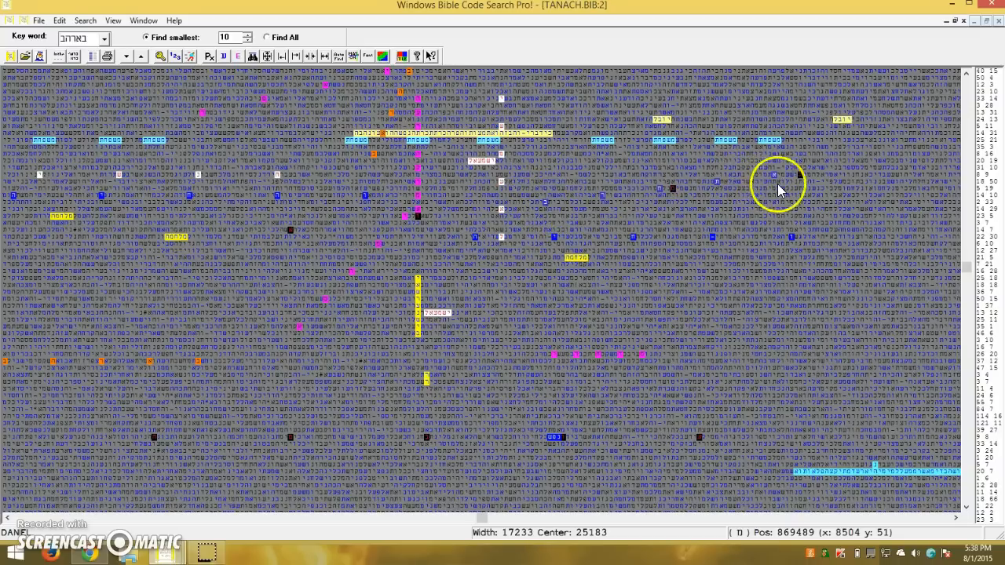
mouse_move(747, 154)
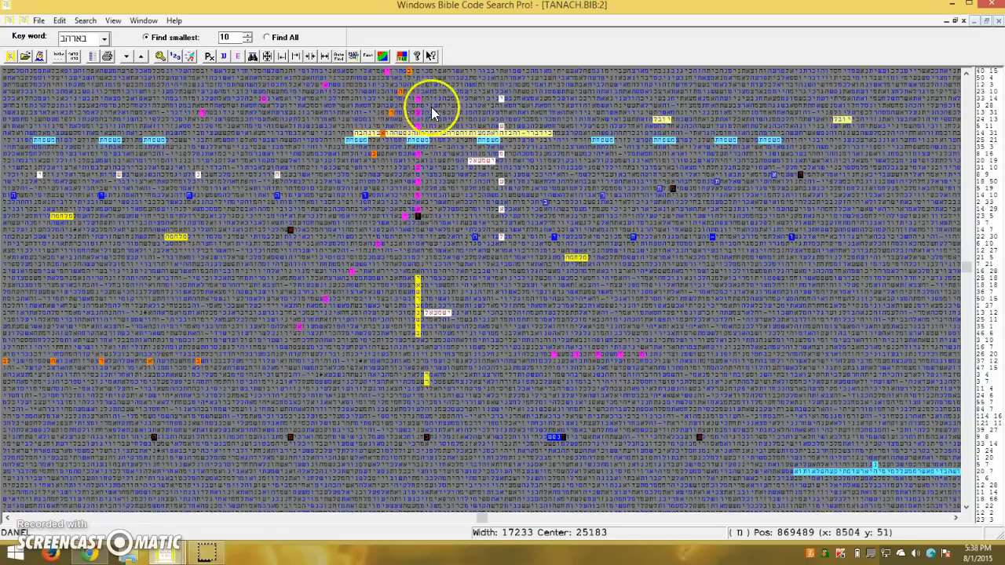
mouse_move(388, 119)
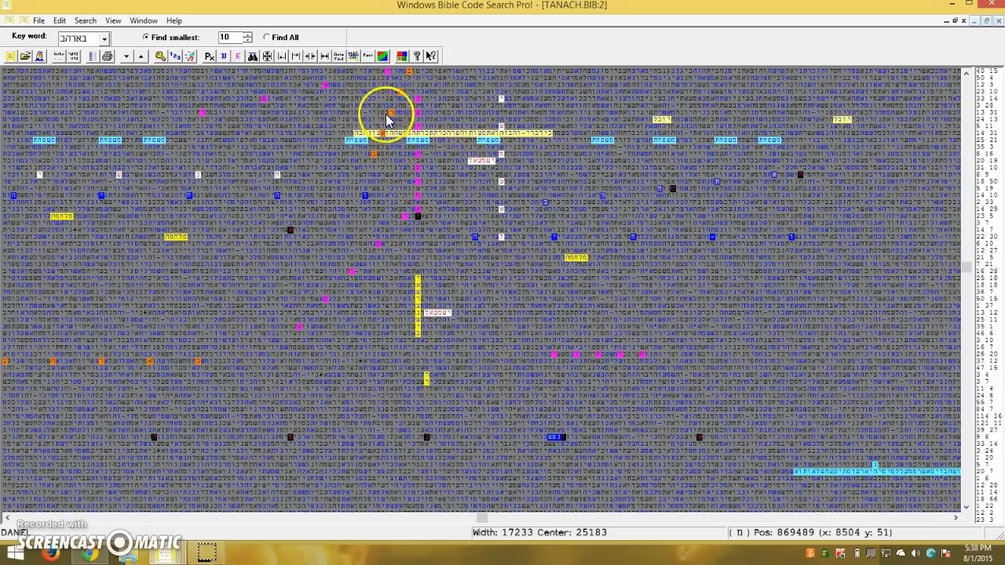
mouse_move(408, 224)
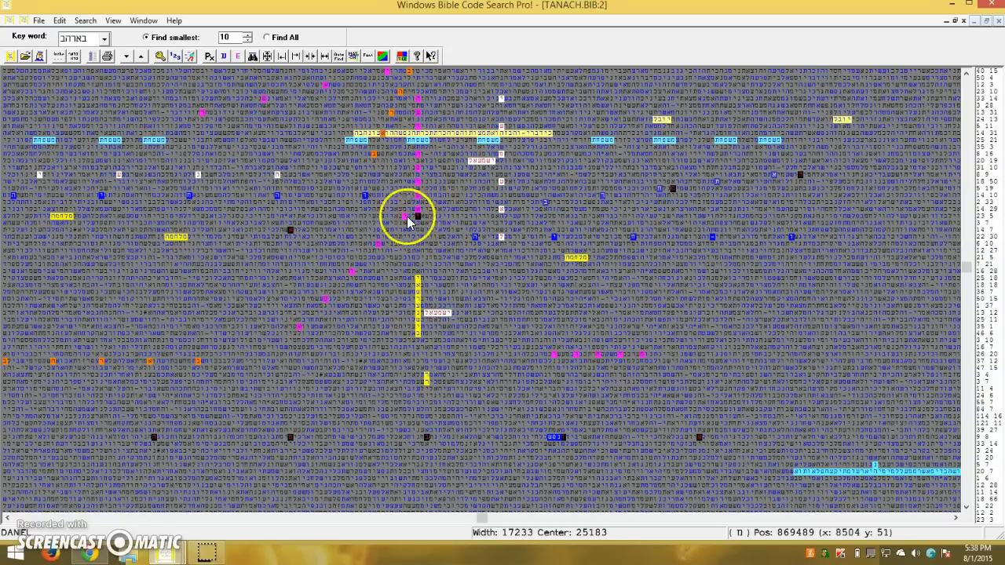
mouse_move(424, 154)
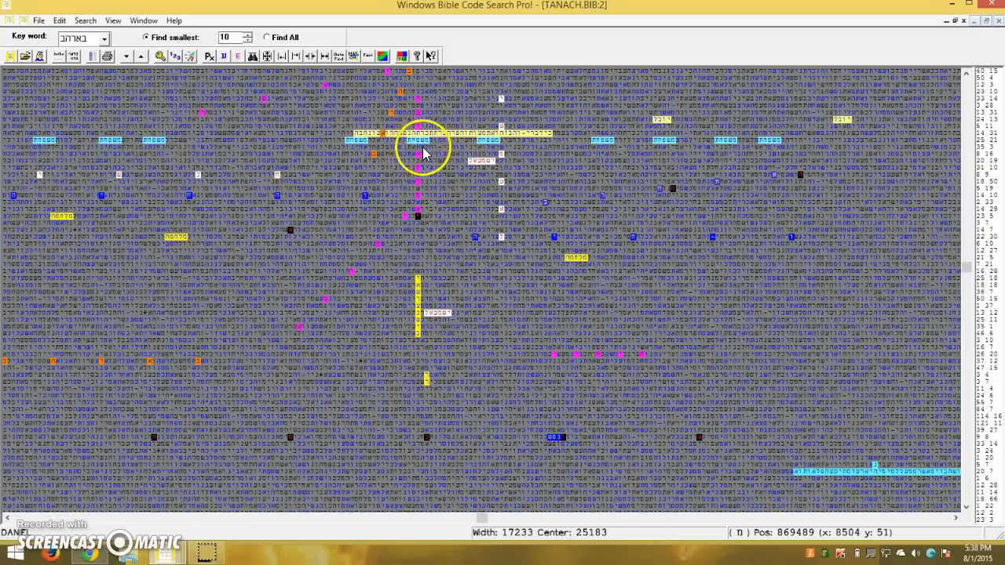
mouse_move(51, 153)
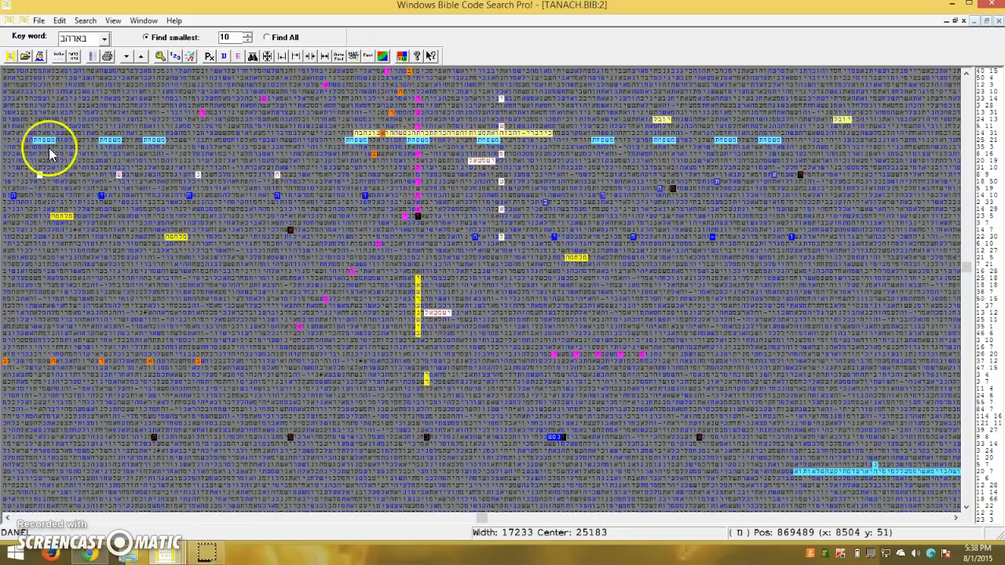
mouse_move(8, 530)
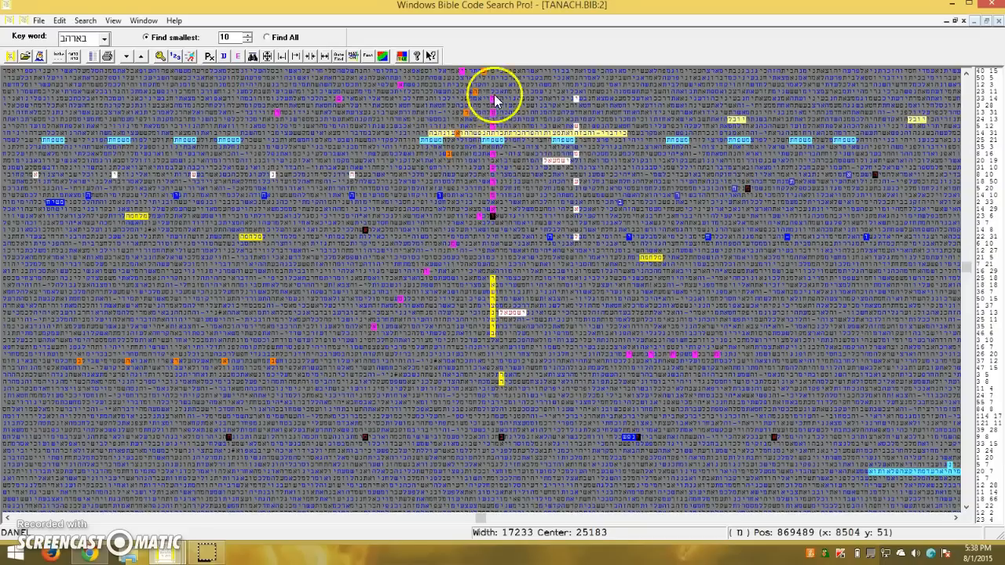
mouse_move(336, 253)
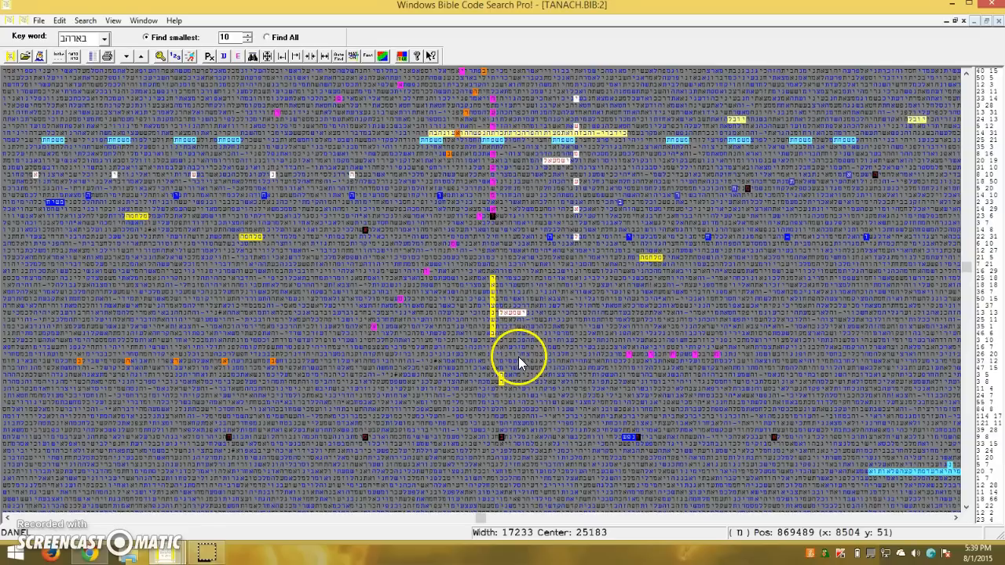
mouse_move(572, 558)
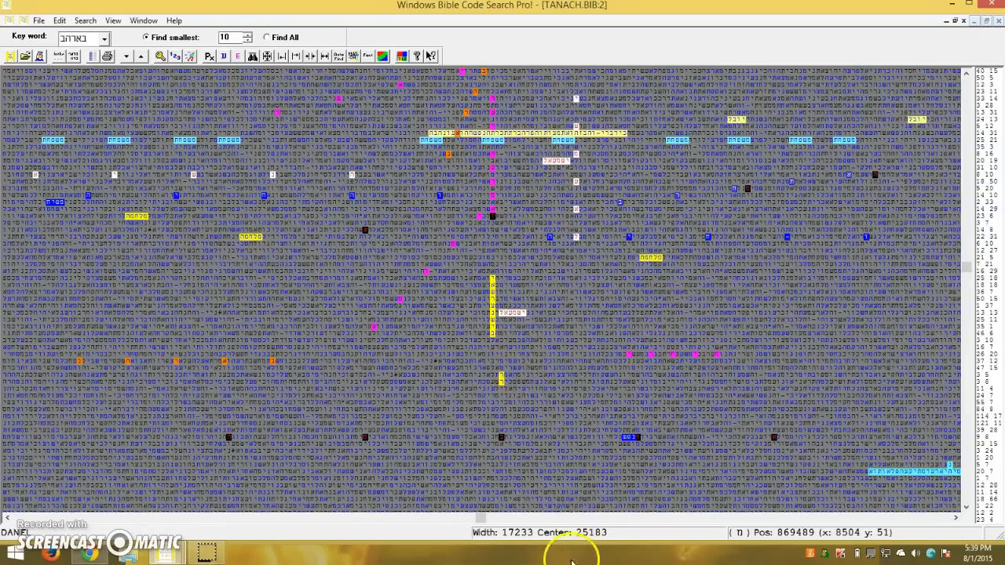
mouse_move(509, 542)
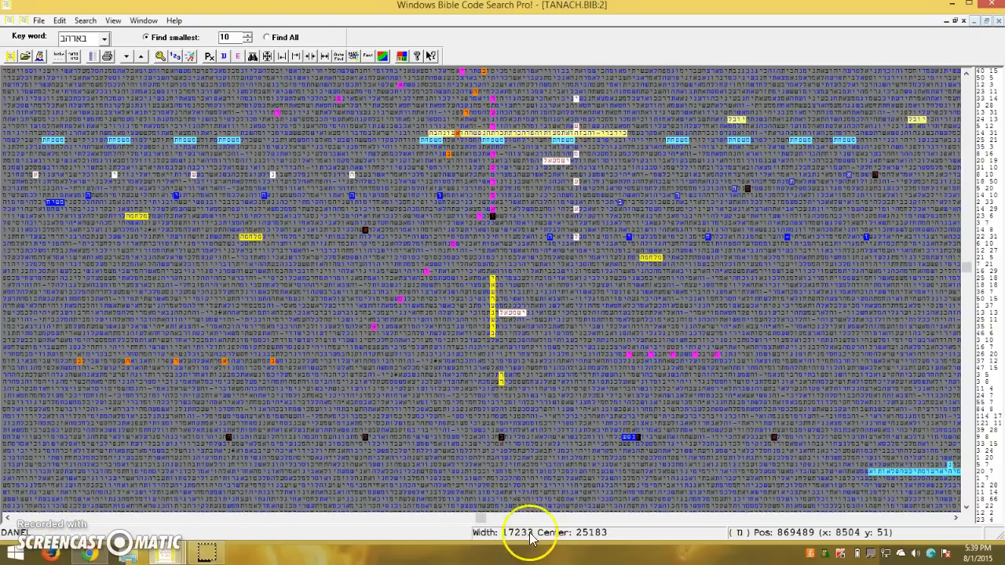
mouse_move(745, 375)
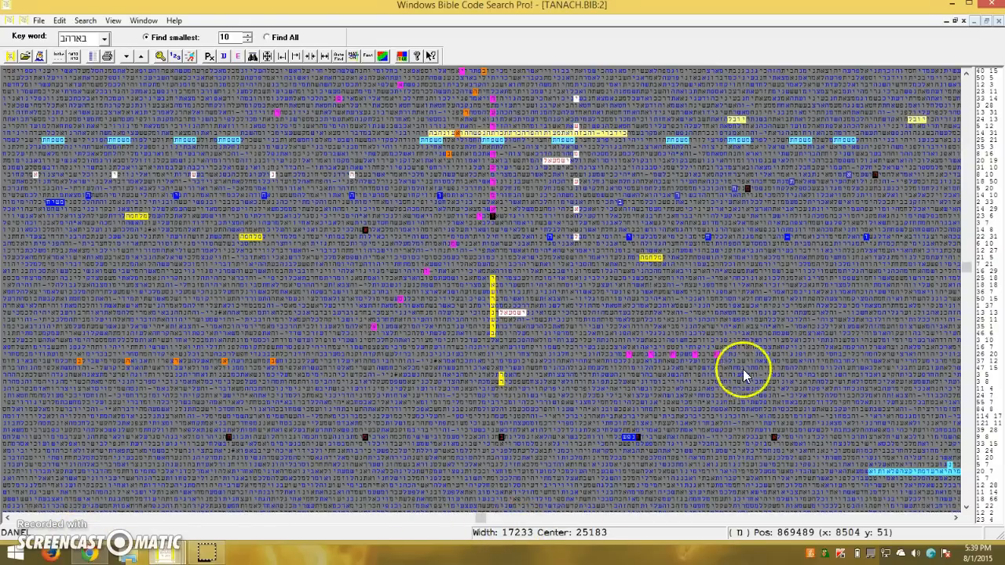
mouse_move(825, 511)
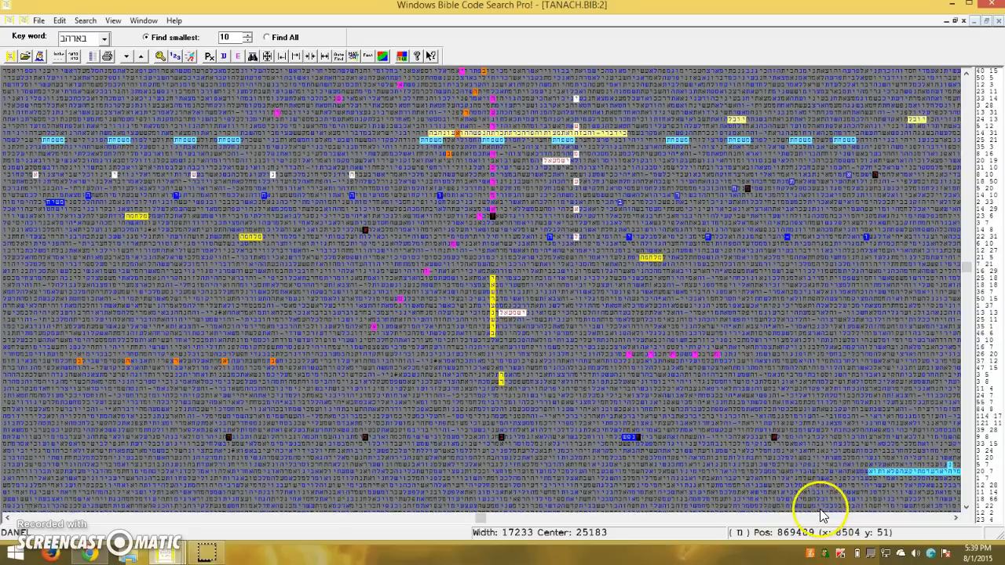
mouse_move(940, 80)
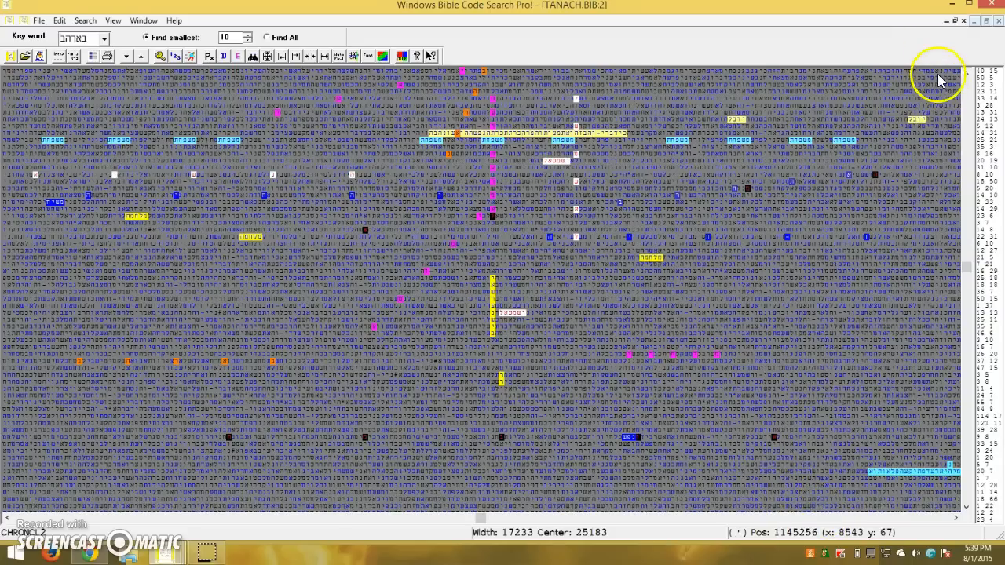
mouse_move(279, 356)
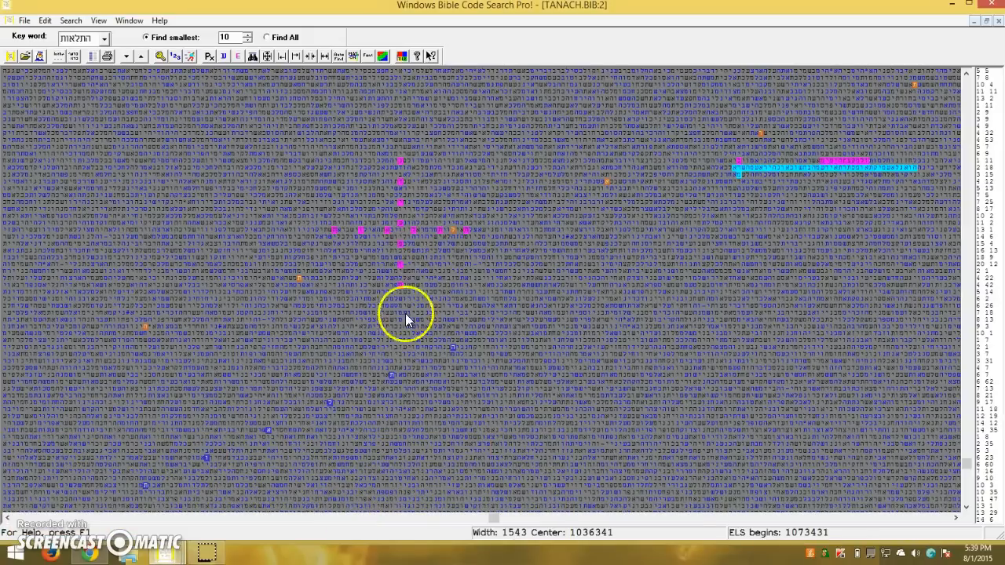
mouse_move(322, 242)
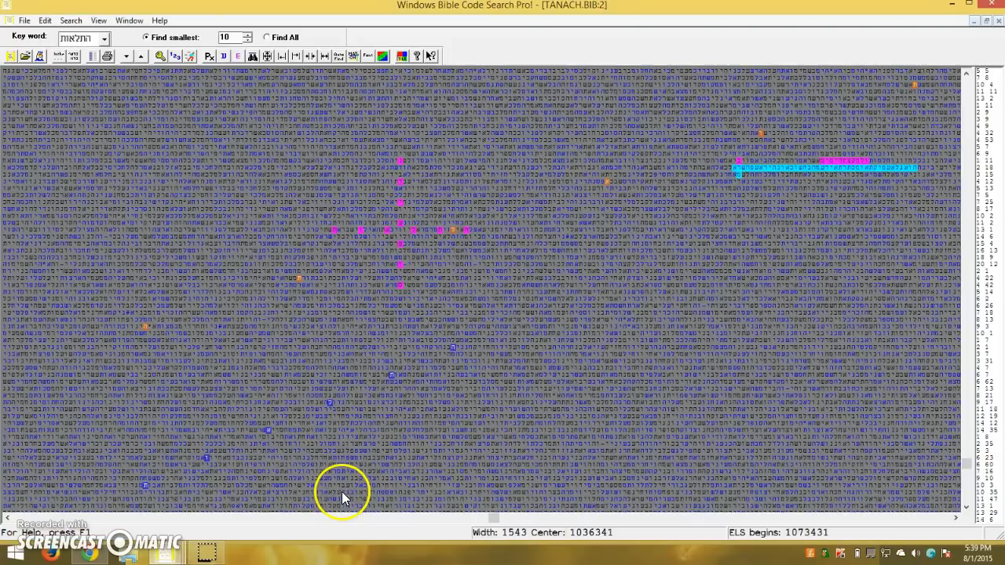
mouse_move(208, 148)
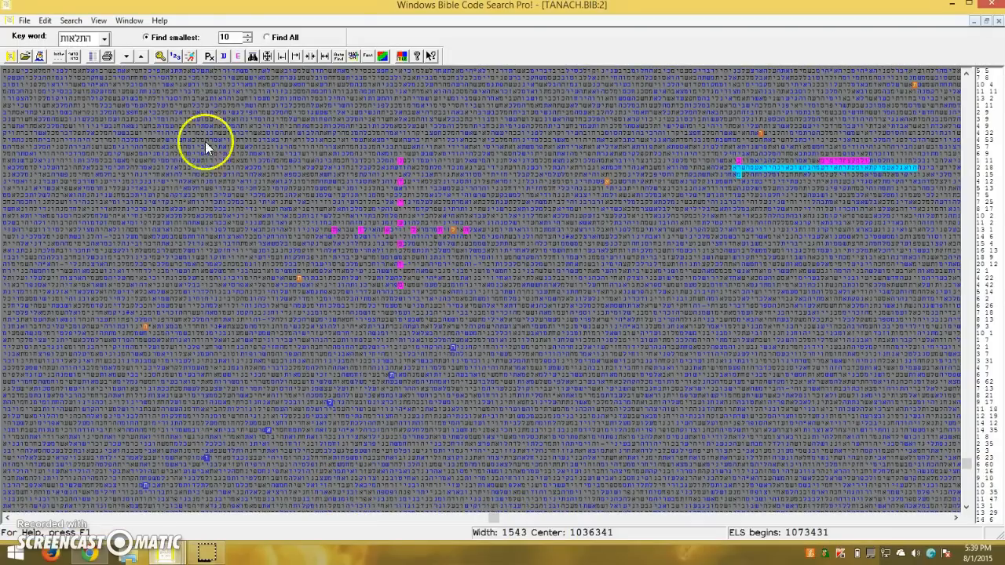
mouse_move(117, 393)
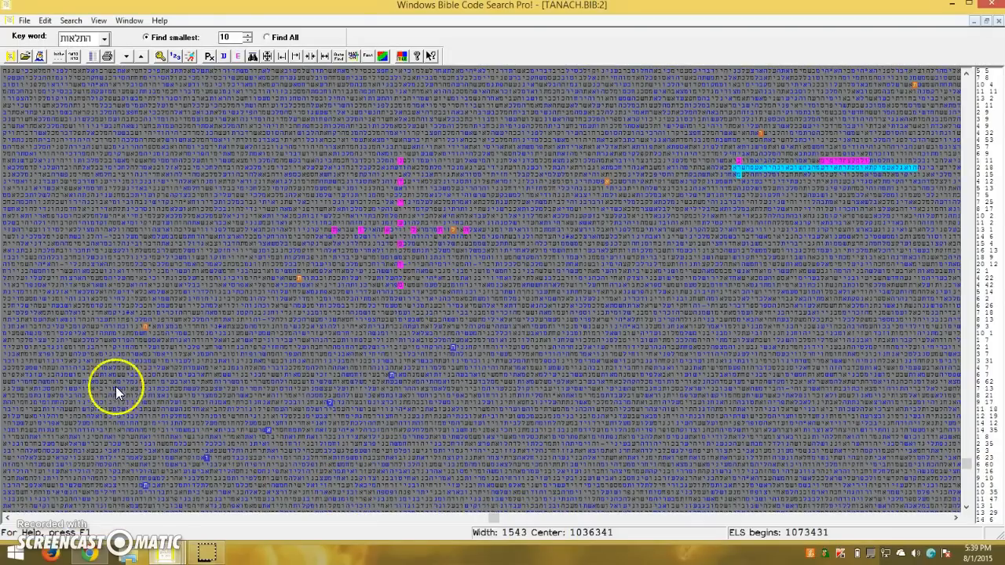
mouse_move(408, 322)
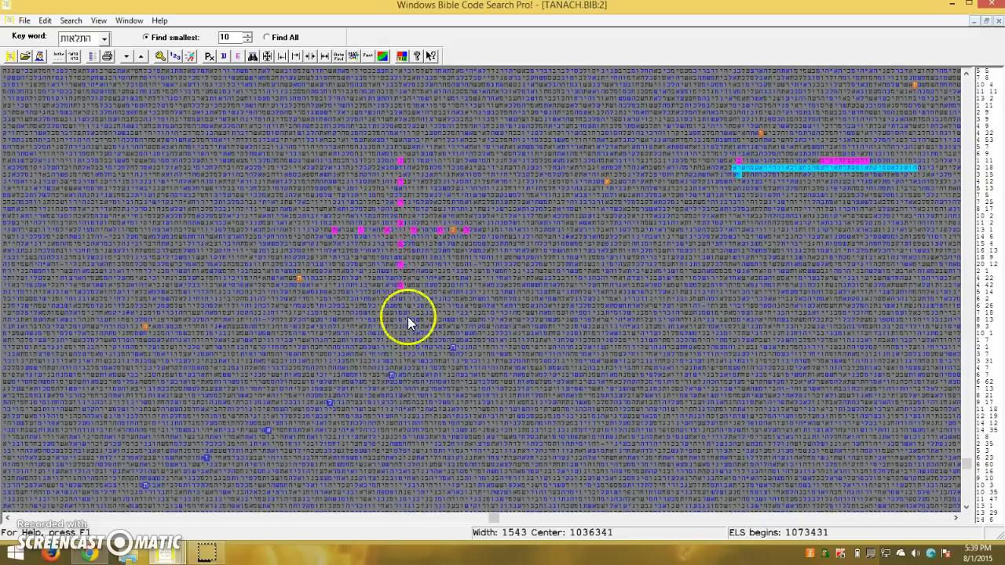
mouse_move(509, 547)
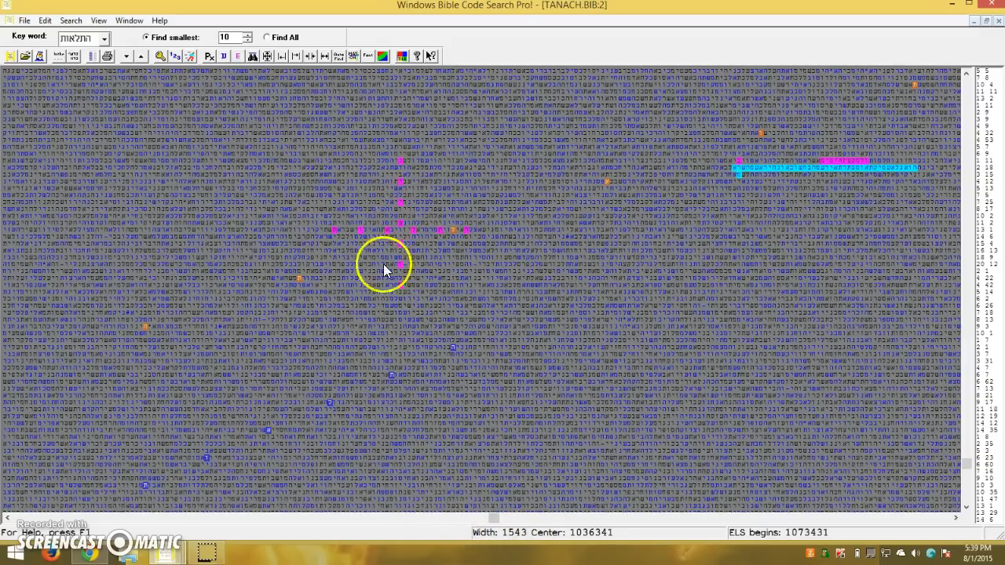
mouse_move(472, 236)
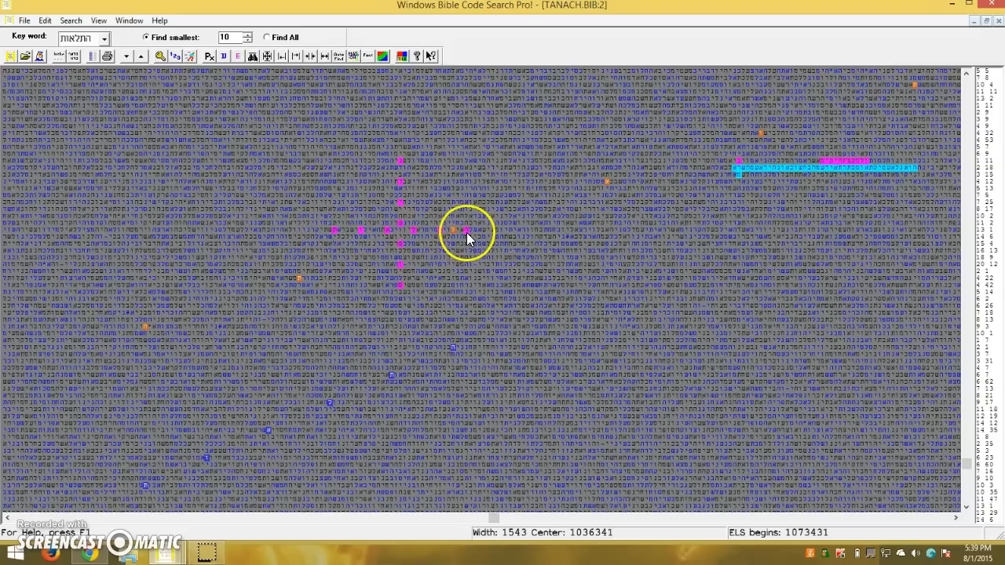
mouse_move(401, 242)
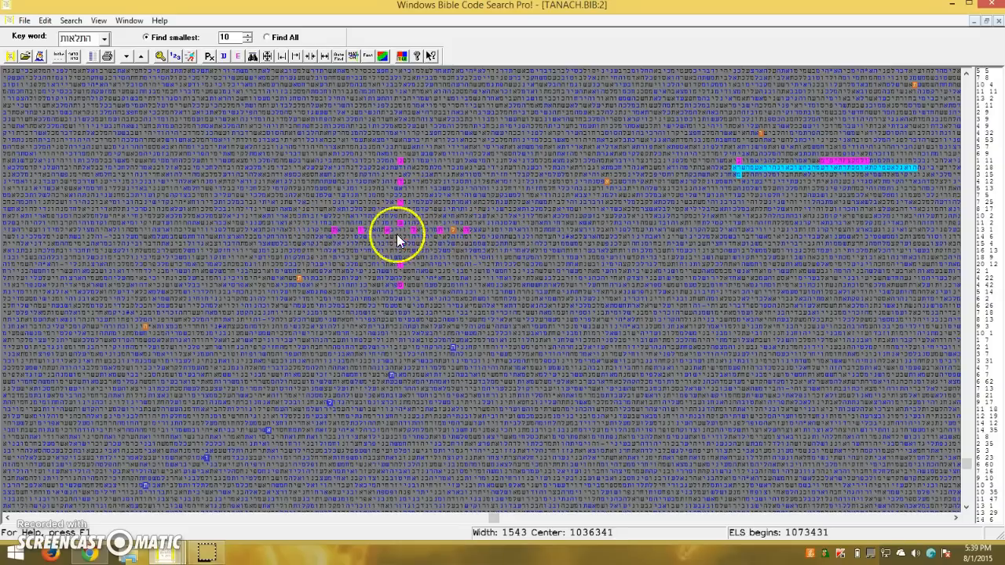
mouse_move(439, 250)
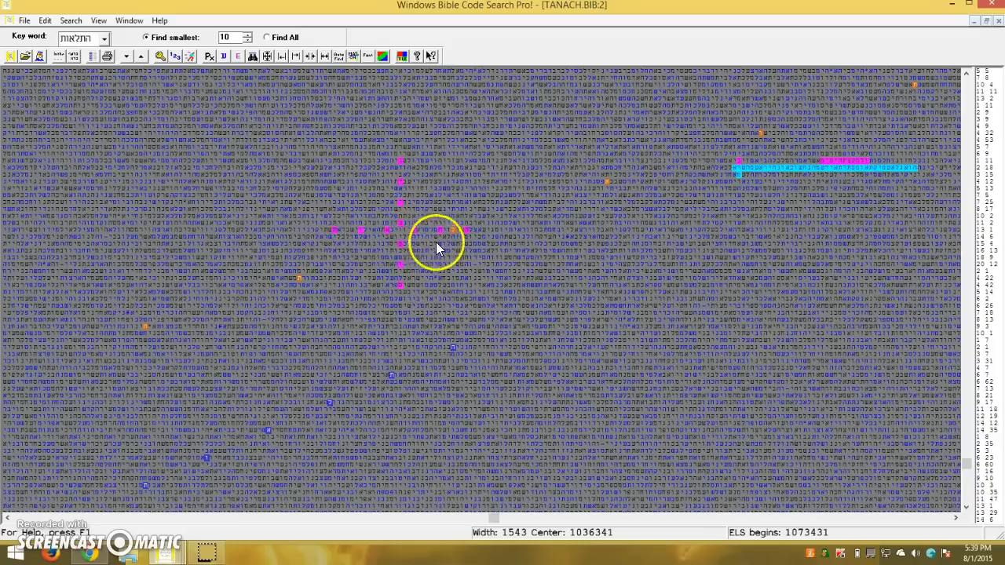
mouse_move(391, 233)
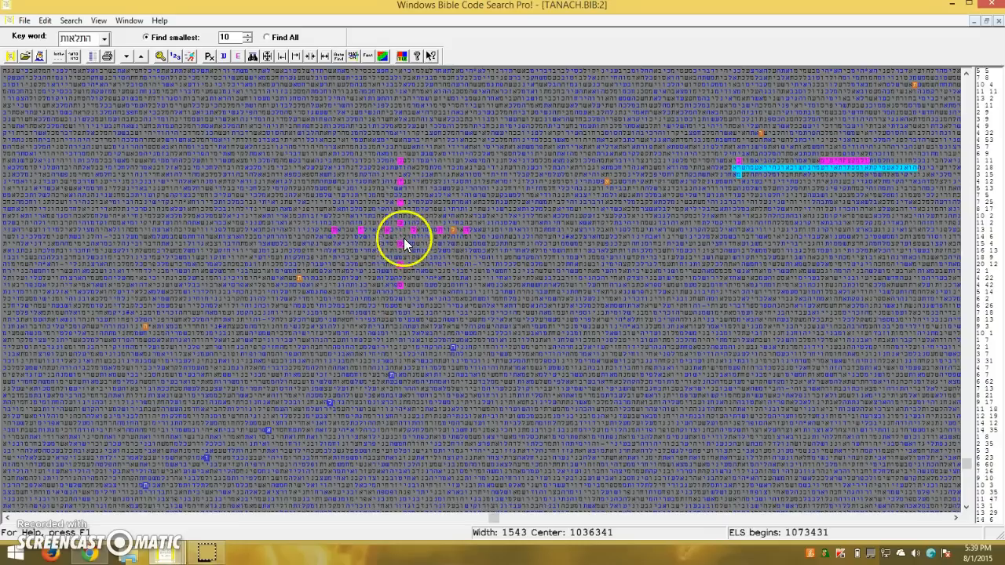
mouse_move(396, 231)
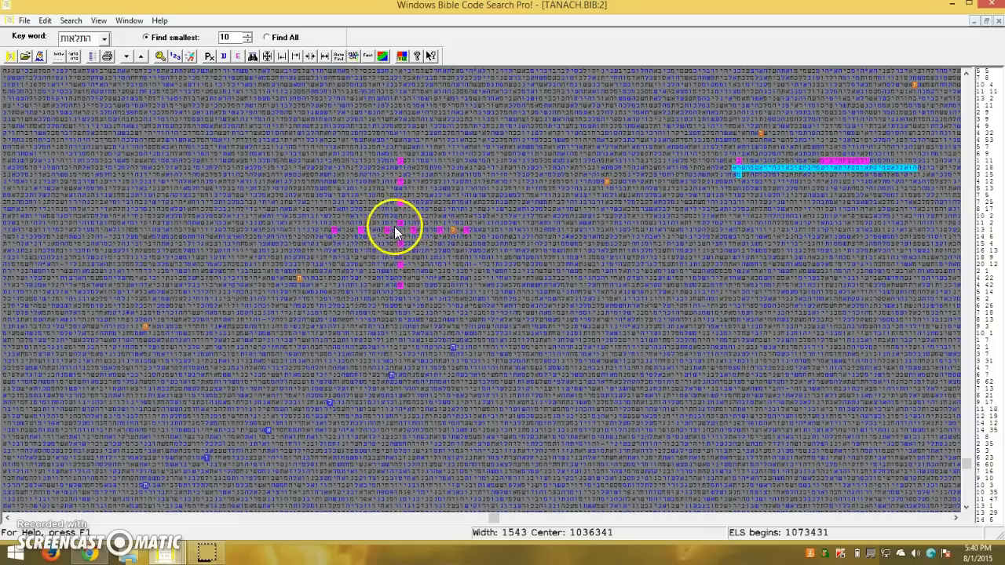
mouse_move(397, 297)
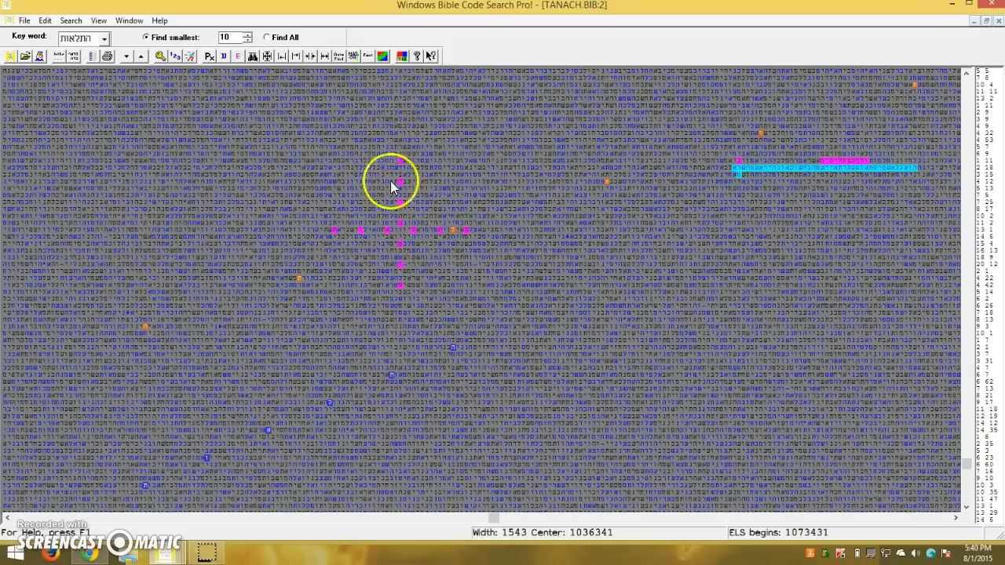
mouse_move(435, 206)
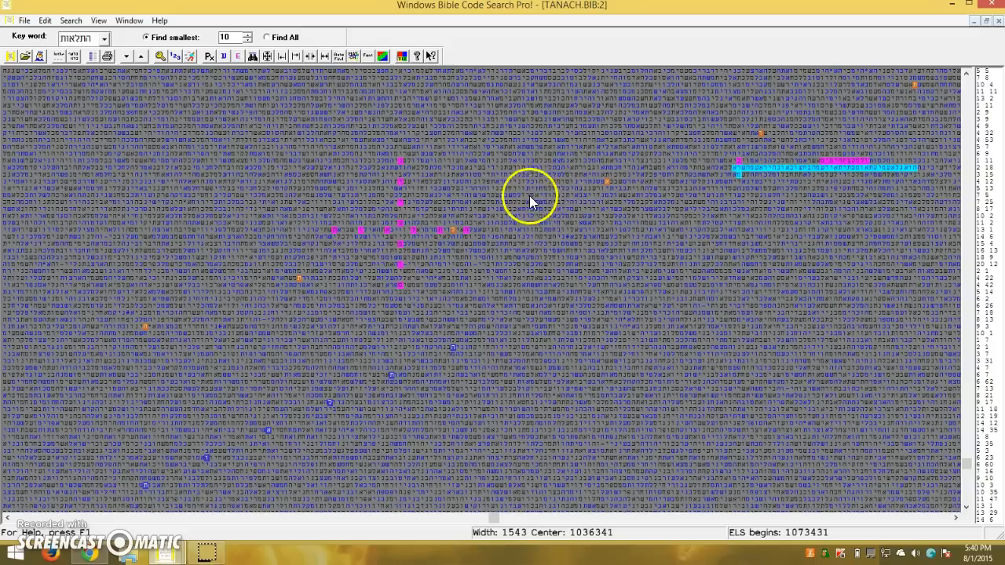
mouse_move(441, 281)
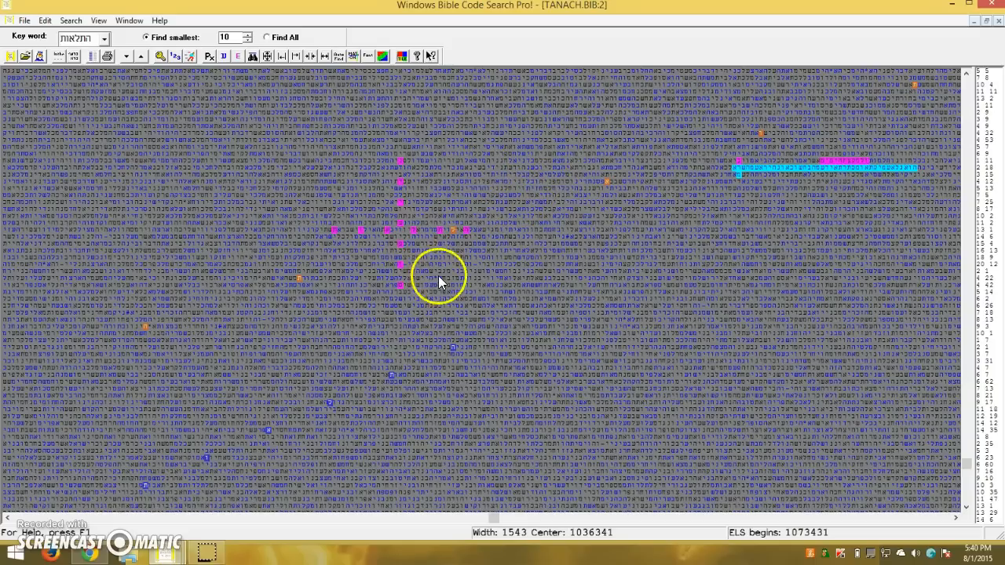
mouse_move(405, 307)
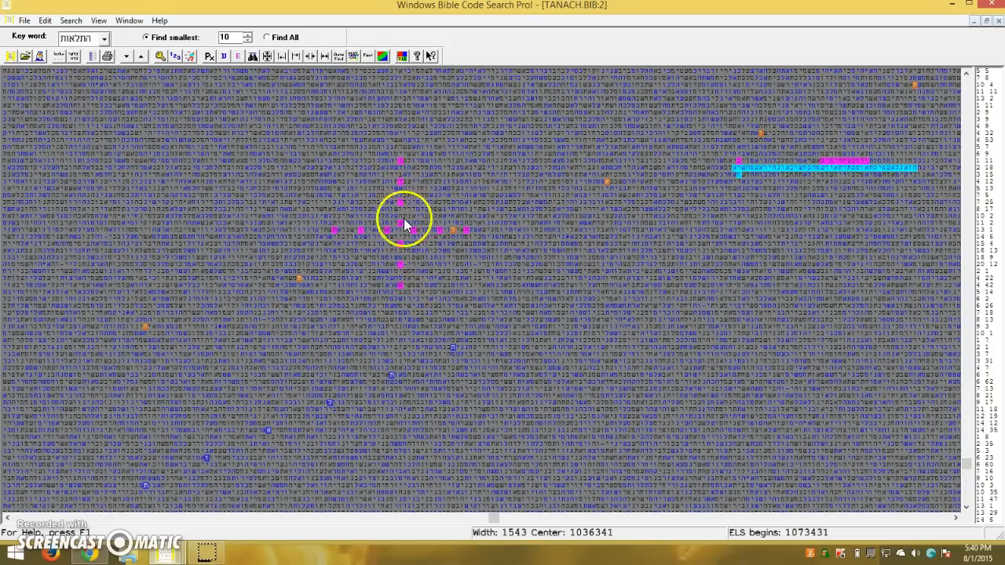
mouse_move(437, 258)
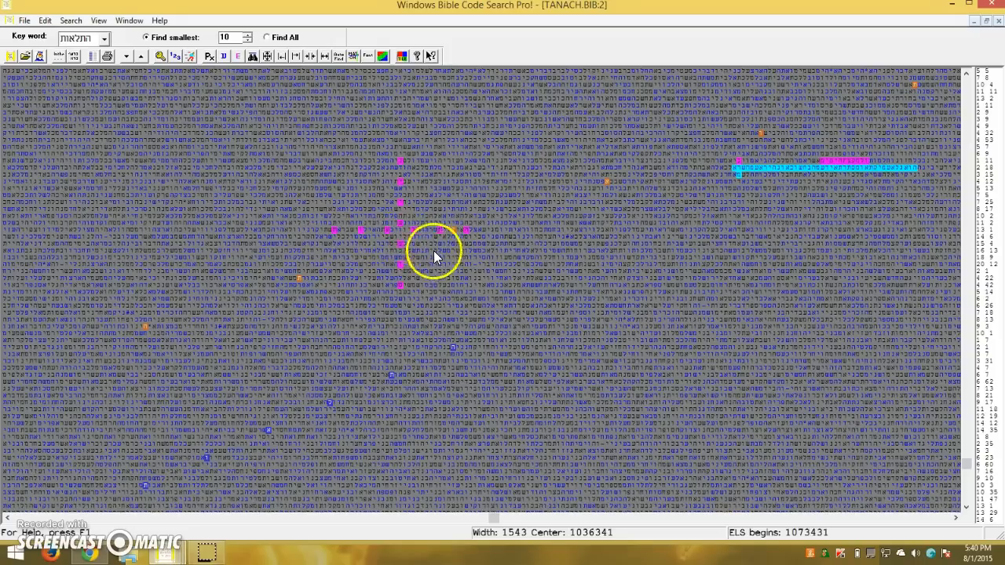
mouse_move(402, 284)
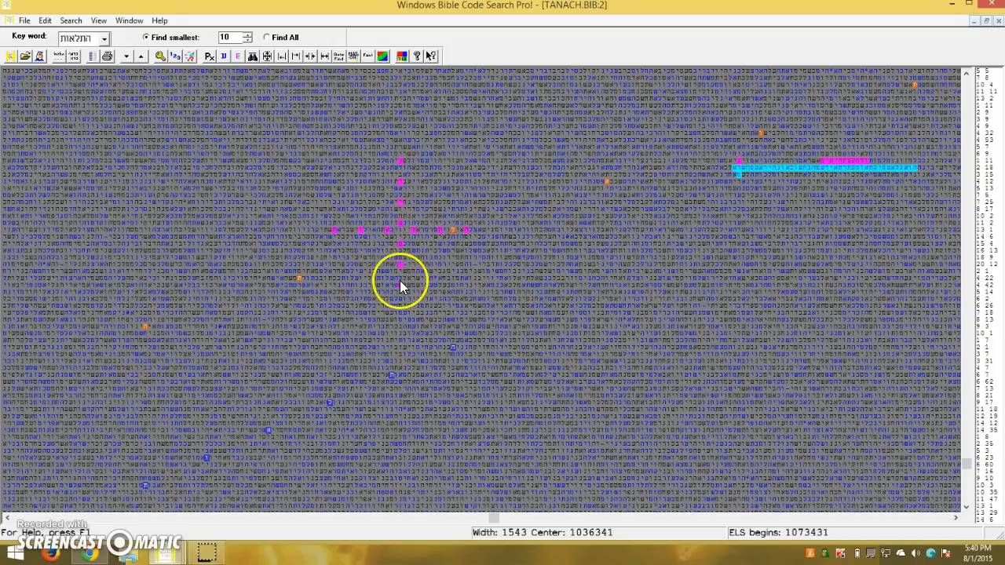
mouse_move(424, 277)
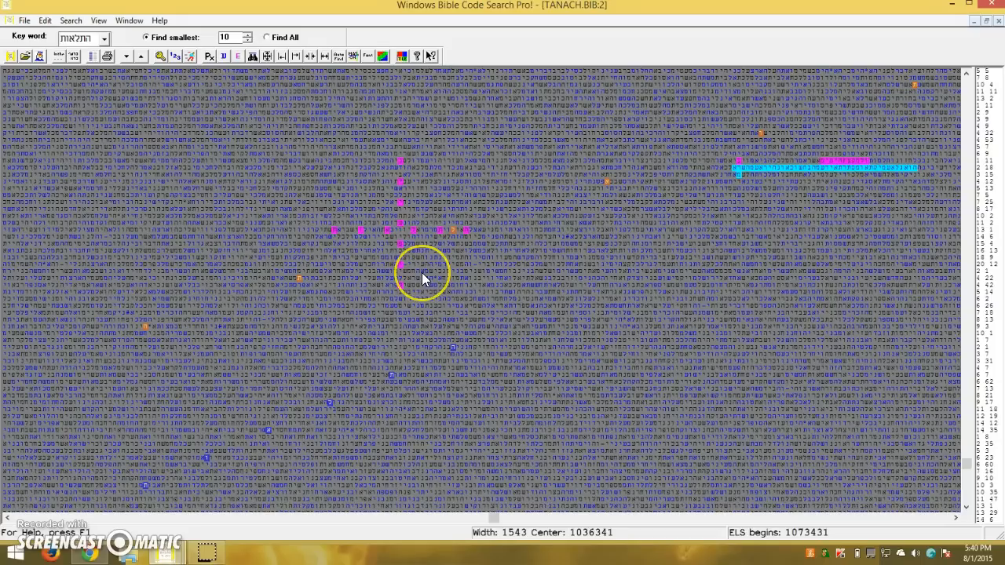
mouse_move(478, 259)
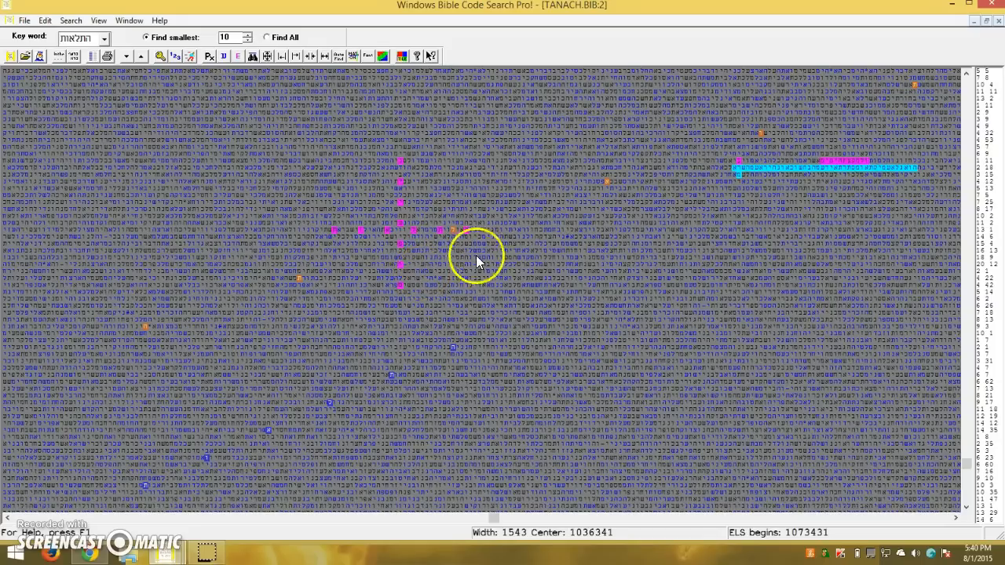
mouse_move(787, 213)
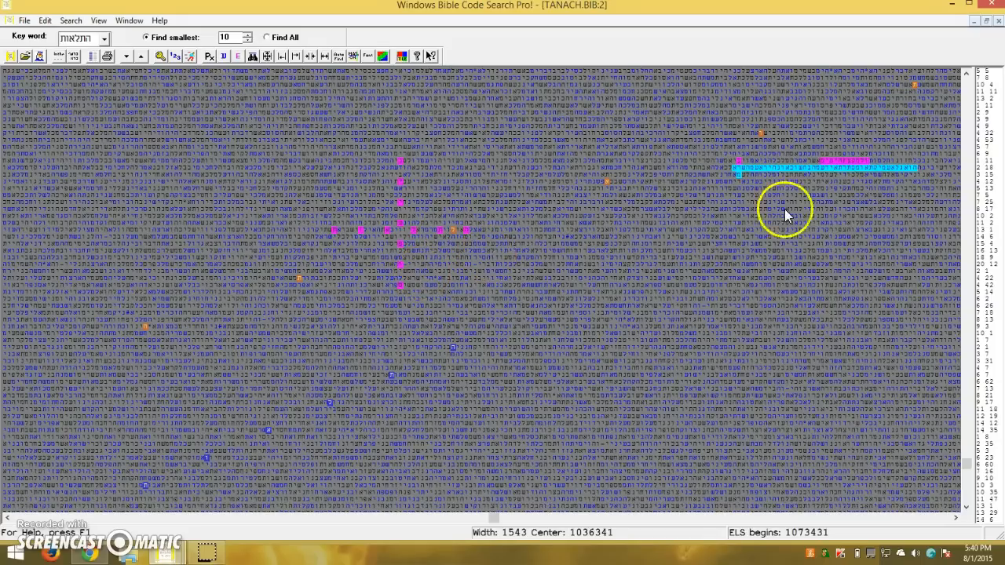
mouse_move(934, 152)
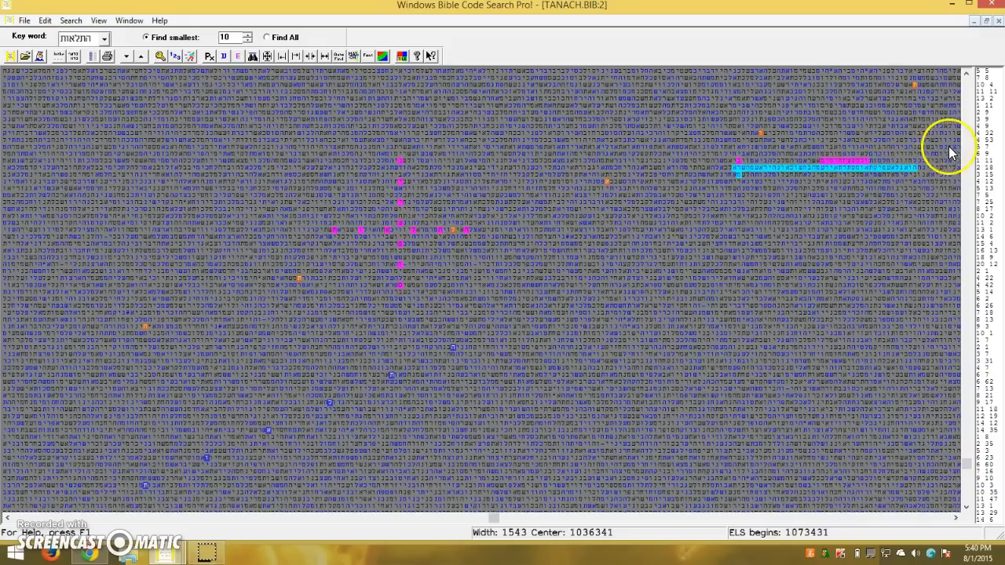
mouse_move(949, 155)
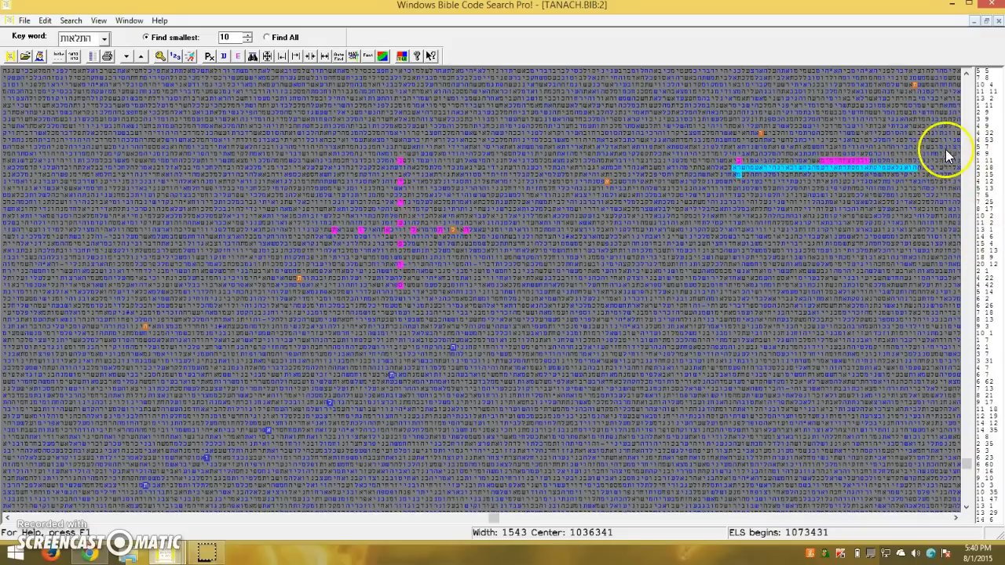
mouse_move(530, 140)
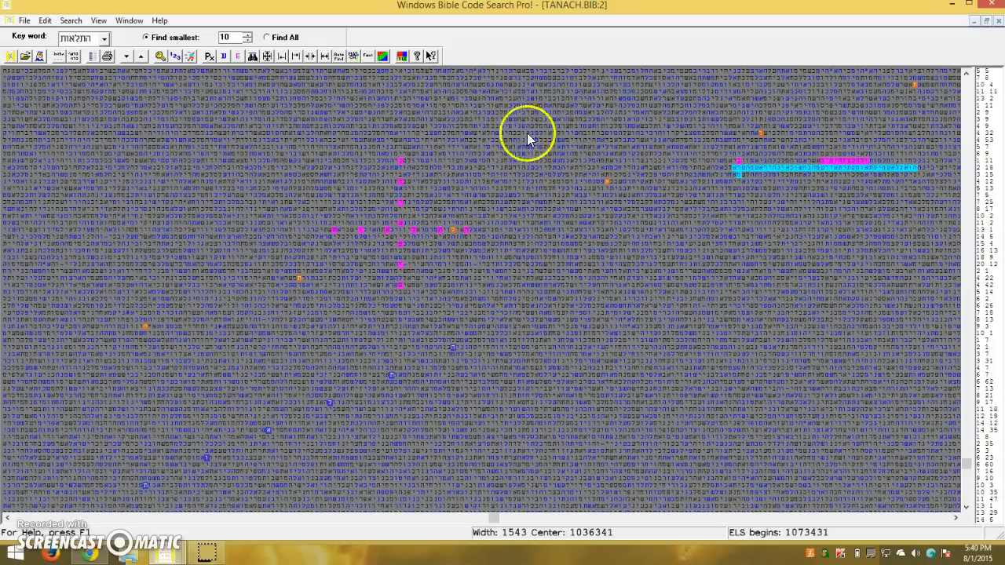
mouse_move(505, 179)
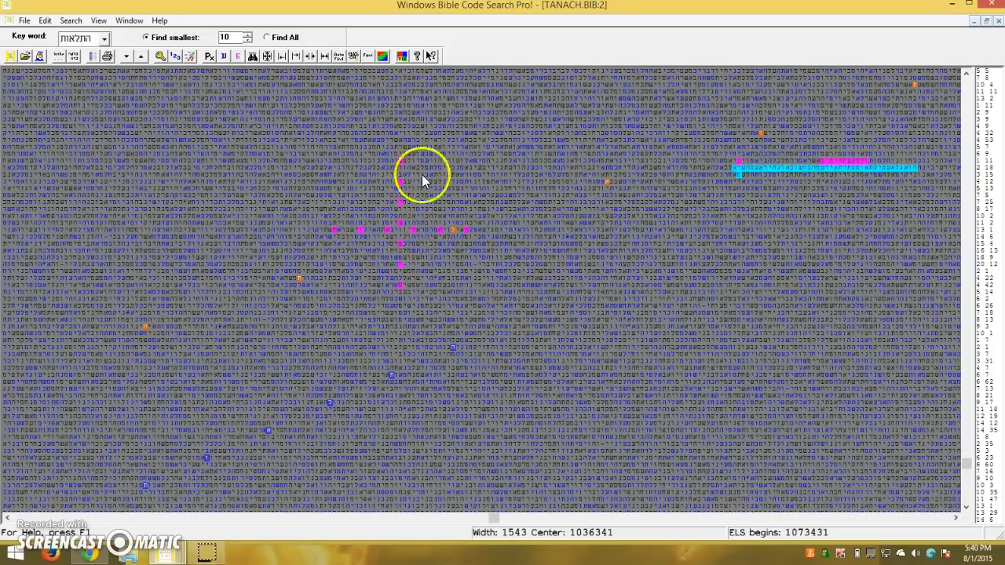
mouse_move(302, 200)
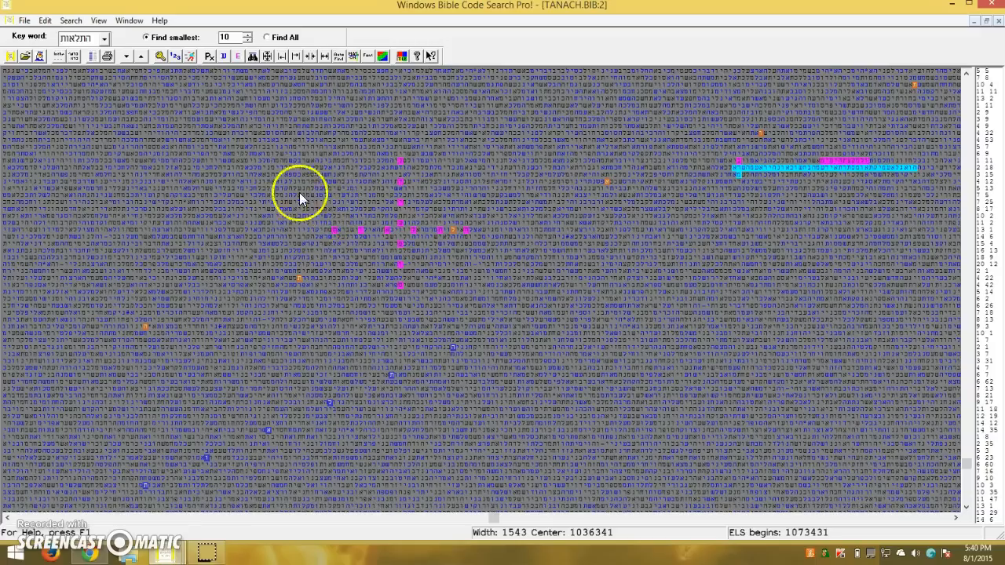
mouse_move(320, 239)
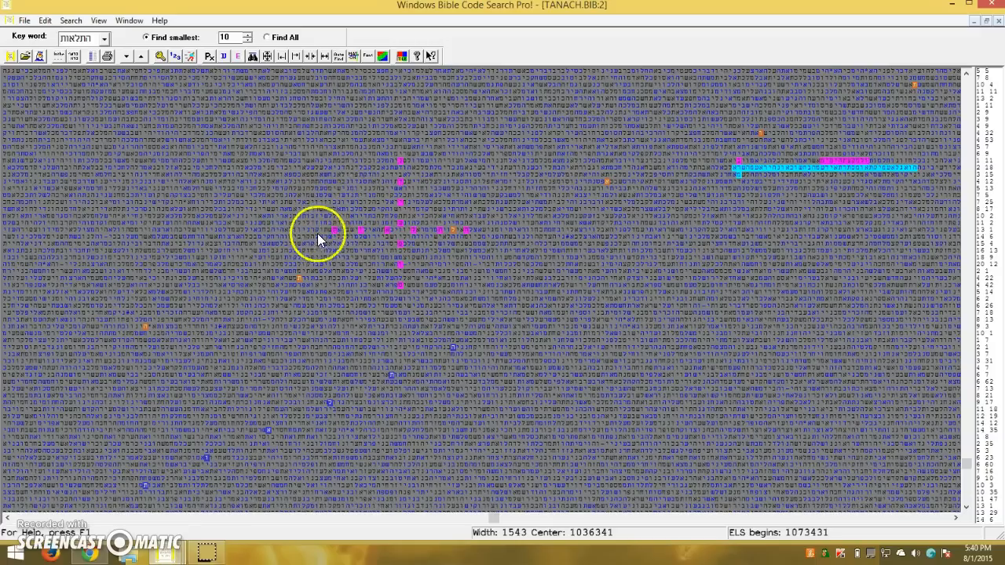
mouse_move(927, 202)
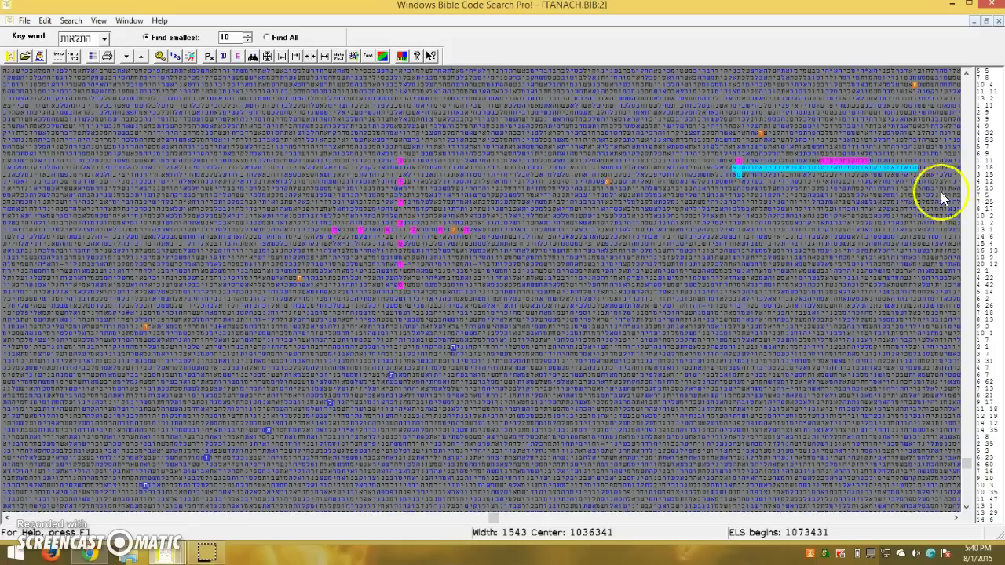
mouse_move(911, 177)
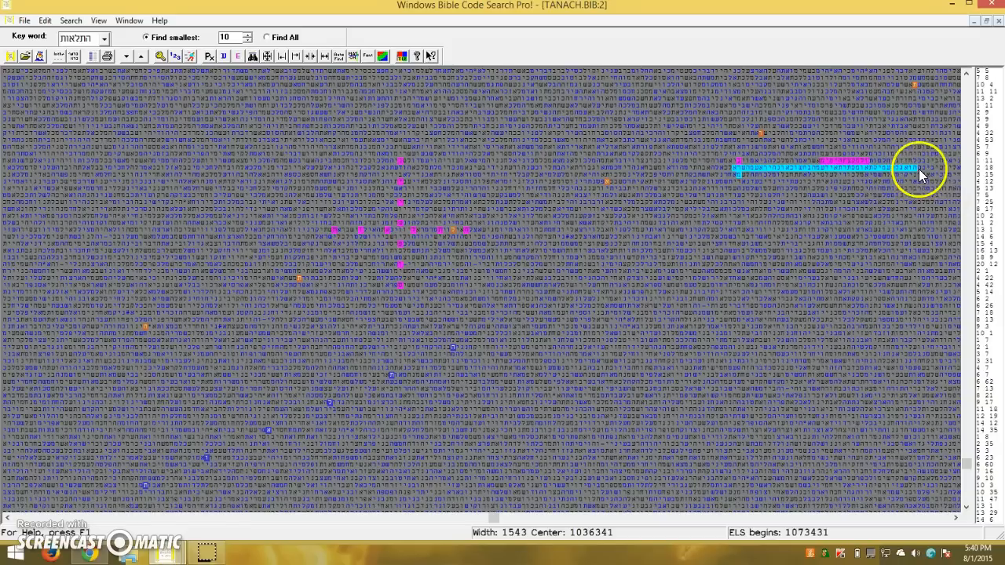
mouse_move(961, 174)
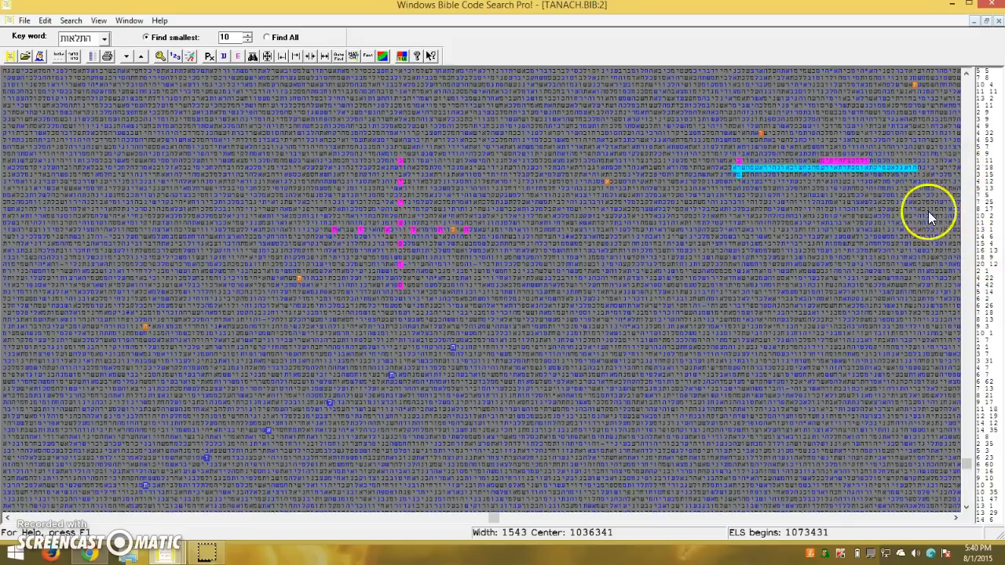
mouse_move(931, 100)
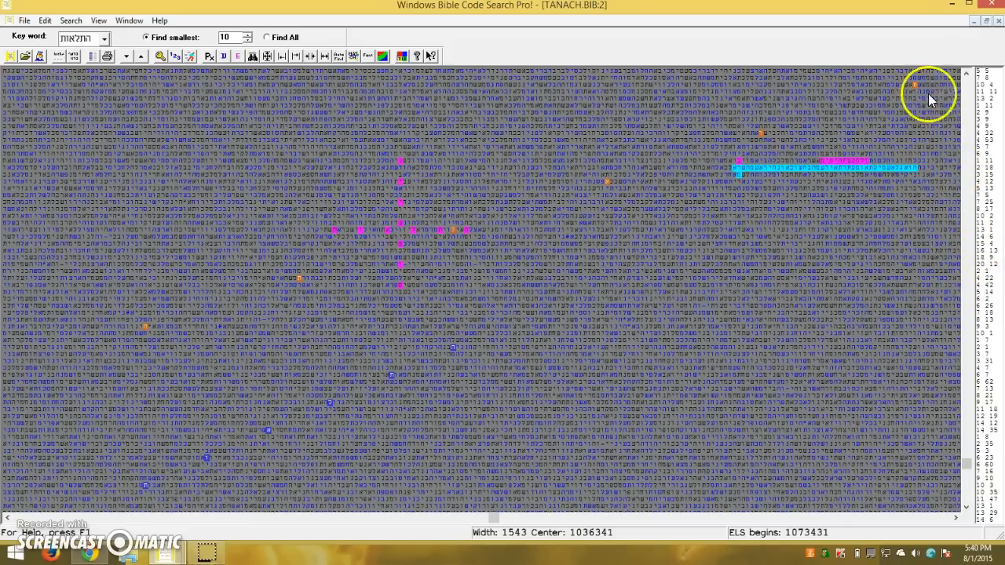
mouse_move(935, 122)
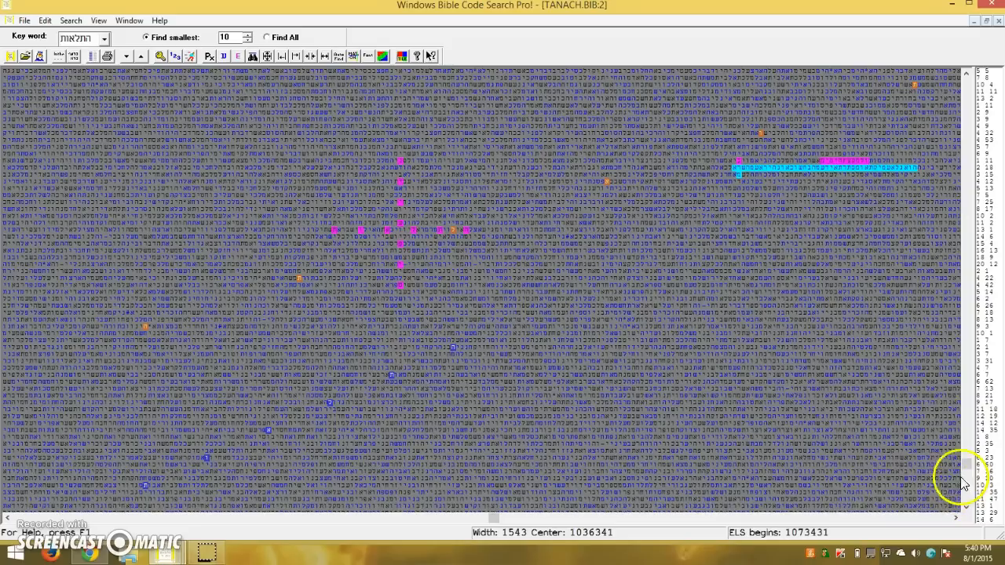
mouse_move(595, 63)
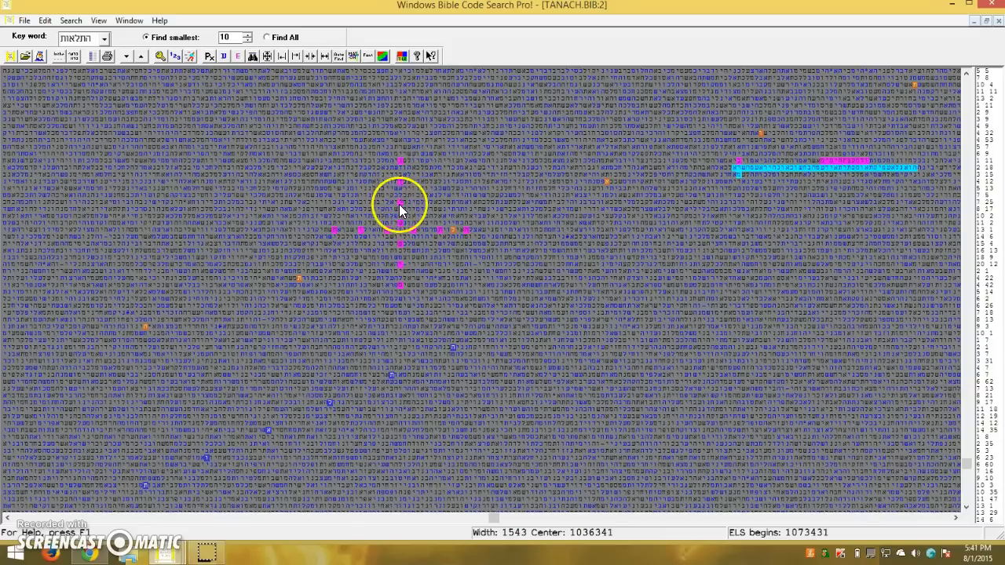
mouse_move(401, 282)
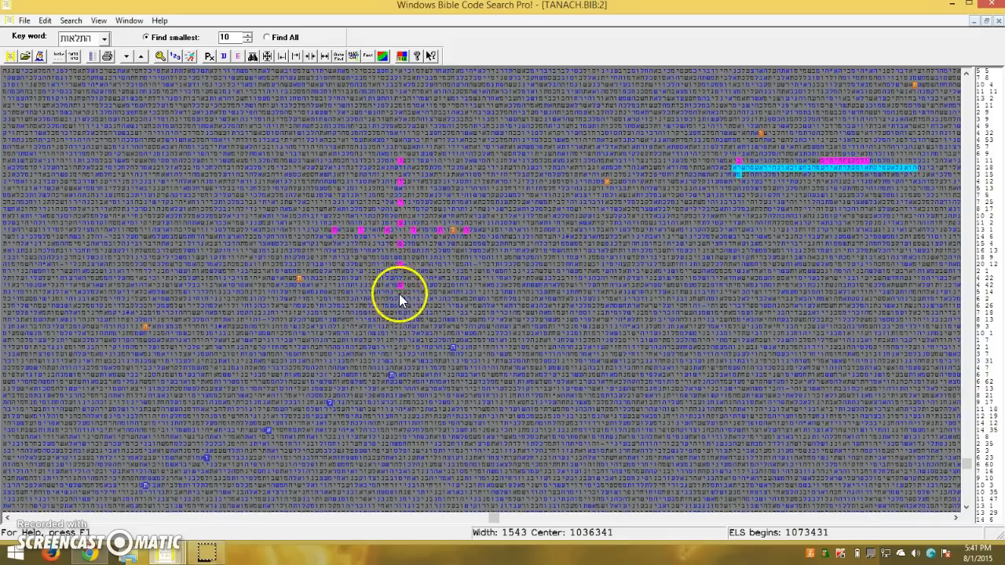
mouse_move(412, 203)
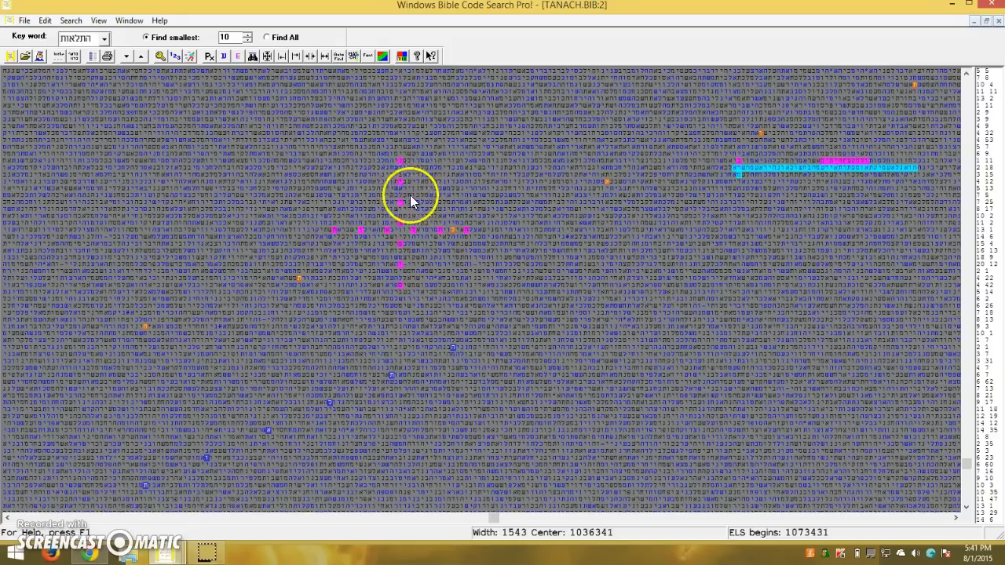
mouse_move(412, 299)
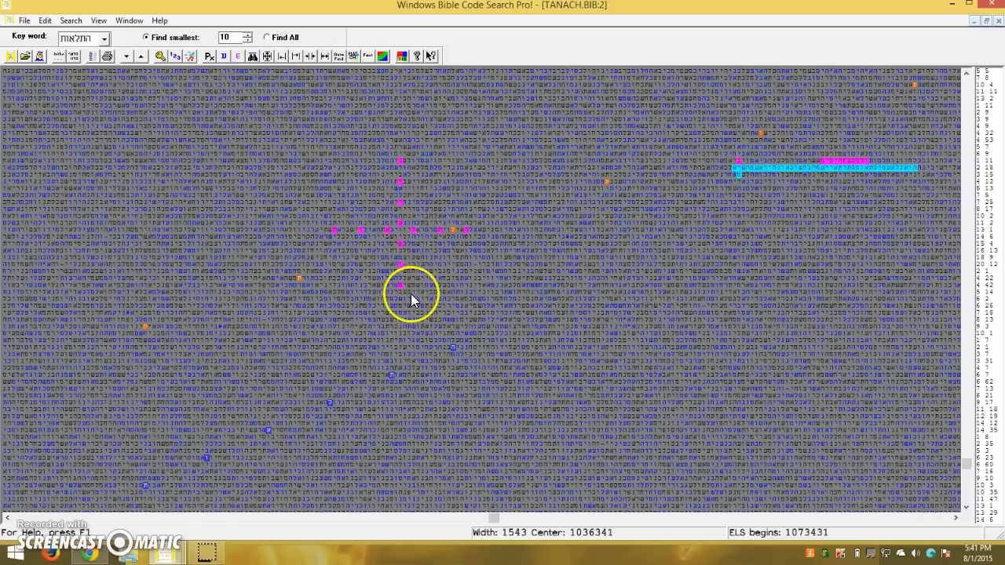
mouse_move(671, 369)
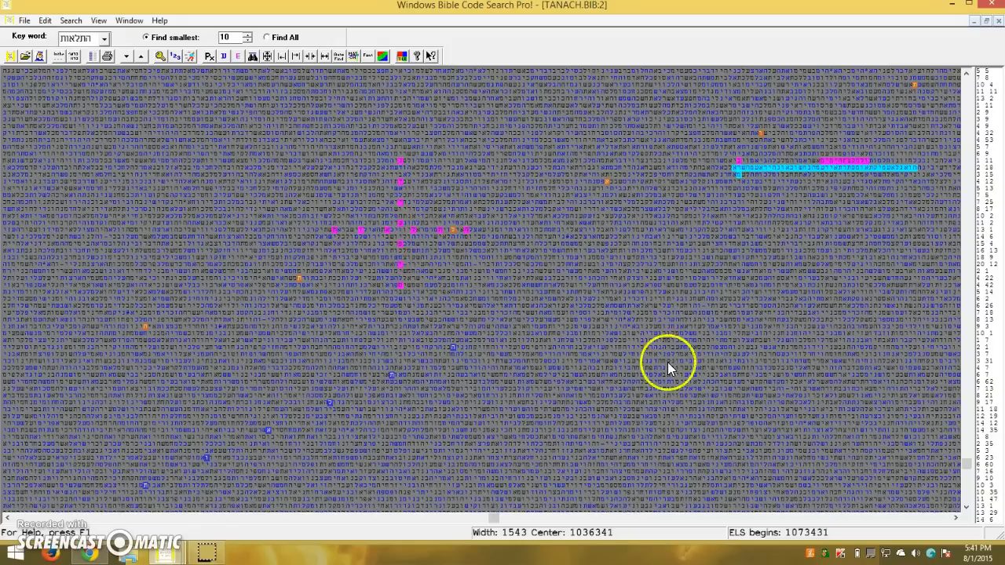
mouse_move(483, 206)
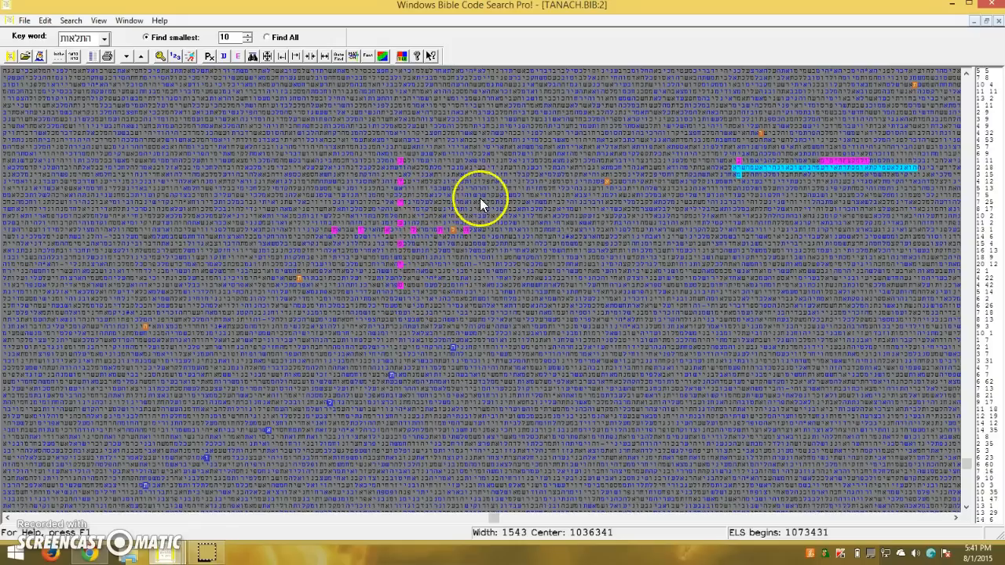
mouse_move(637, 191)
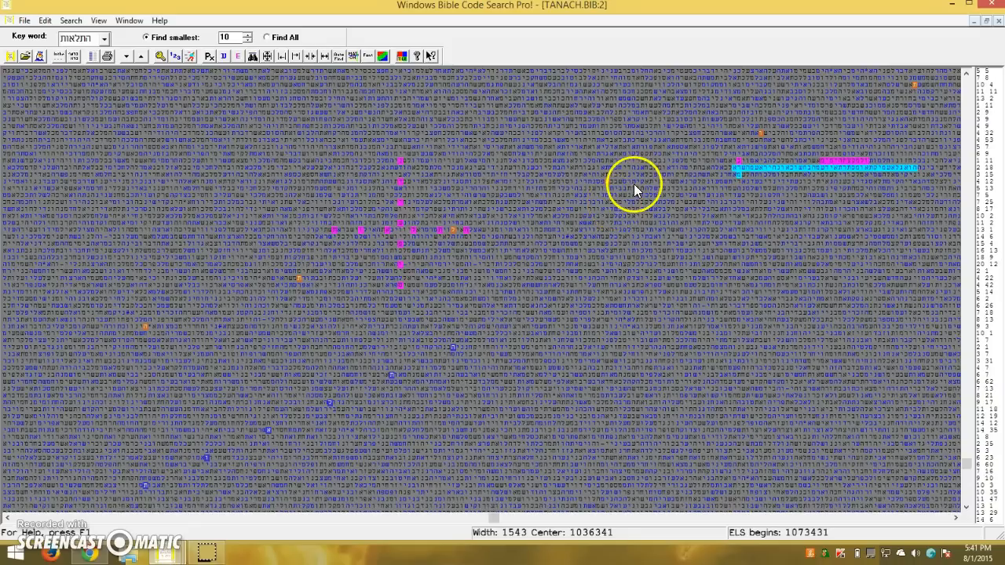
mouse_move(554, 104)
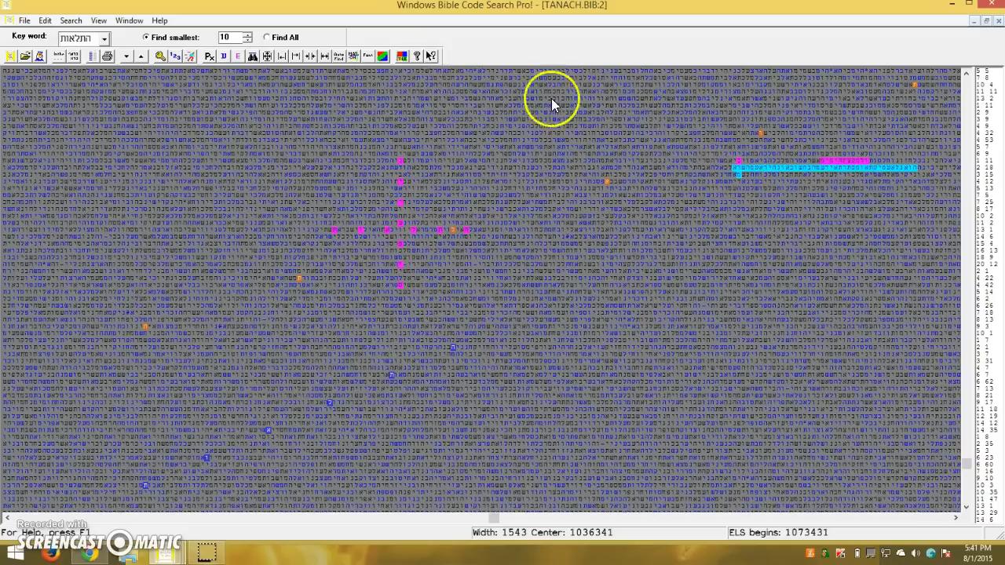
mouse_move(332, 228)
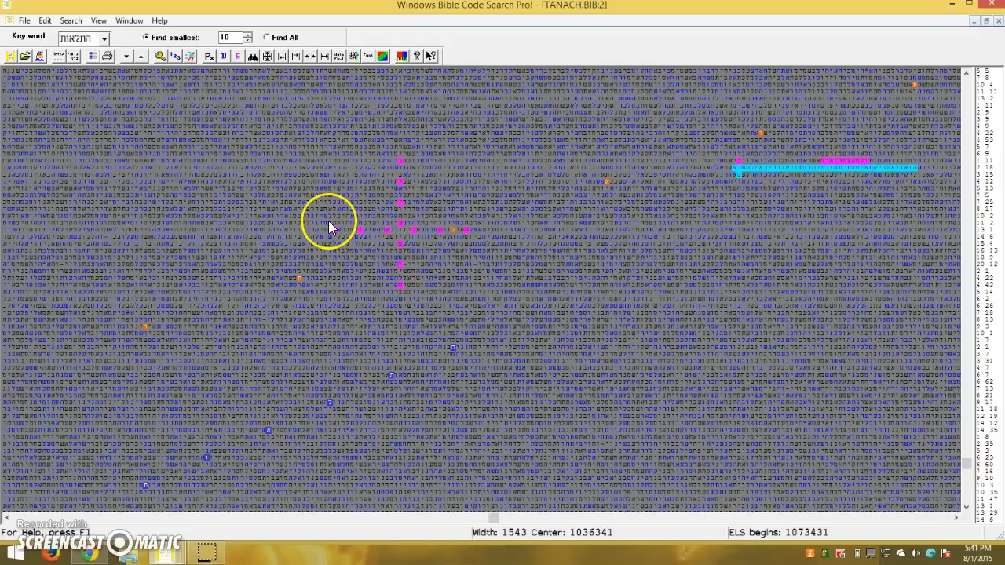
mouse_move(370, 278)
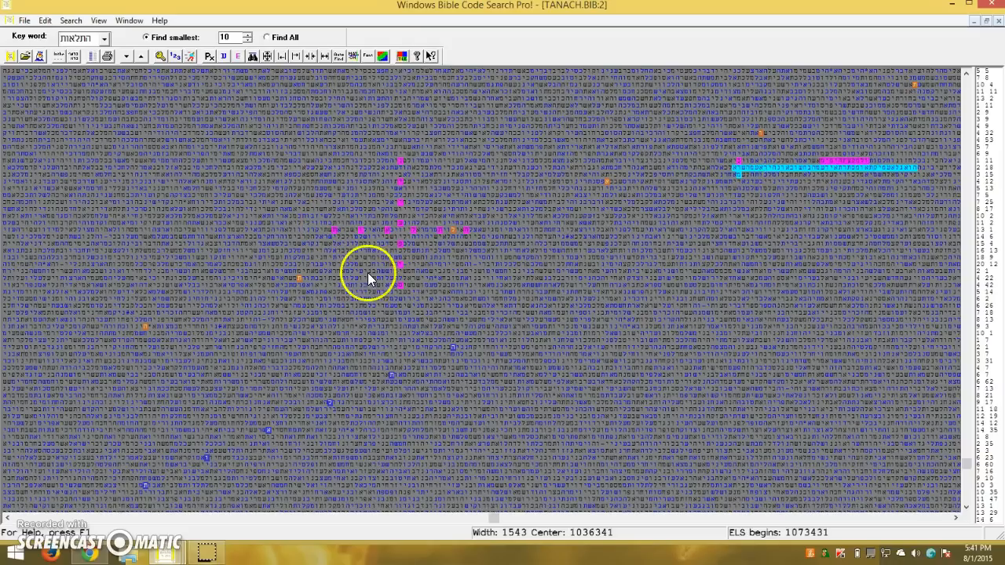
mouse_move(406, 289)
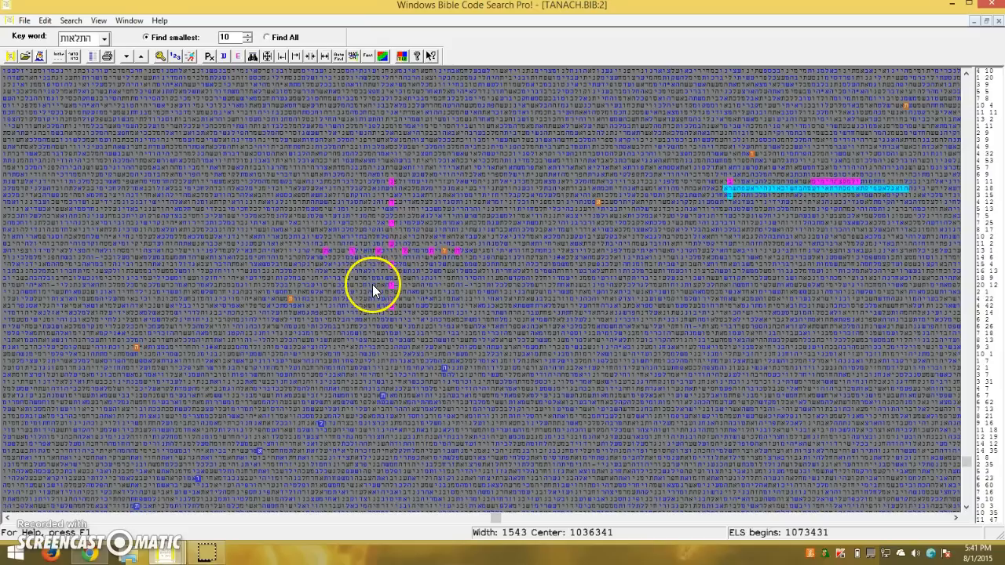
mouse_move(385, 326)
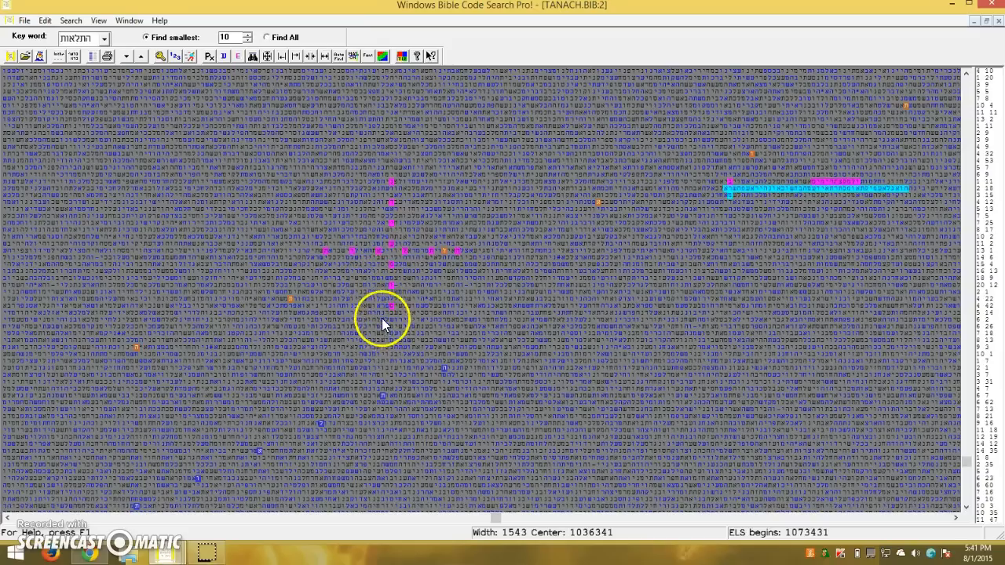
mouse_move(408, 300)
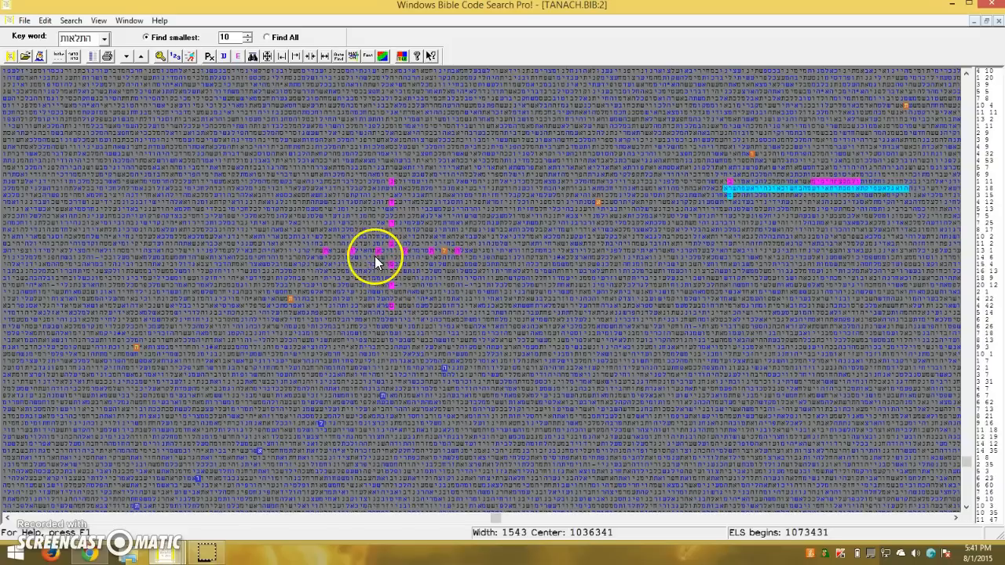
mouse_move(432, 242)
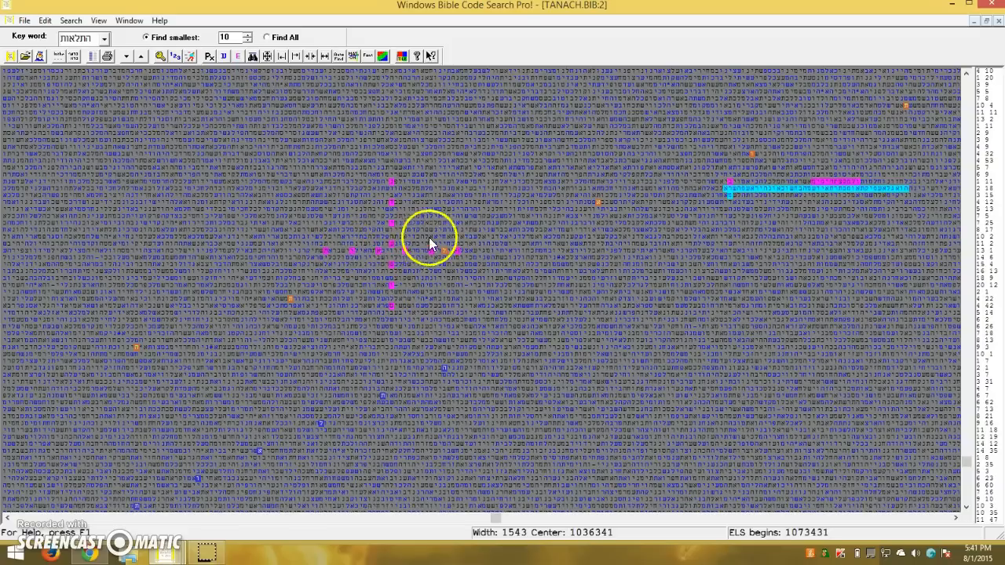
mouse_move(429, 238)
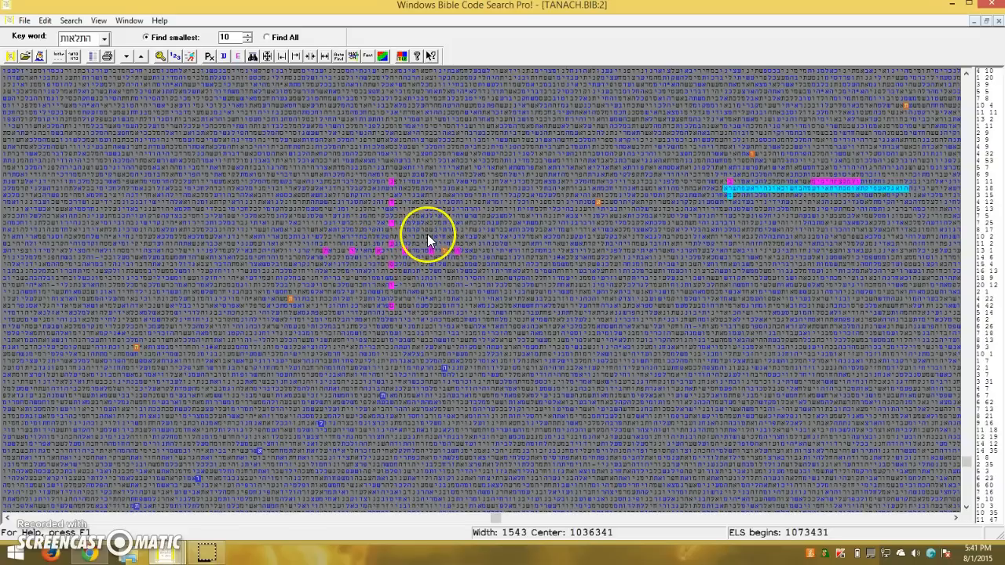
mouse_move(412, 241)
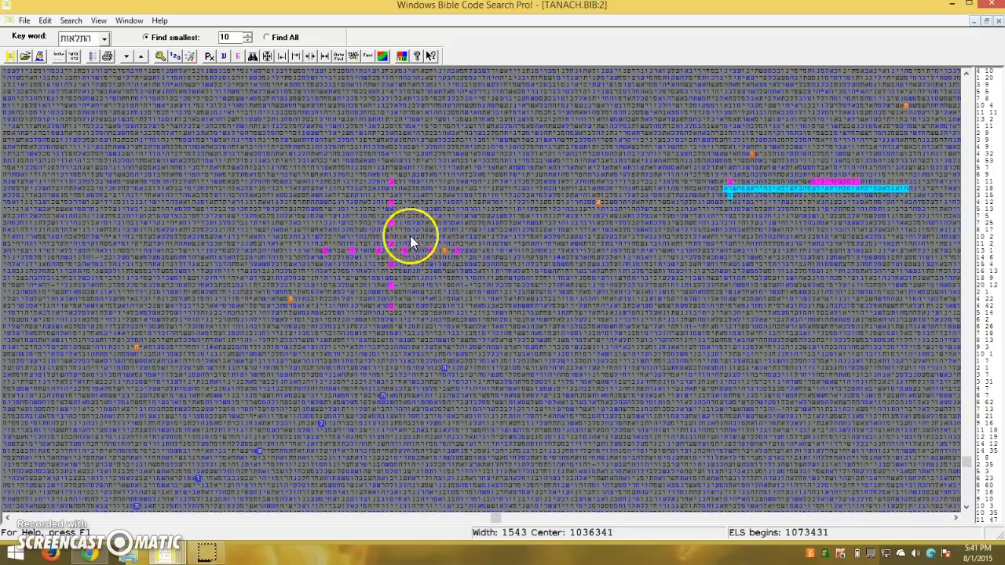
mouse_move(363, 285)
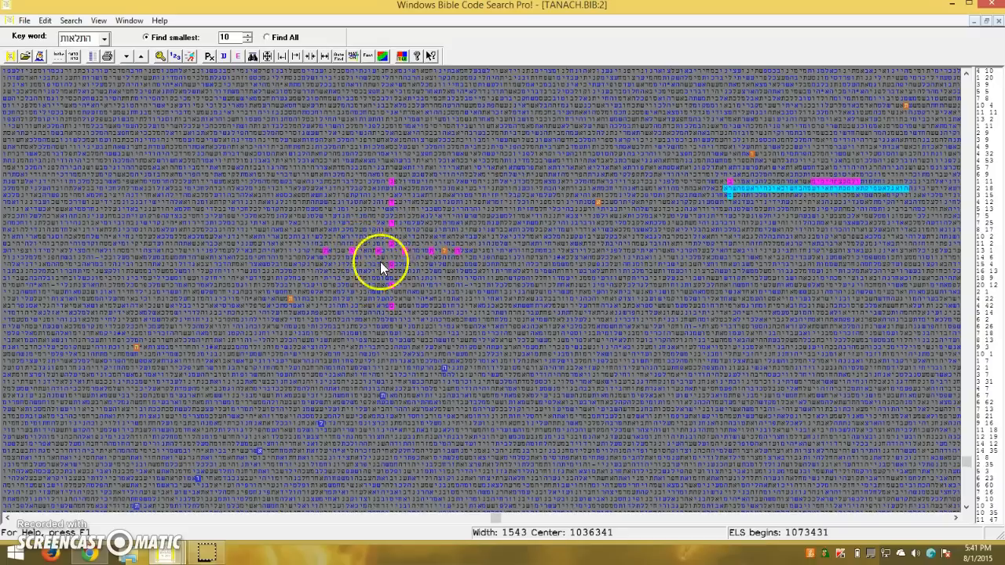
mouse_move(330, 278)
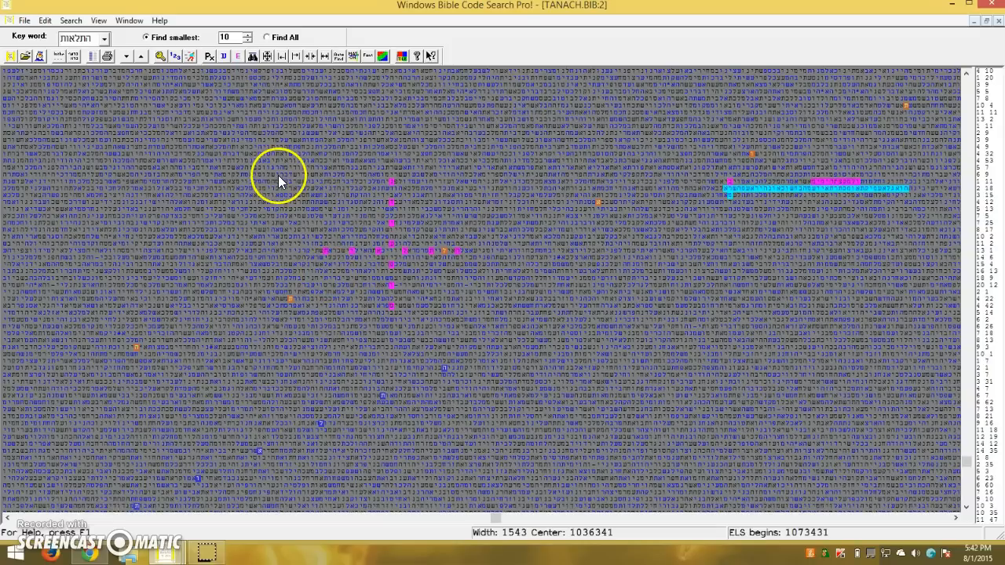
mouse_move(391, 277)
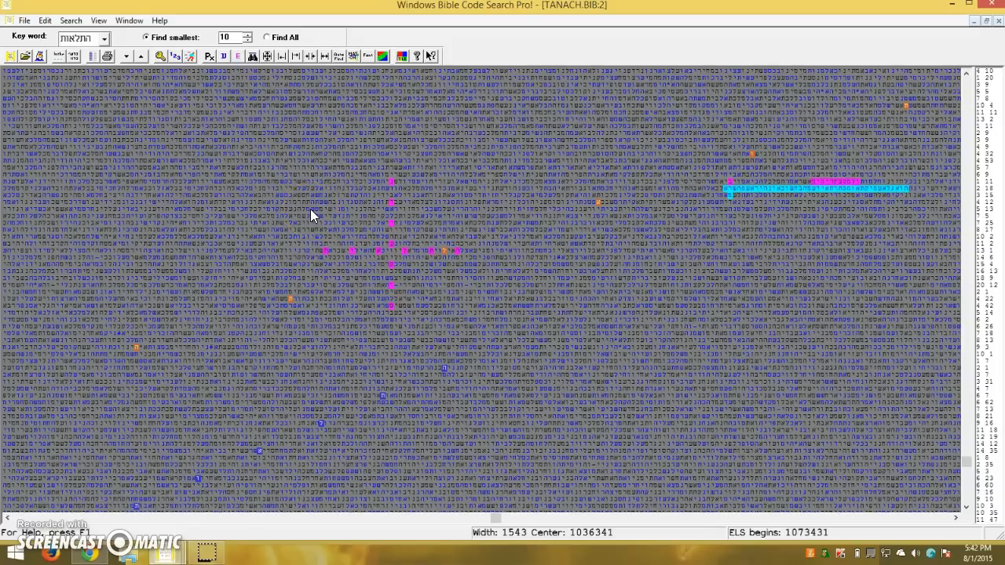
mouse_move(354, 147)
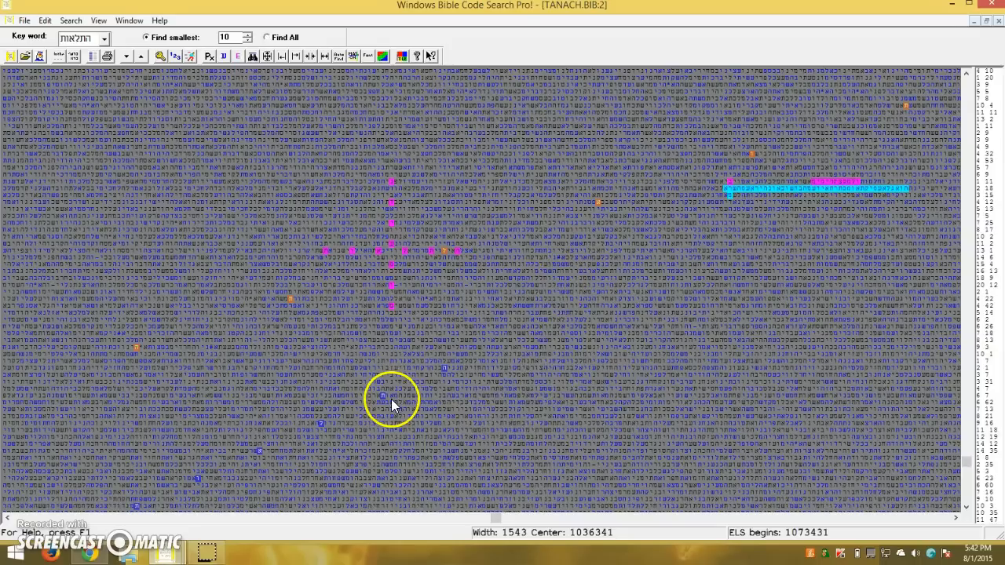
mouse_move(490, 355)
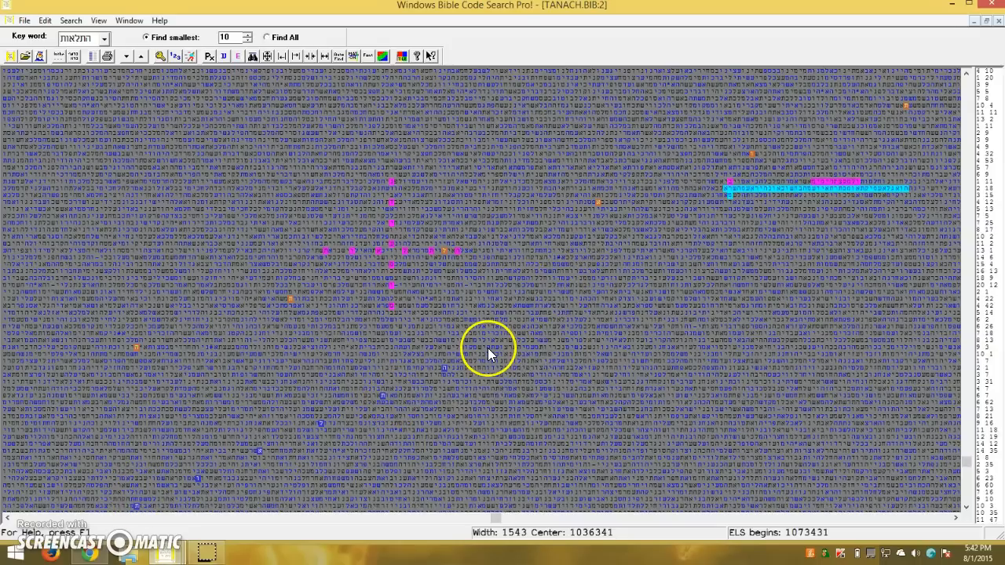
mouse_move(487, 349)
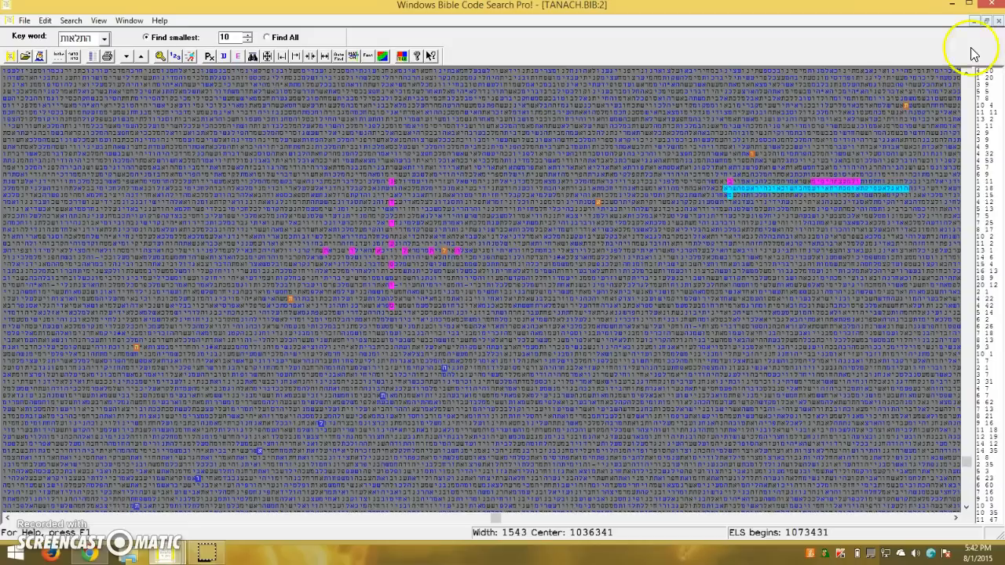
mouse_move(461, 256)
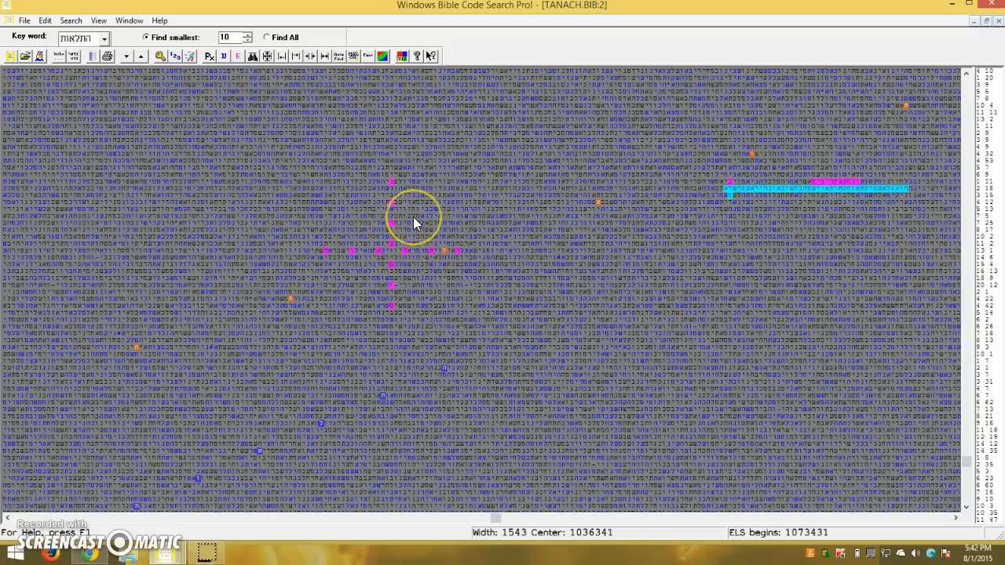
mouse_move(439, 286)
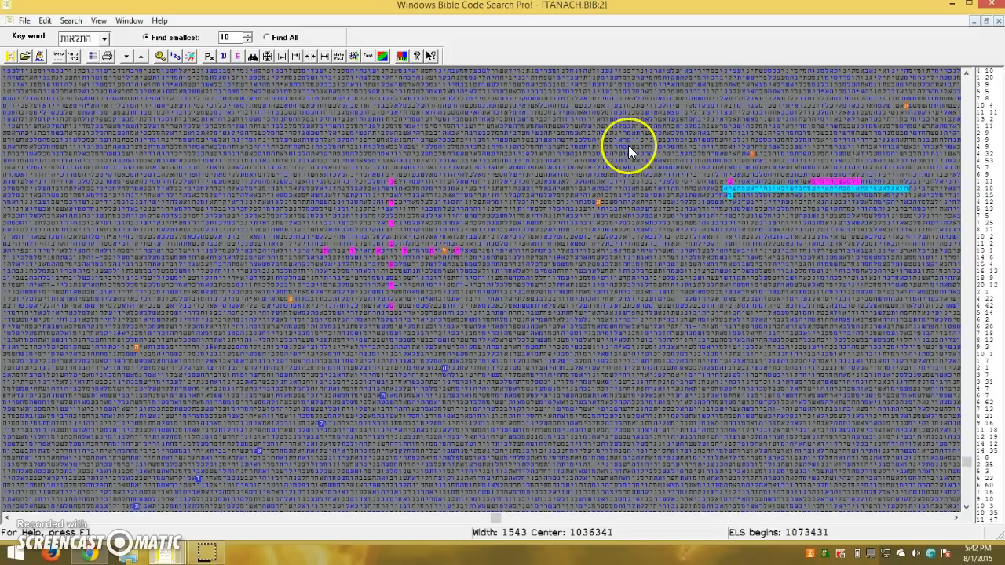
mouse_move(909, 83)
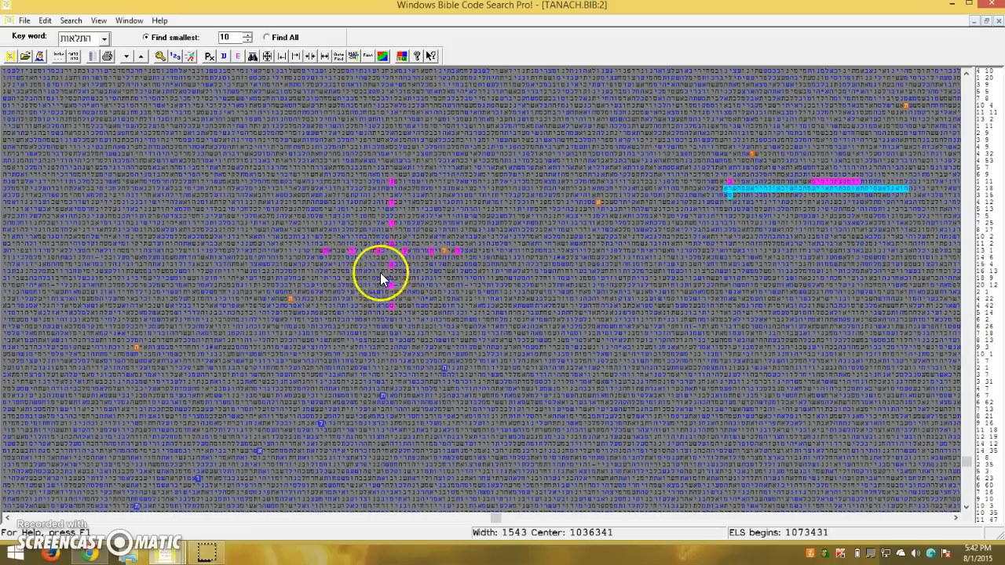
mouse_move(428, 328)
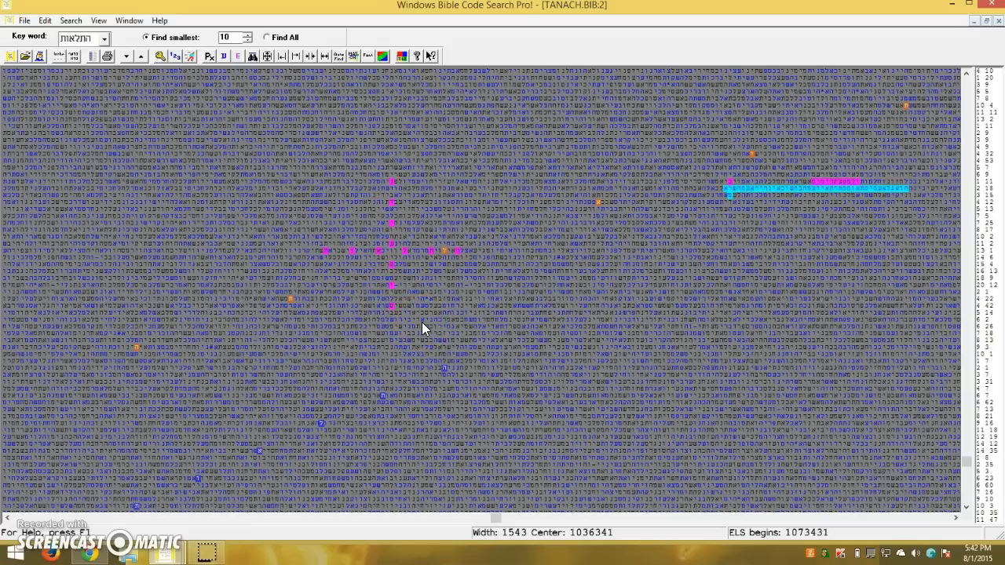
mouse_move(106, 492)
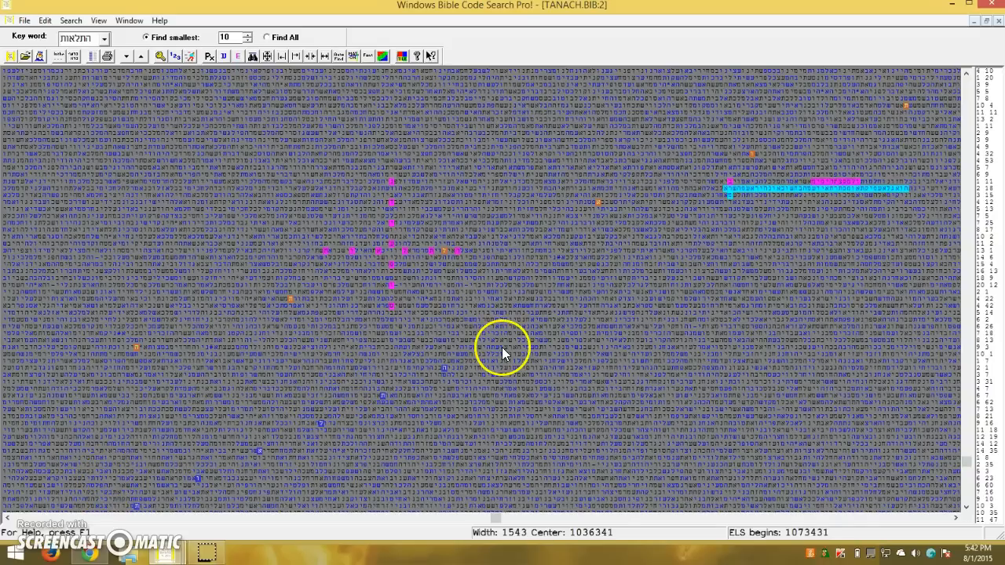
mouse_move(431, 254)
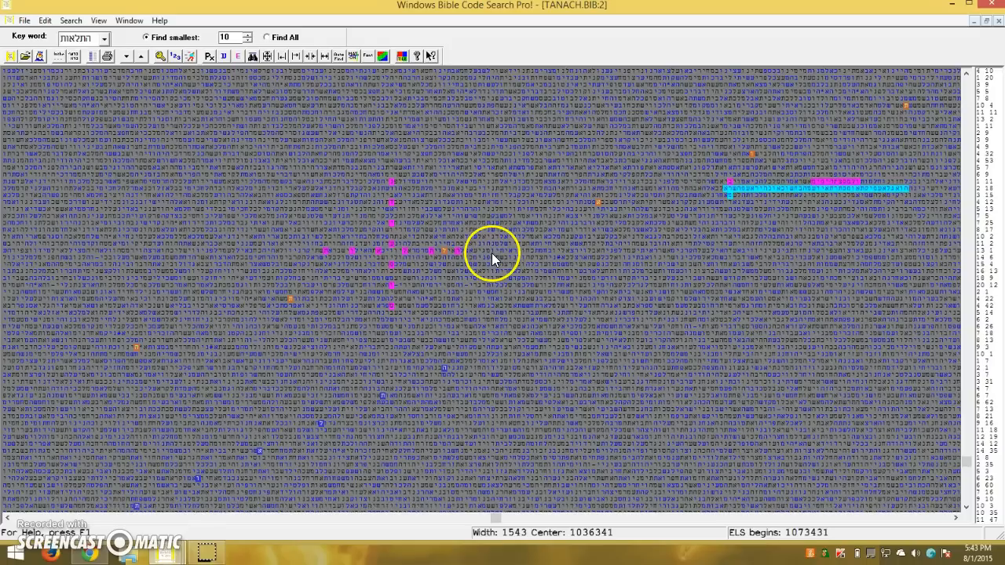
mouse_move(503, 245)
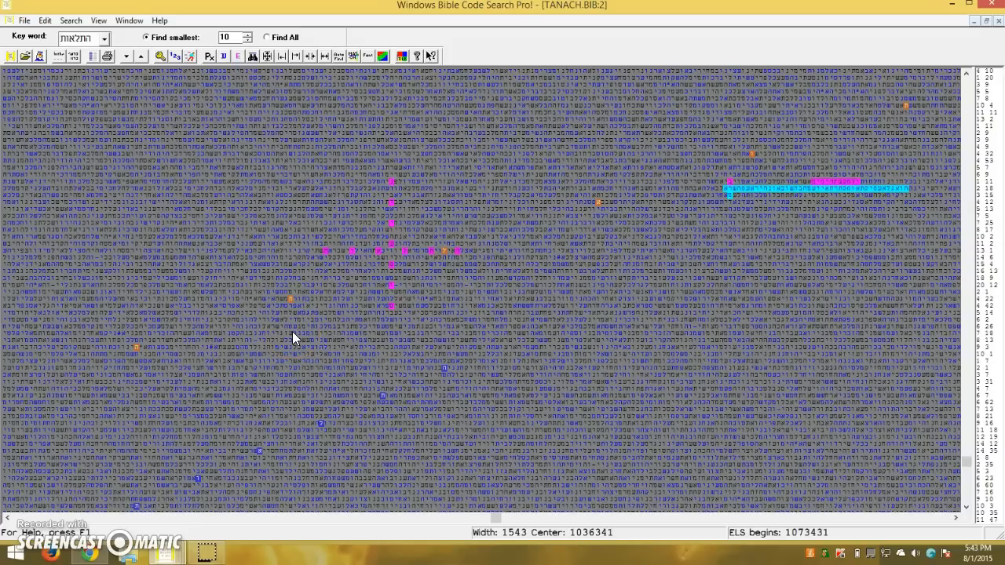
mouse_move(491, 302)
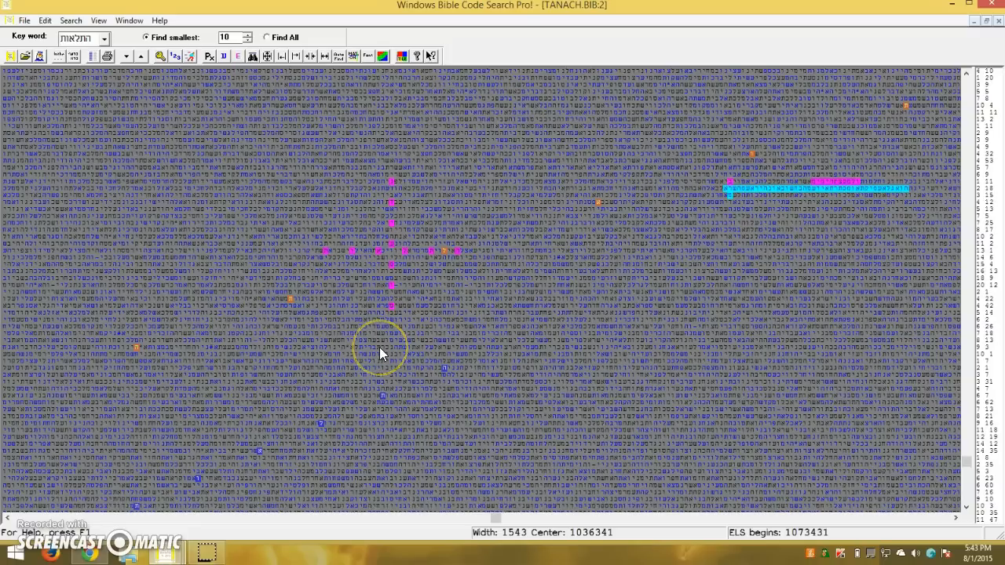
mouse_move(337, 363)
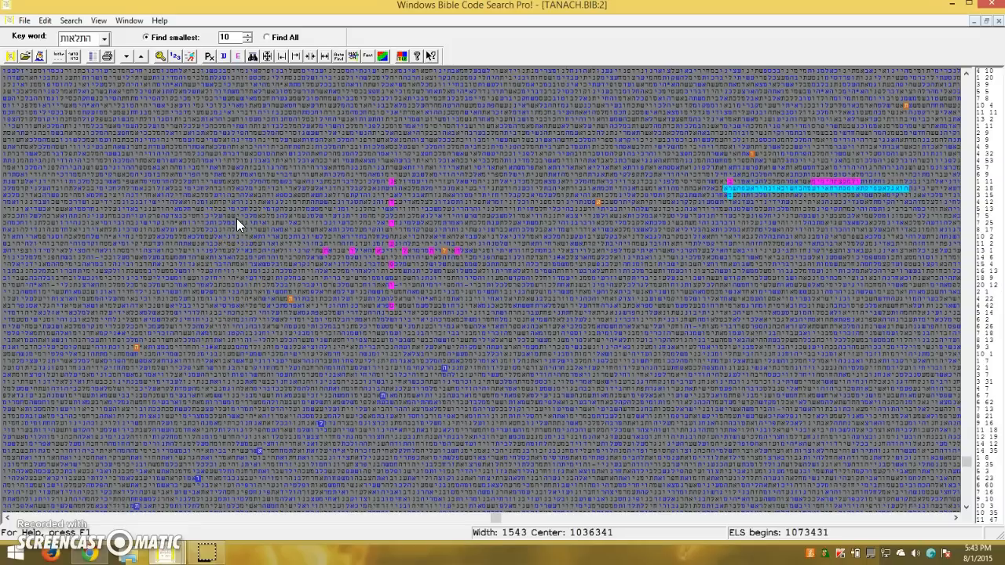
click(234, 222)
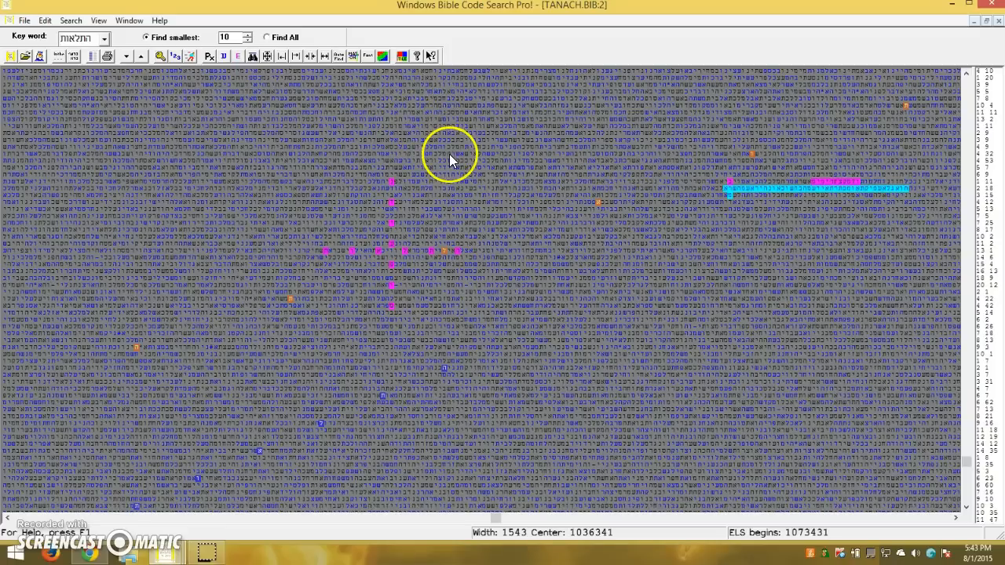
mouse_move(538, 168)
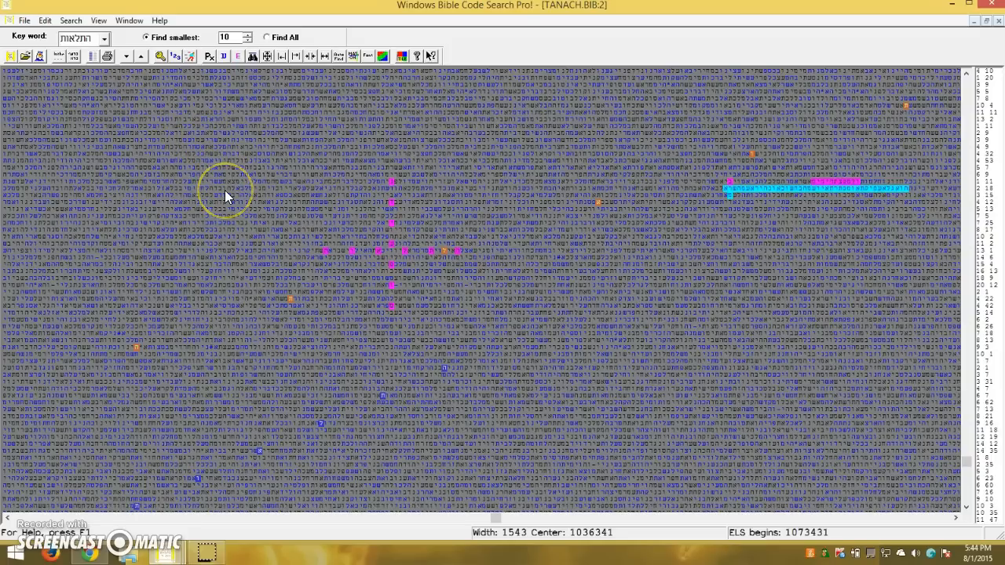
mouse_move(413, 214)
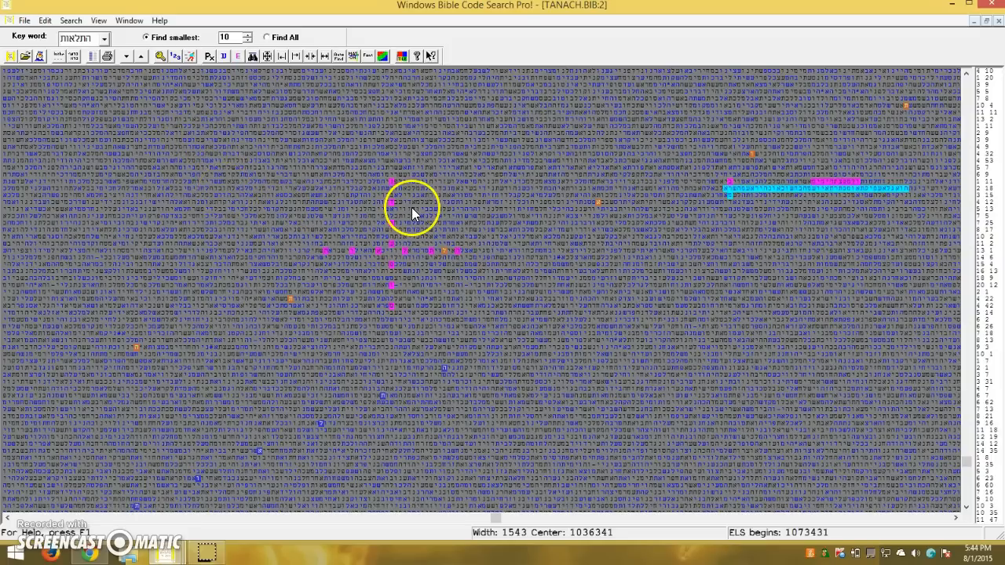
mouse_move(460, 216)
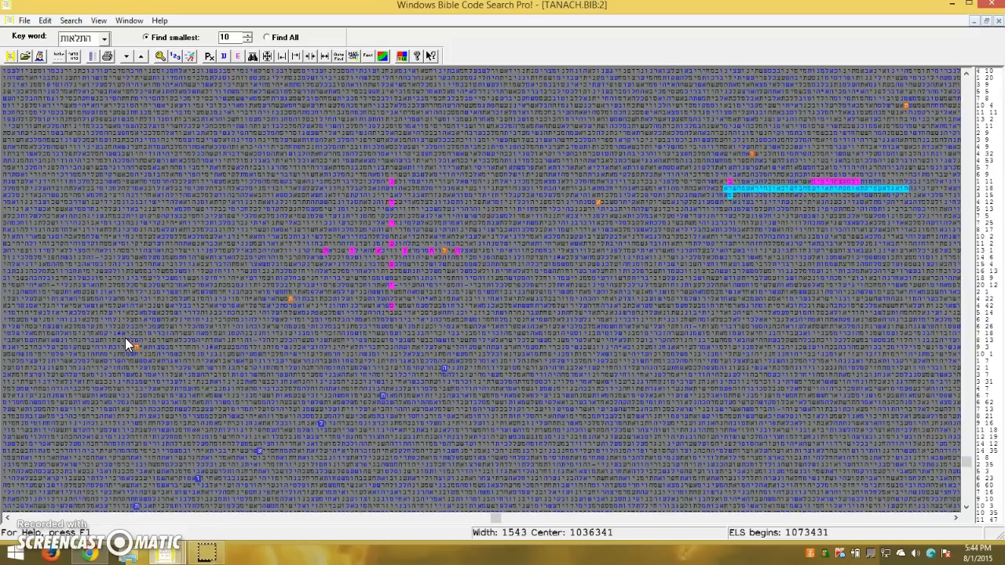
mouse_move(270, 386)
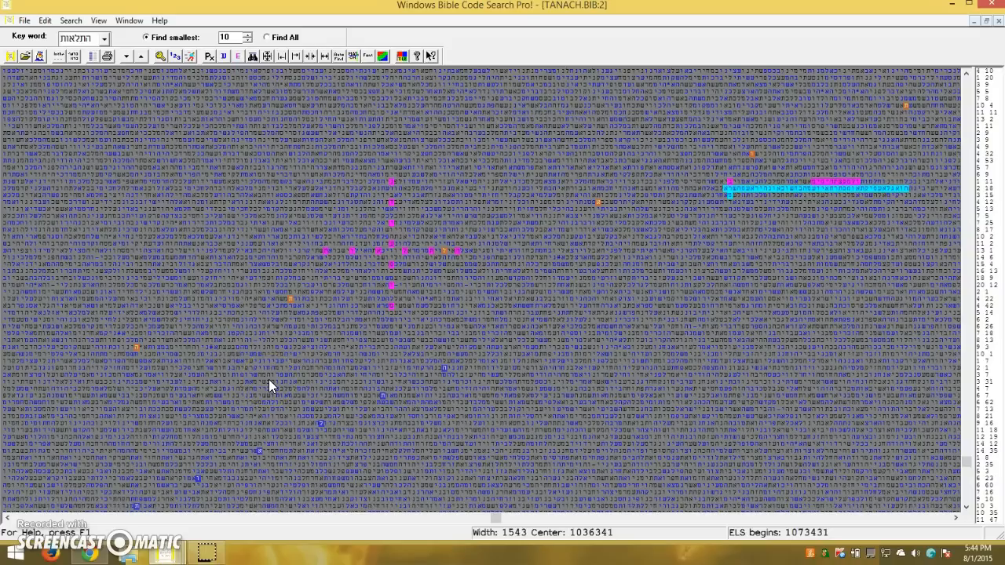
mouse_move(263, 383)
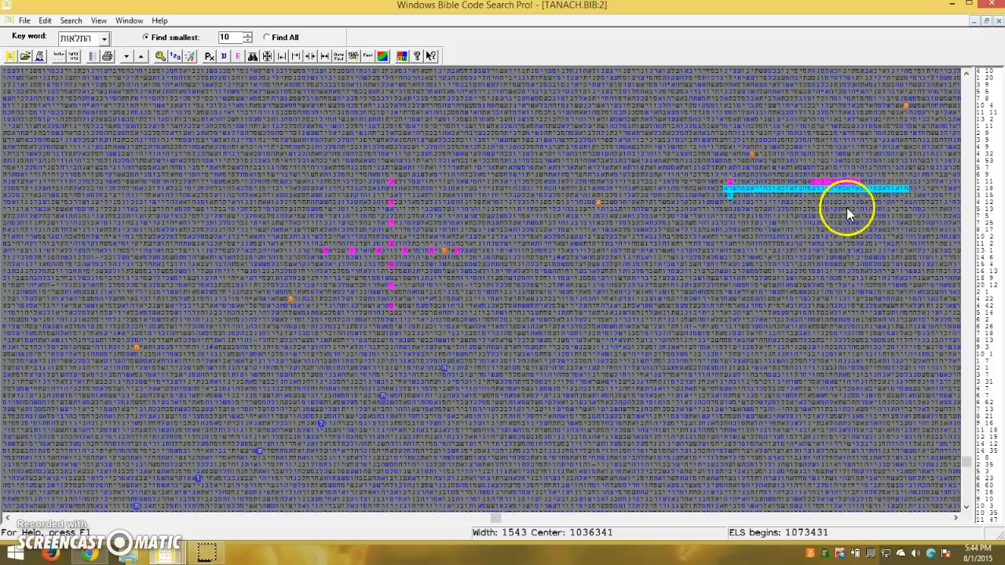
mouse_move(385, 146)
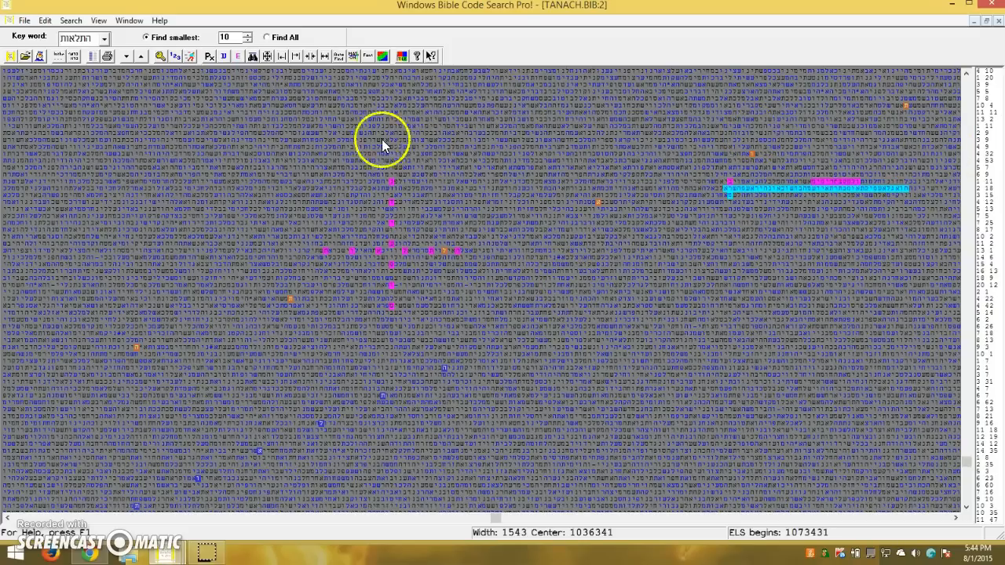
mouse_move(305, 237)
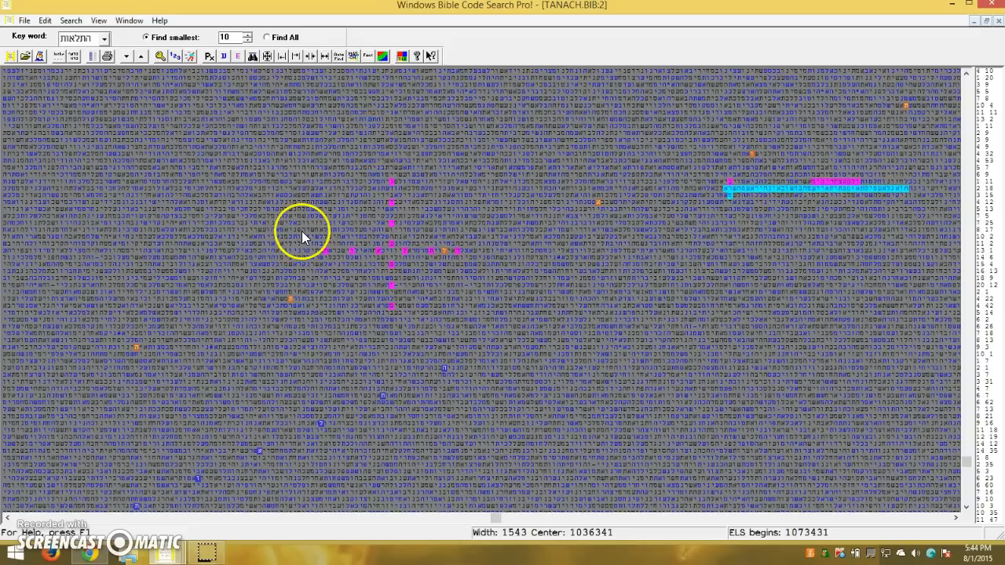
mouse_move(161, 560)
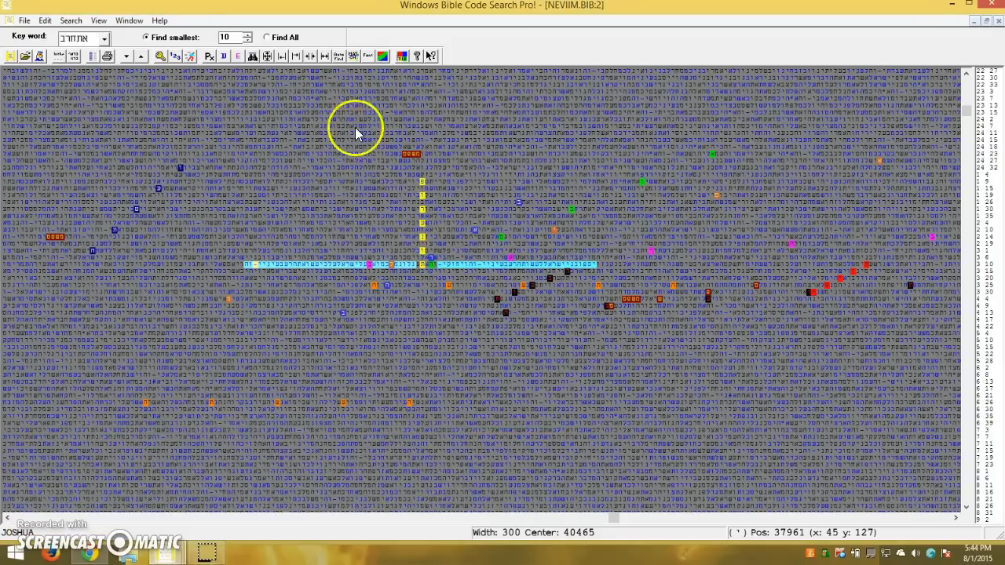
mouse_move(418, 334)
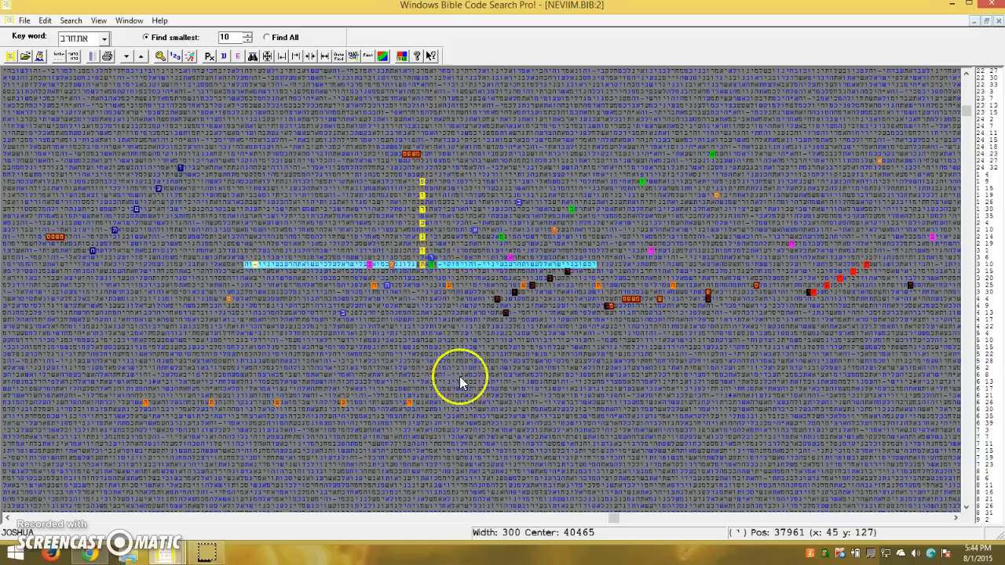
mouse_move(263, 436)
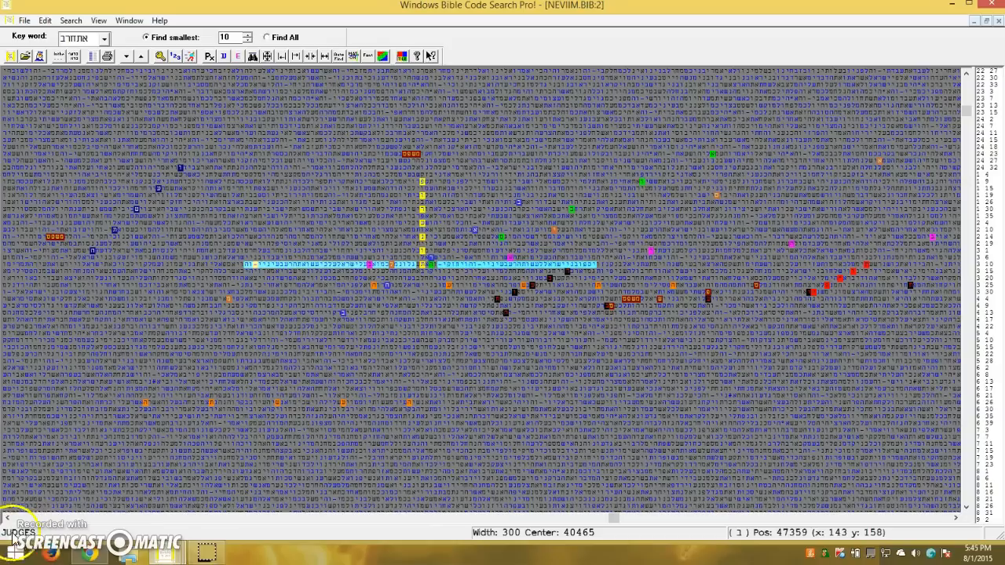
mouse_move(393, 359)
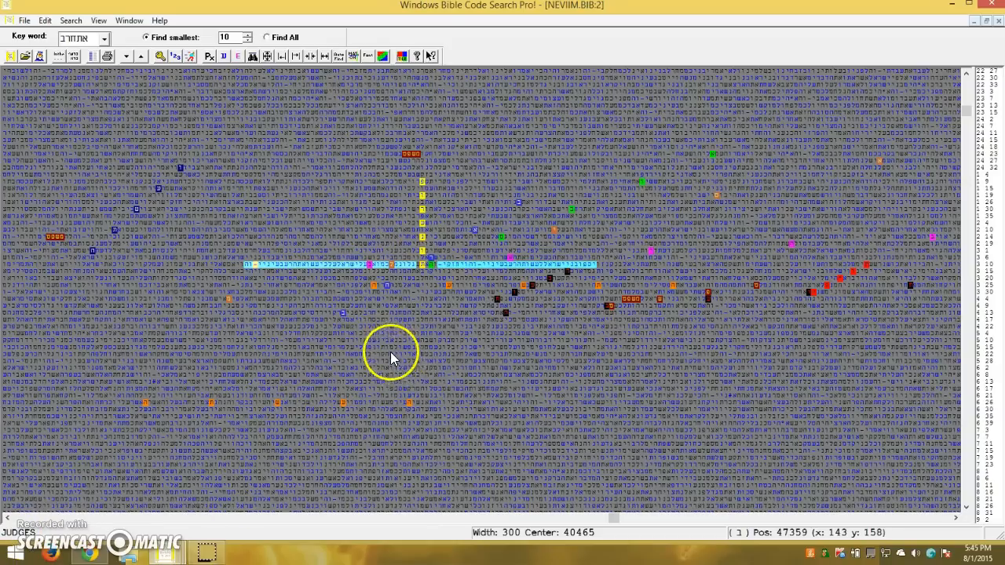
mouse_move(640, 324)
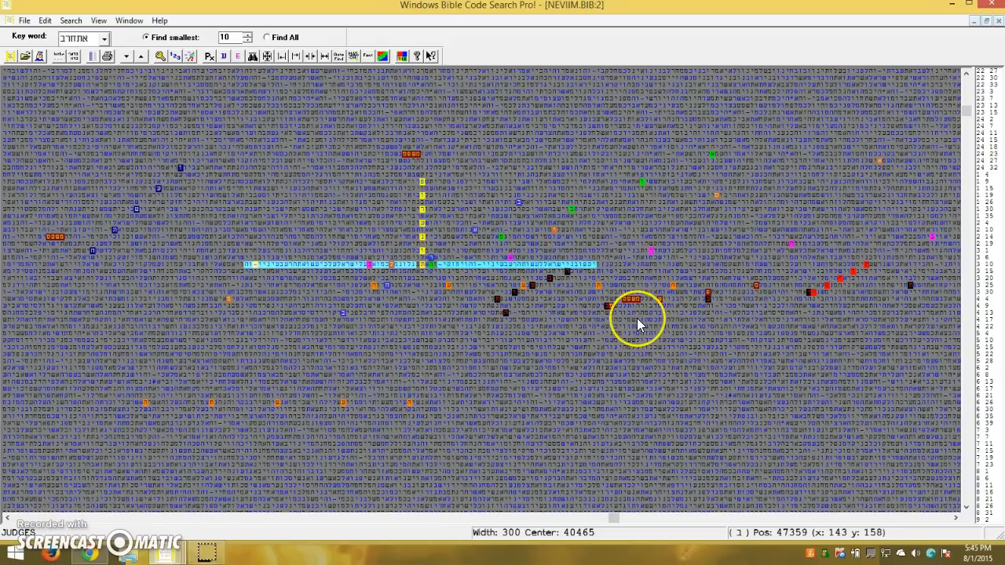
mouse_move(344, 410)
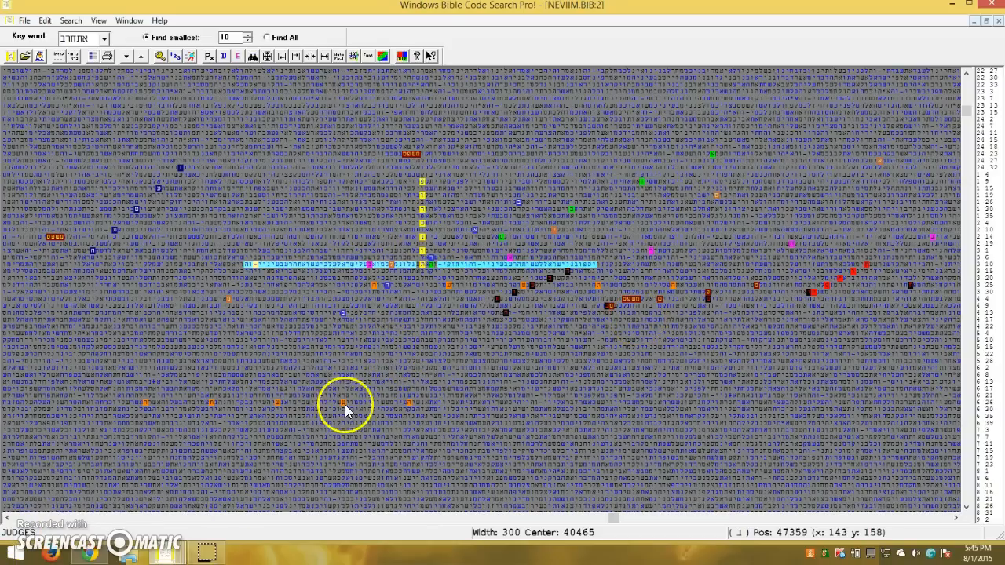
mouse_move(143, 454)
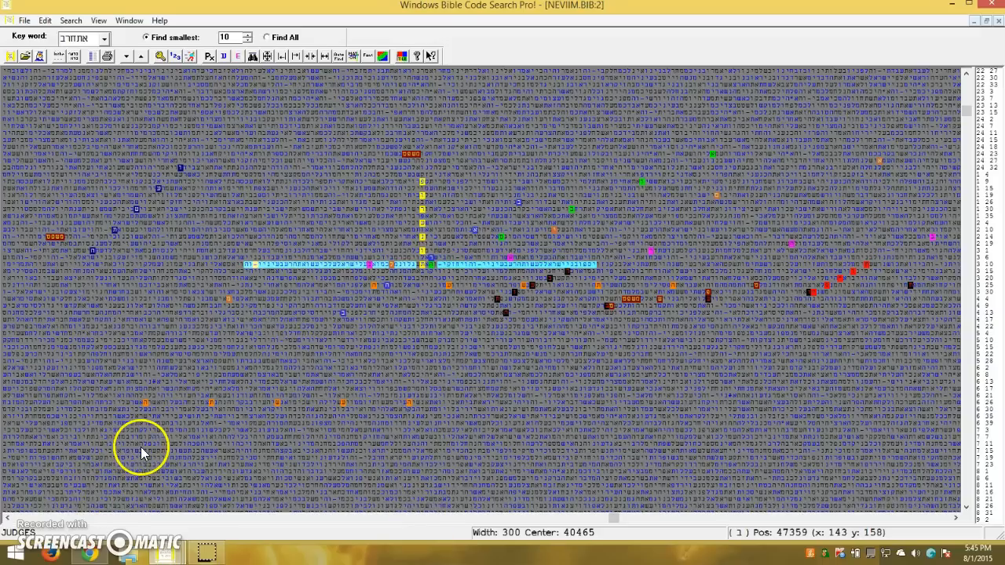
mouse_move(108, 476)
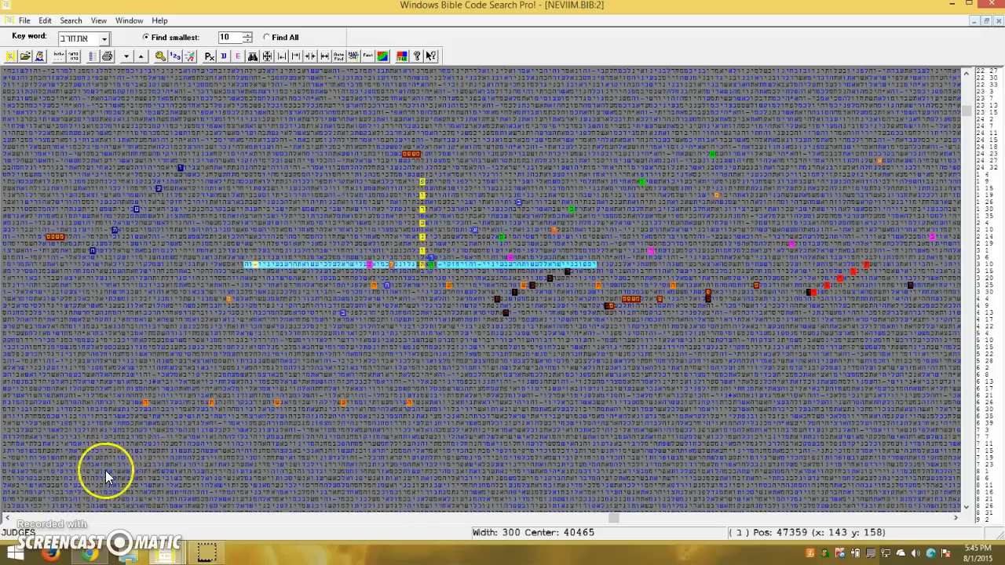